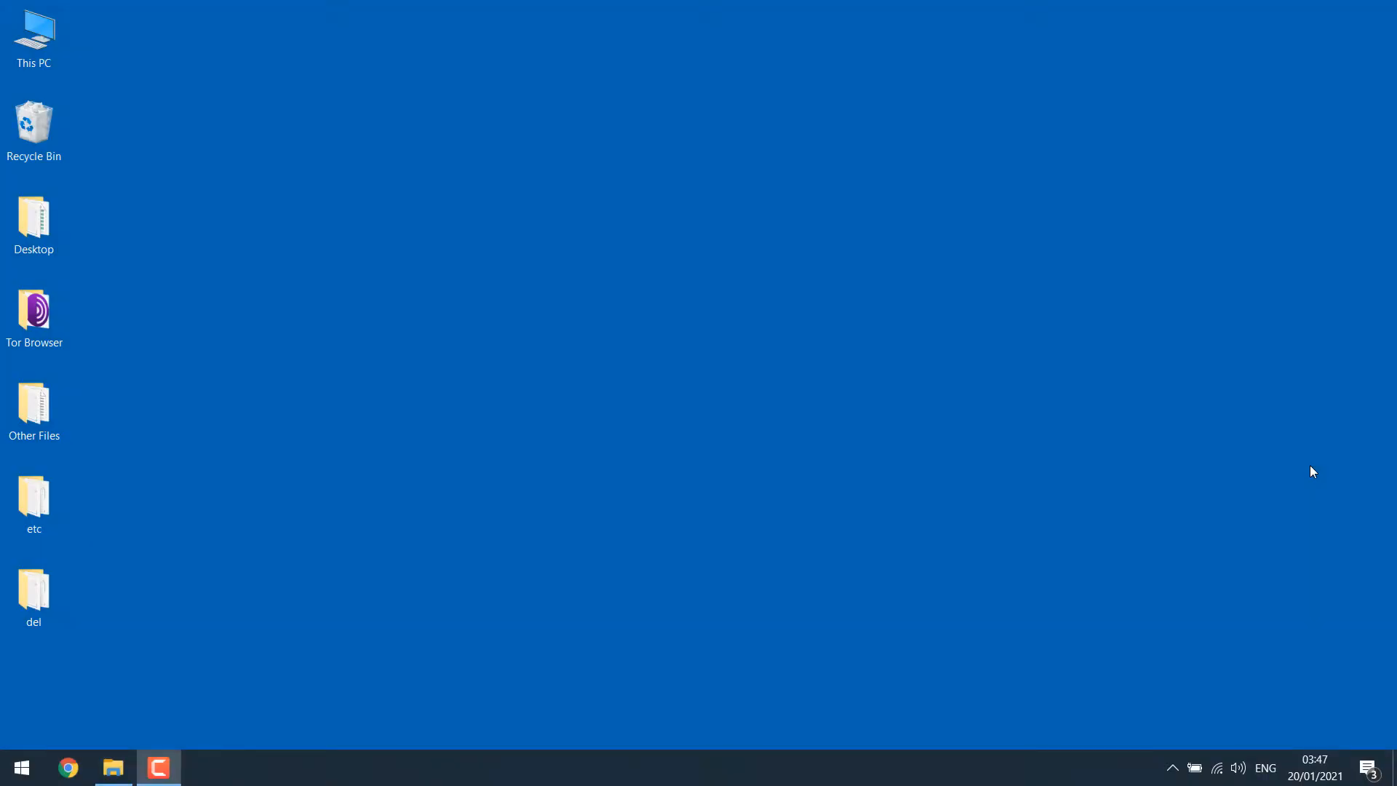
pyautogui.moveTo(409, 598)
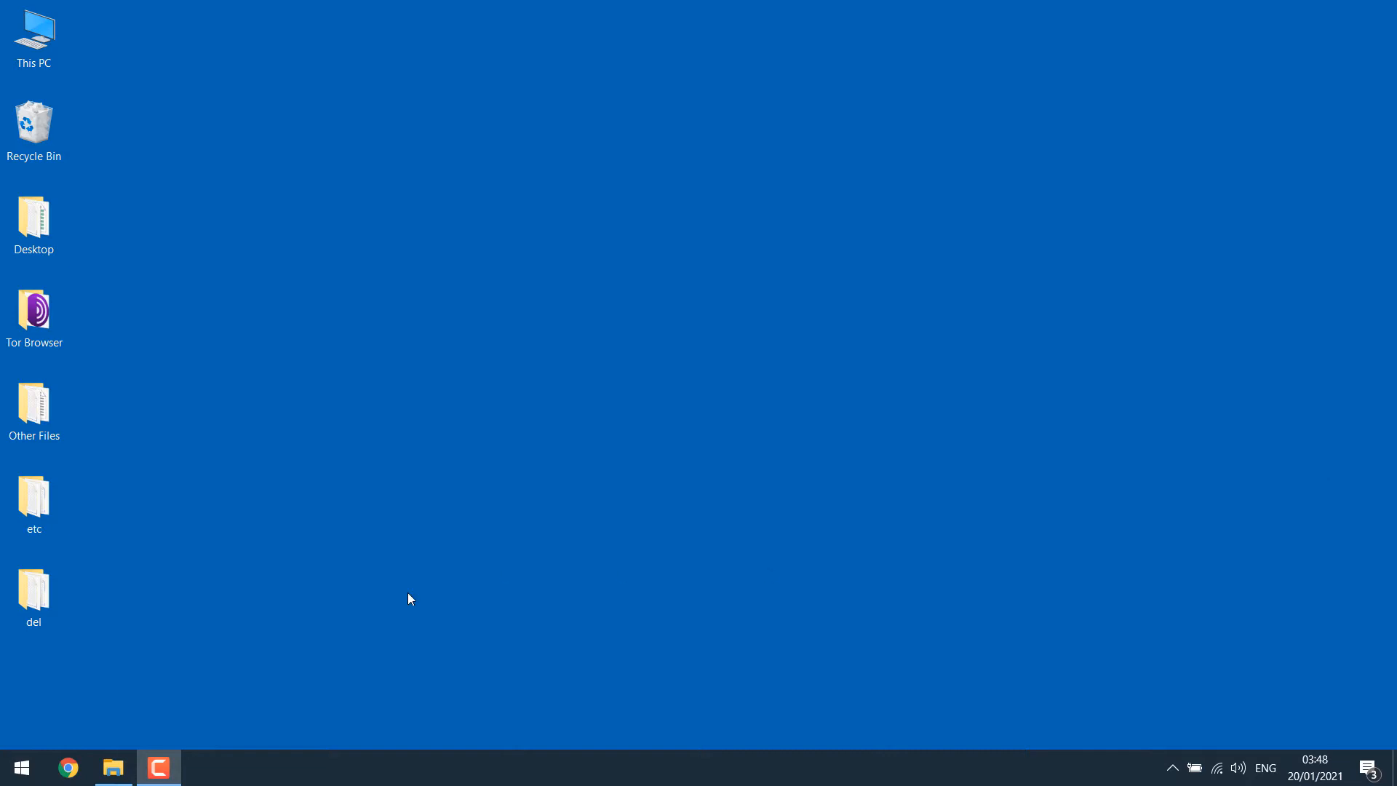
# Step: Launch Chrome from the taskbar and load the heyletslearnsomething.com home page
pyautogui.click(69, 767)
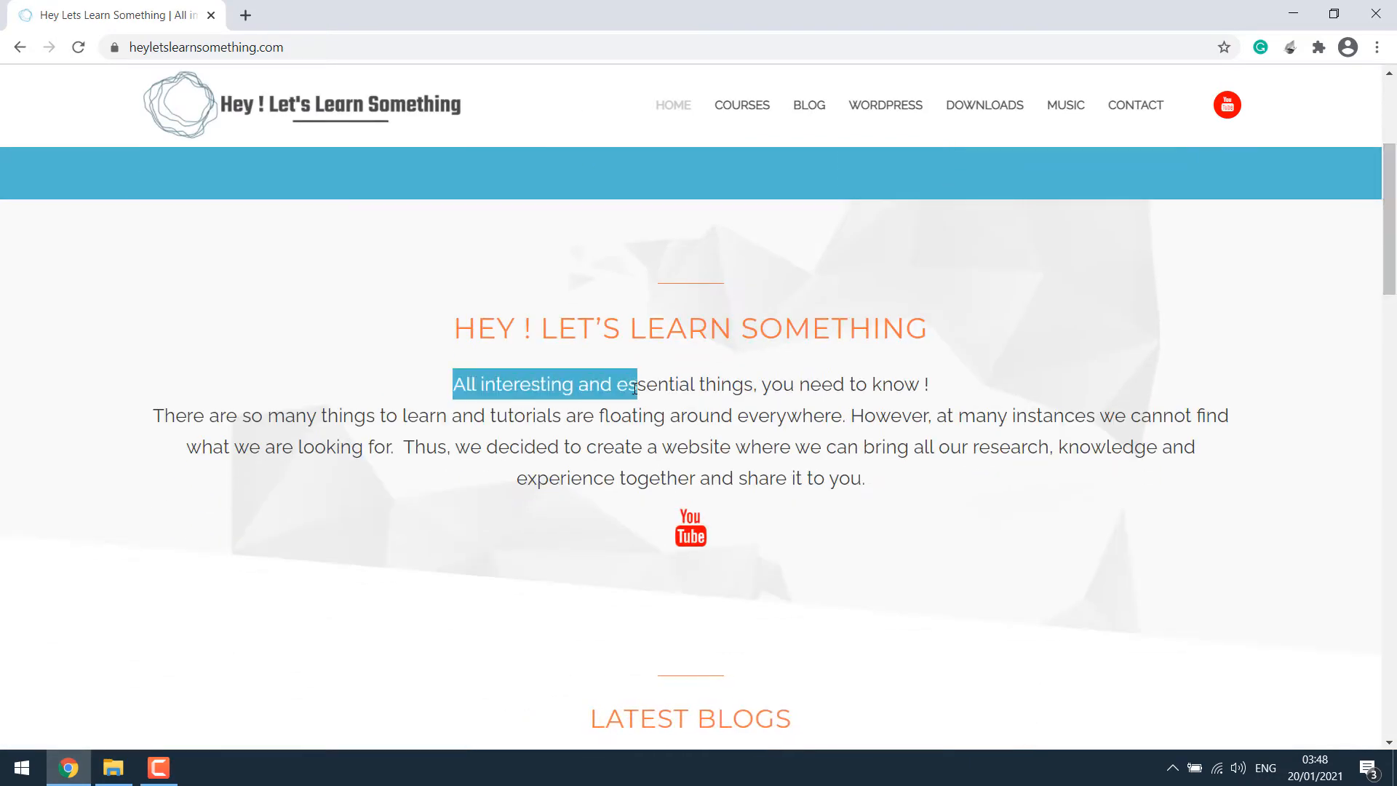
pyautogui.click(731, 385)
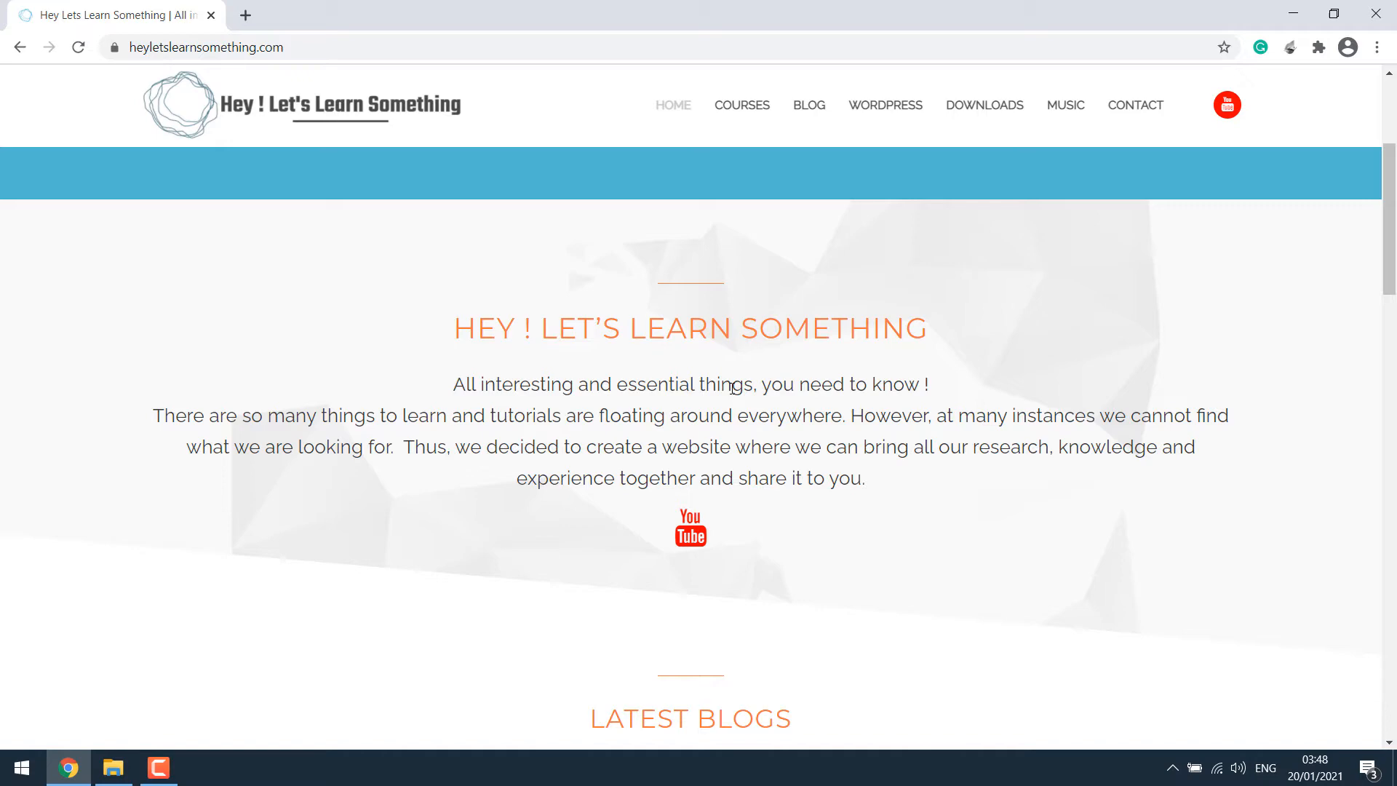
pyautogui.moveTo(375, 82)
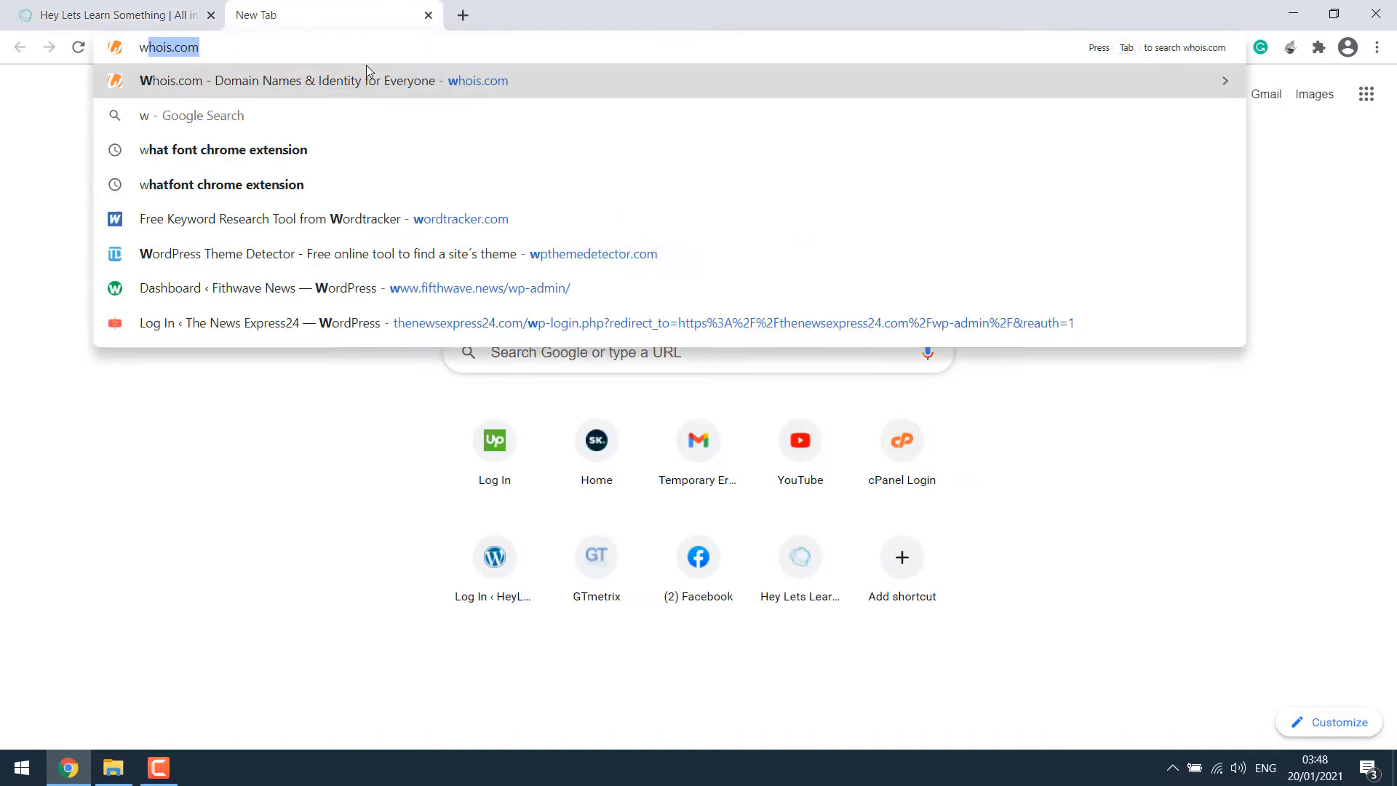
# Step: Search Google for 'whatfont' and open the WhatFont Chrome Web Store listing
pyautogui.write('whatfont')
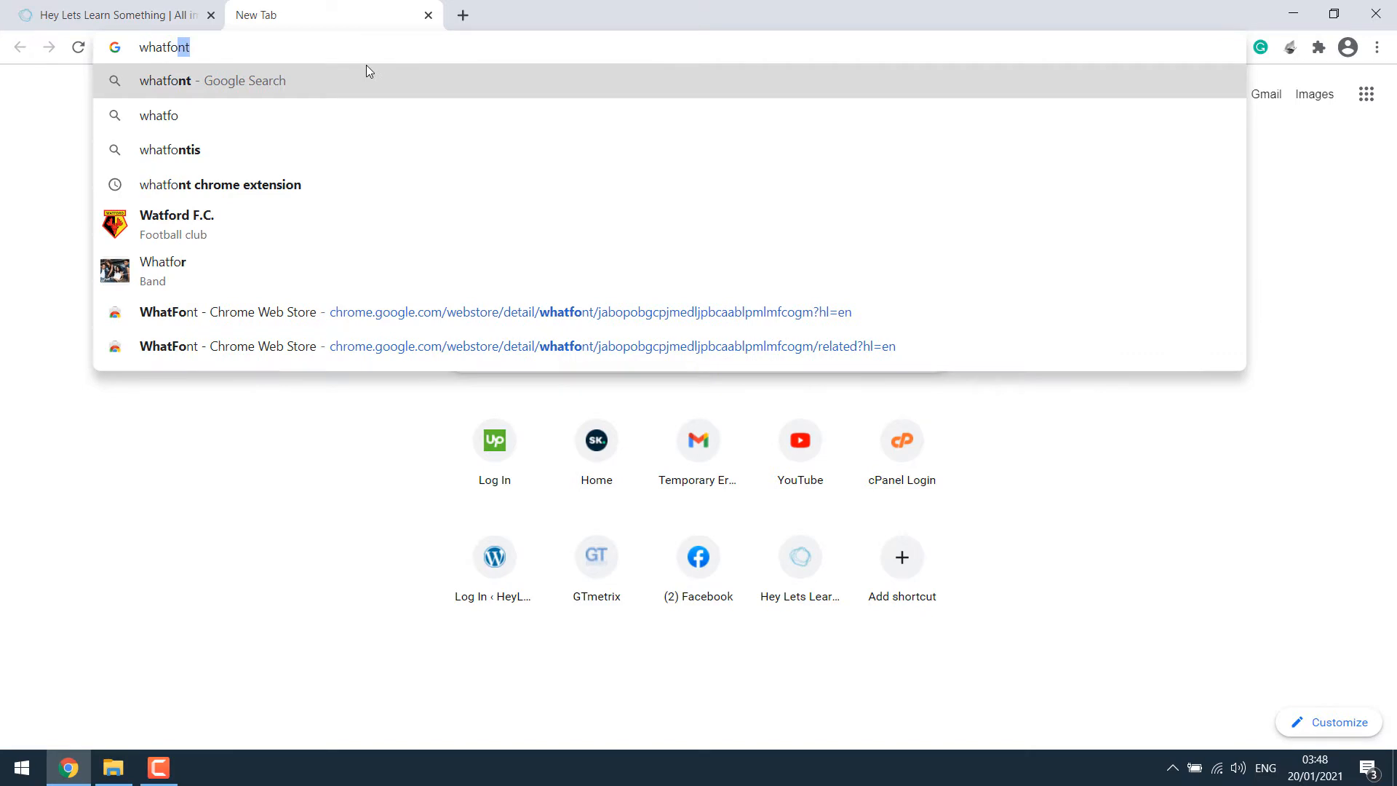
pyautogui.click(219, 184)
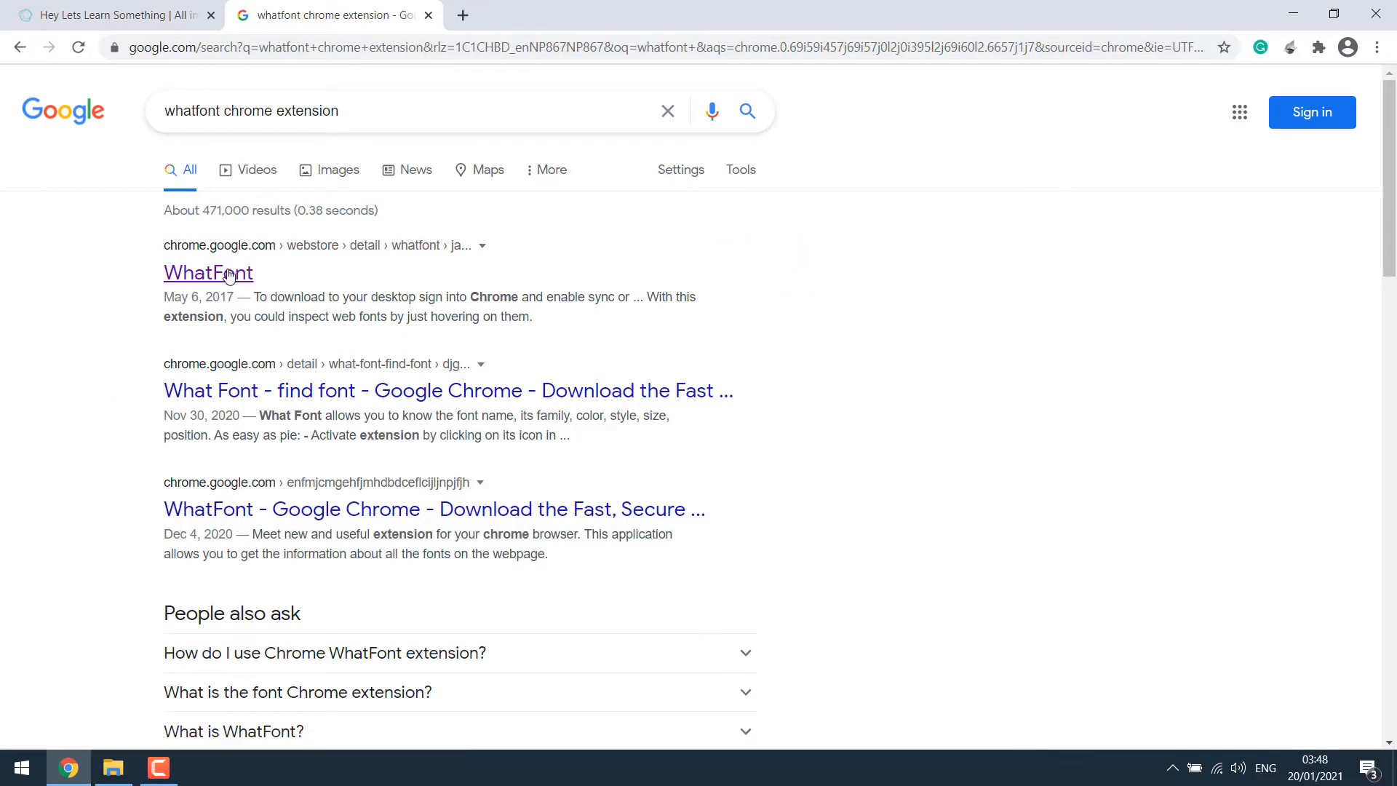
pyautogui.click(208, 272)
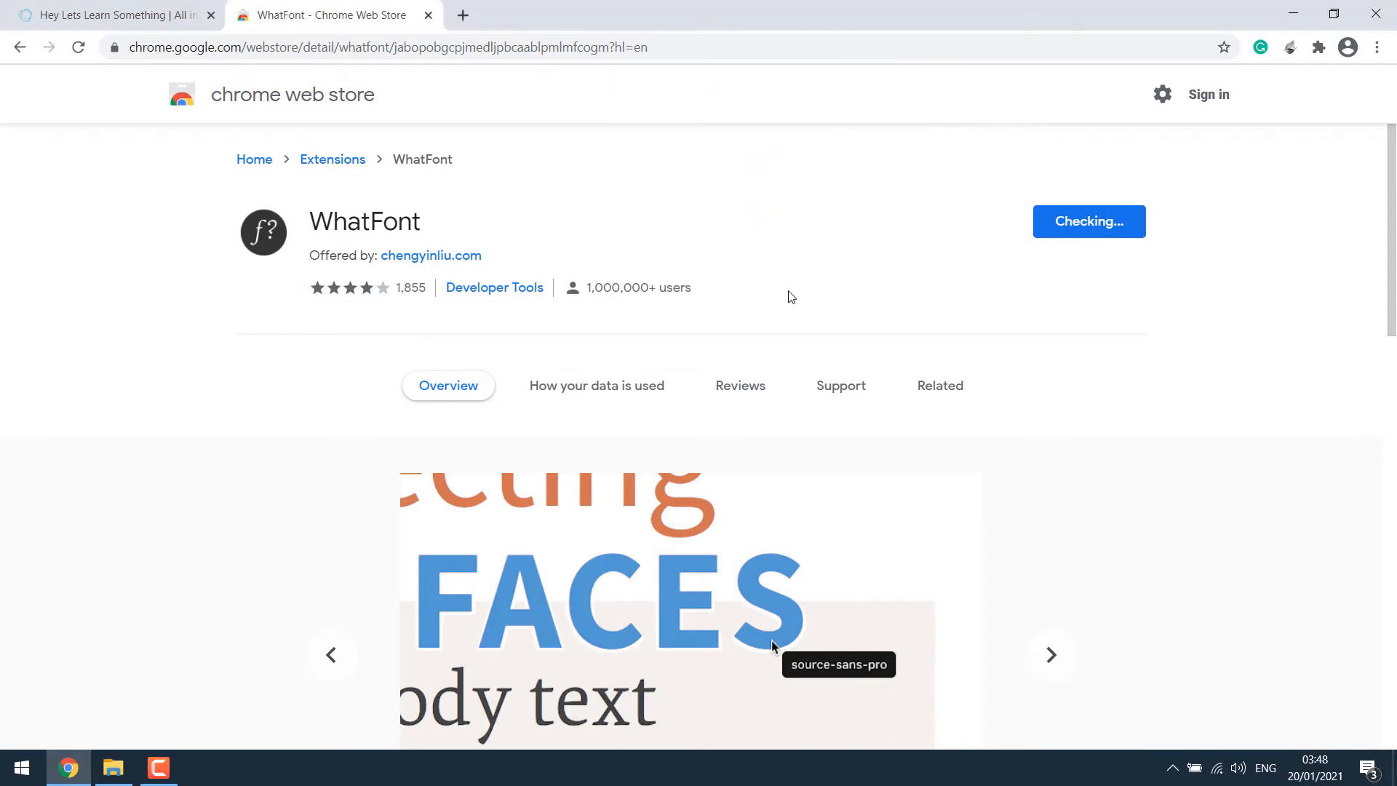
# Step: Add WhatFont to Chrome, dismiss the notice and return to the tutorial site
pyautogui.click(1089, 221)
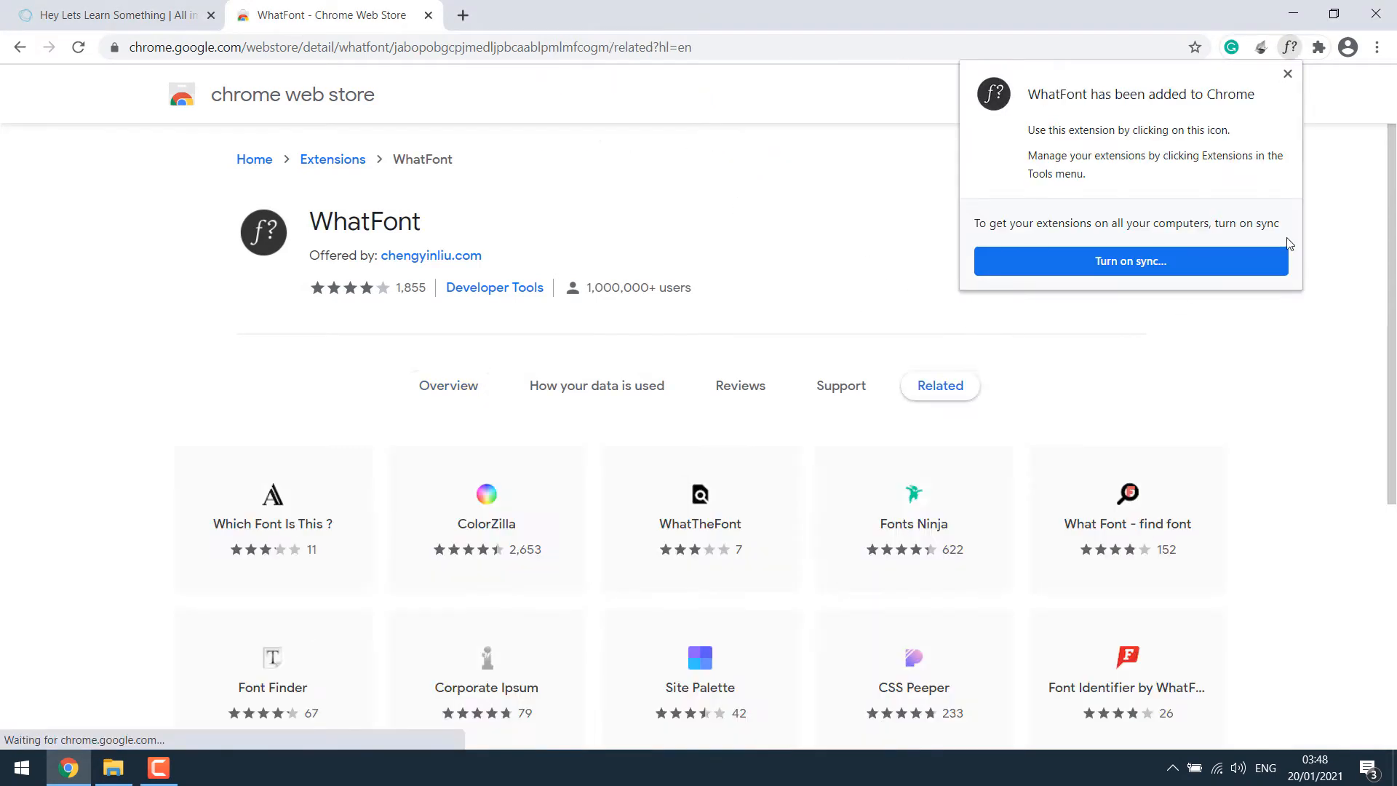
pyautogui.click(1287, 73)
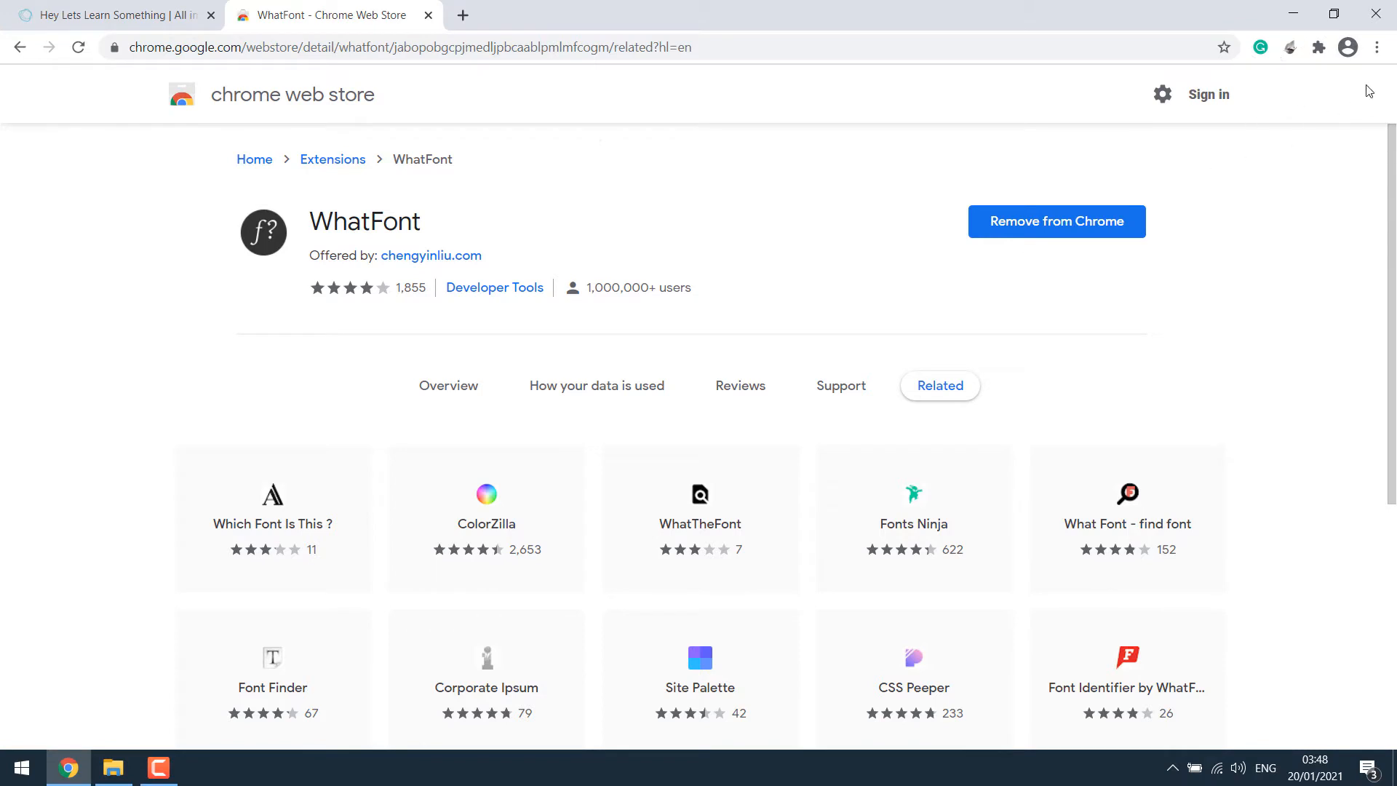
pyautogui.click(1320, 47)
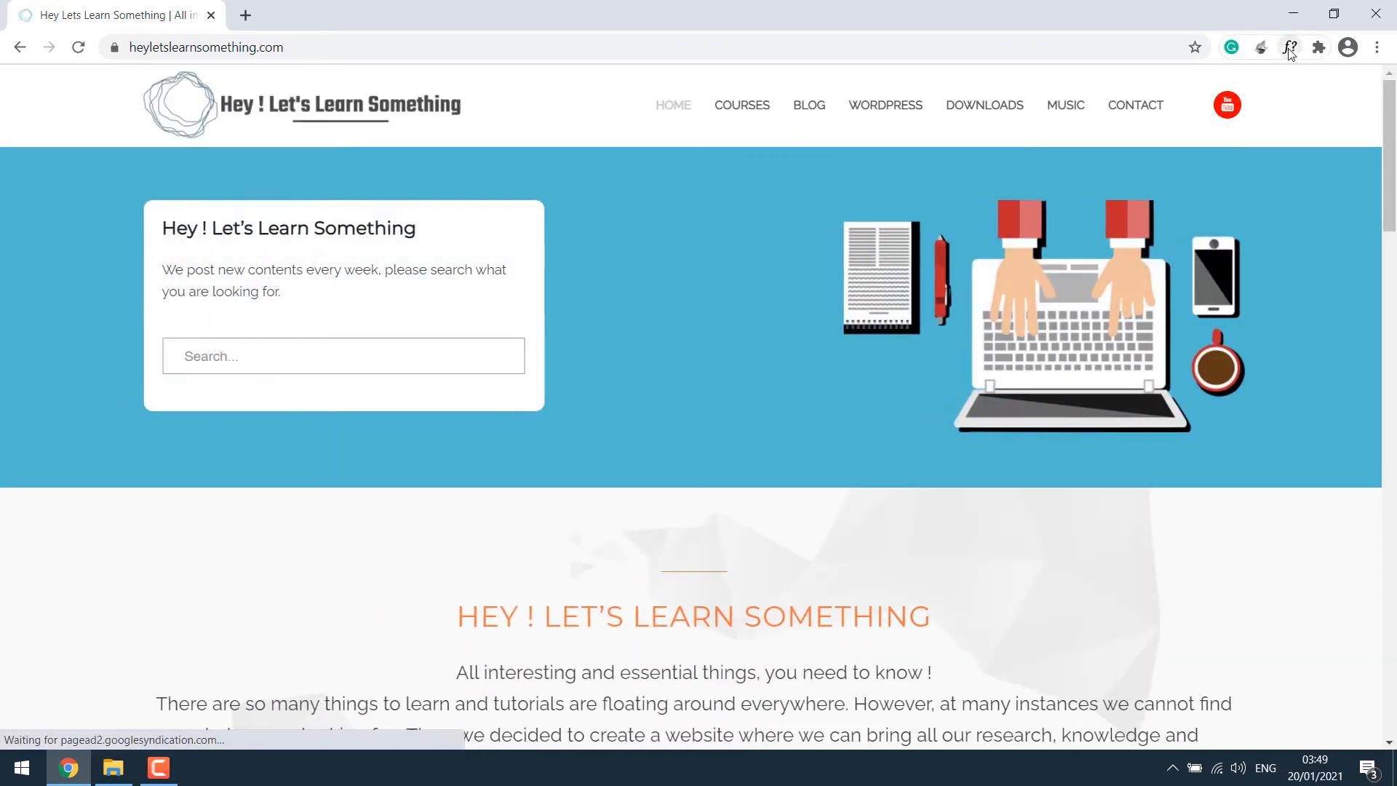
# Step: Inspect the intro paragraph with WhatFont, identifying it as Raleway weight 400, then exit
pyautogui.click(1290, 47)
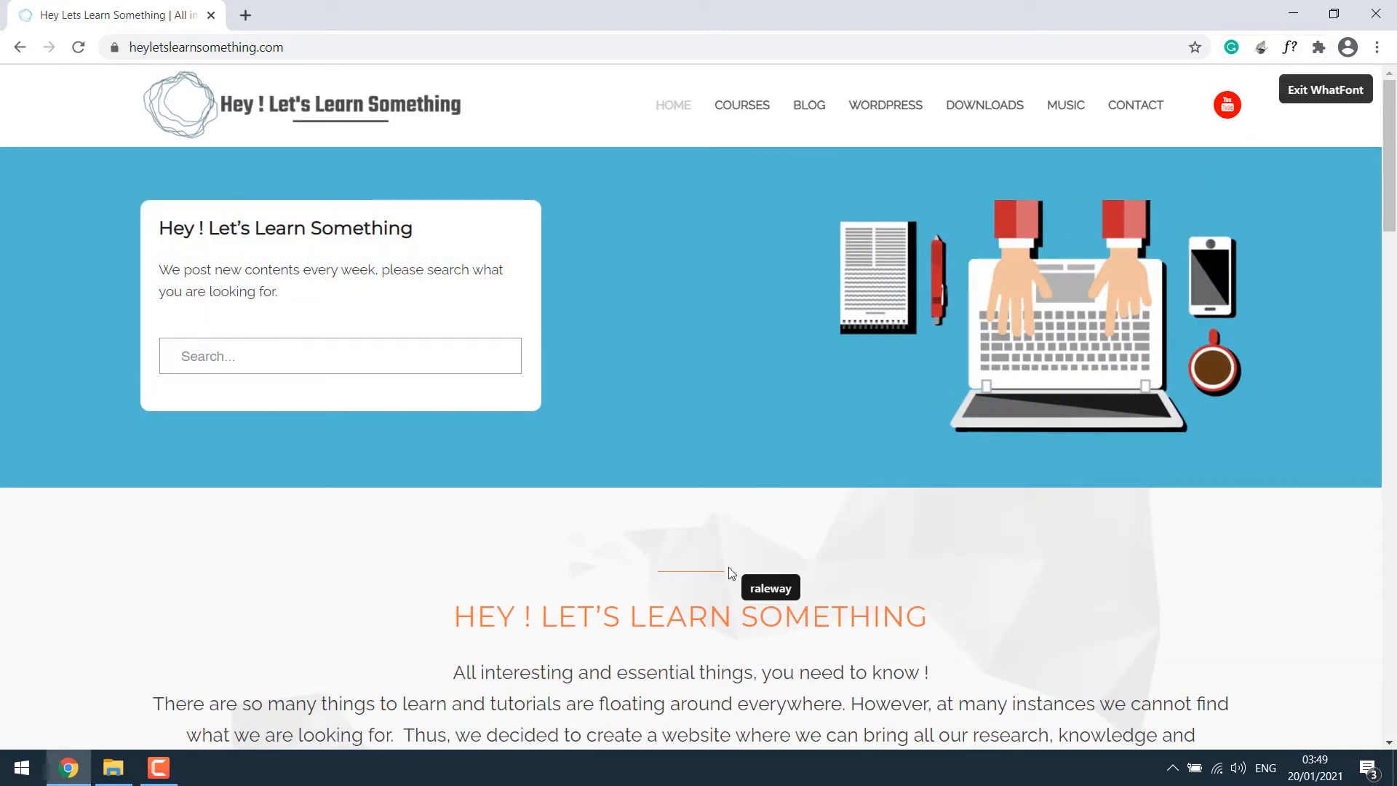
pyautogui.scroll(-3)
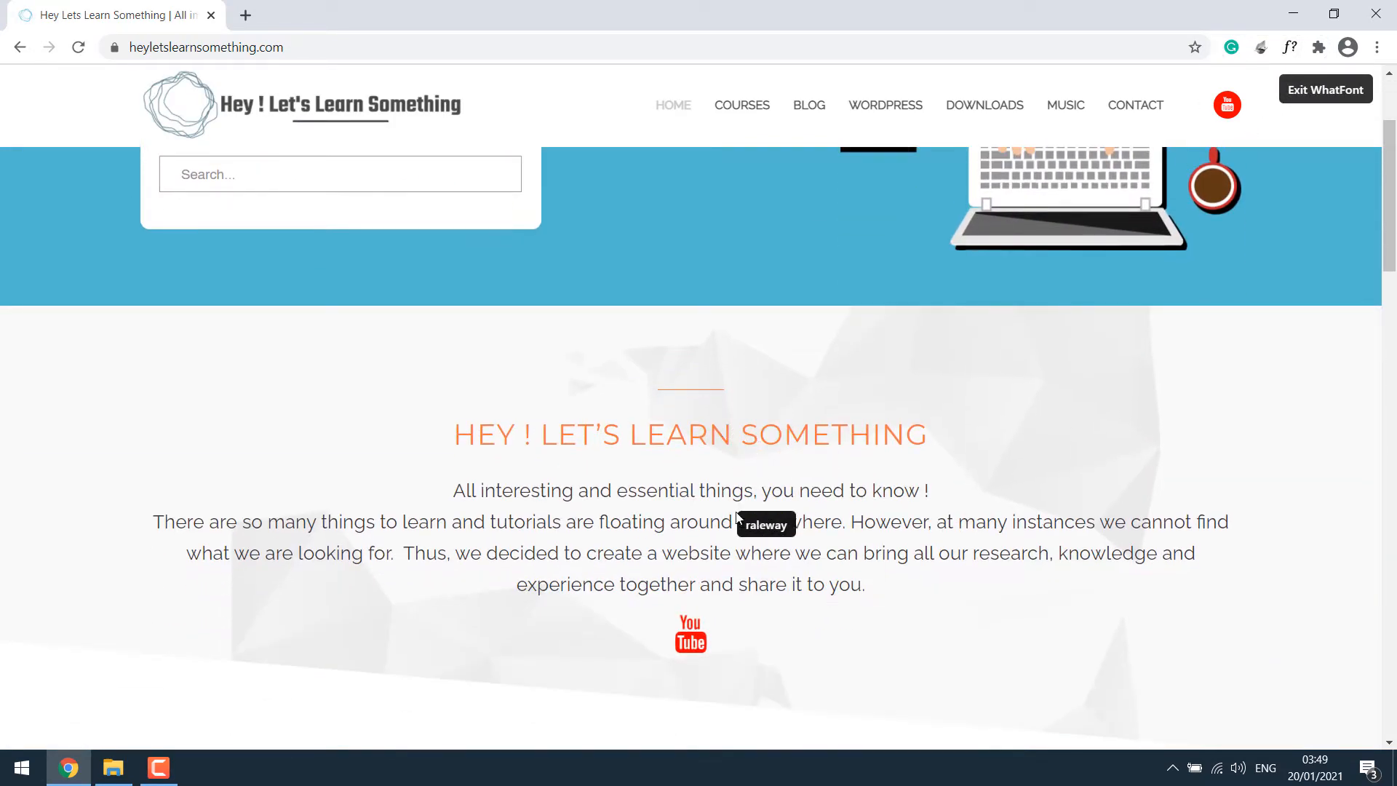
pyautogui.moveTo(740, 105)
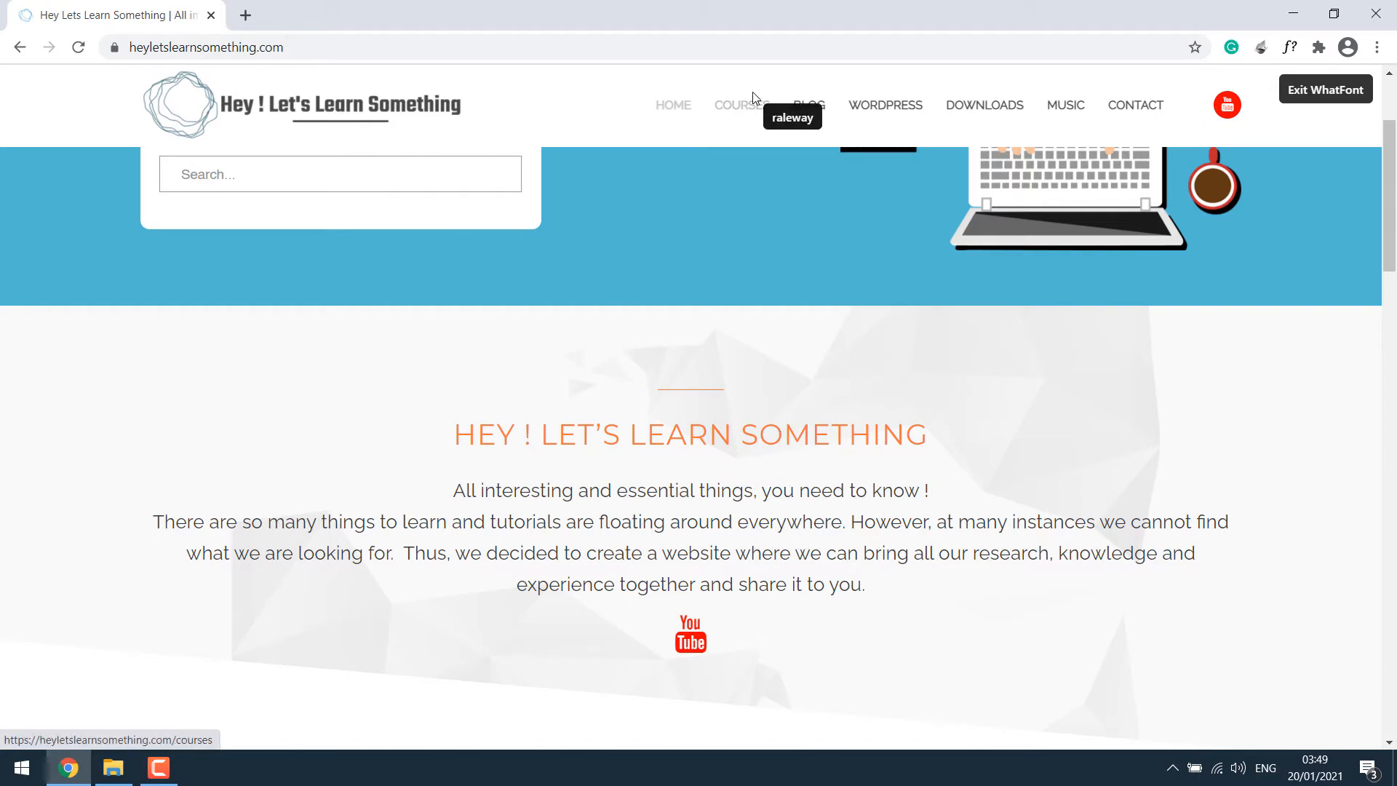
pyautogui.moveTo(800, 249)
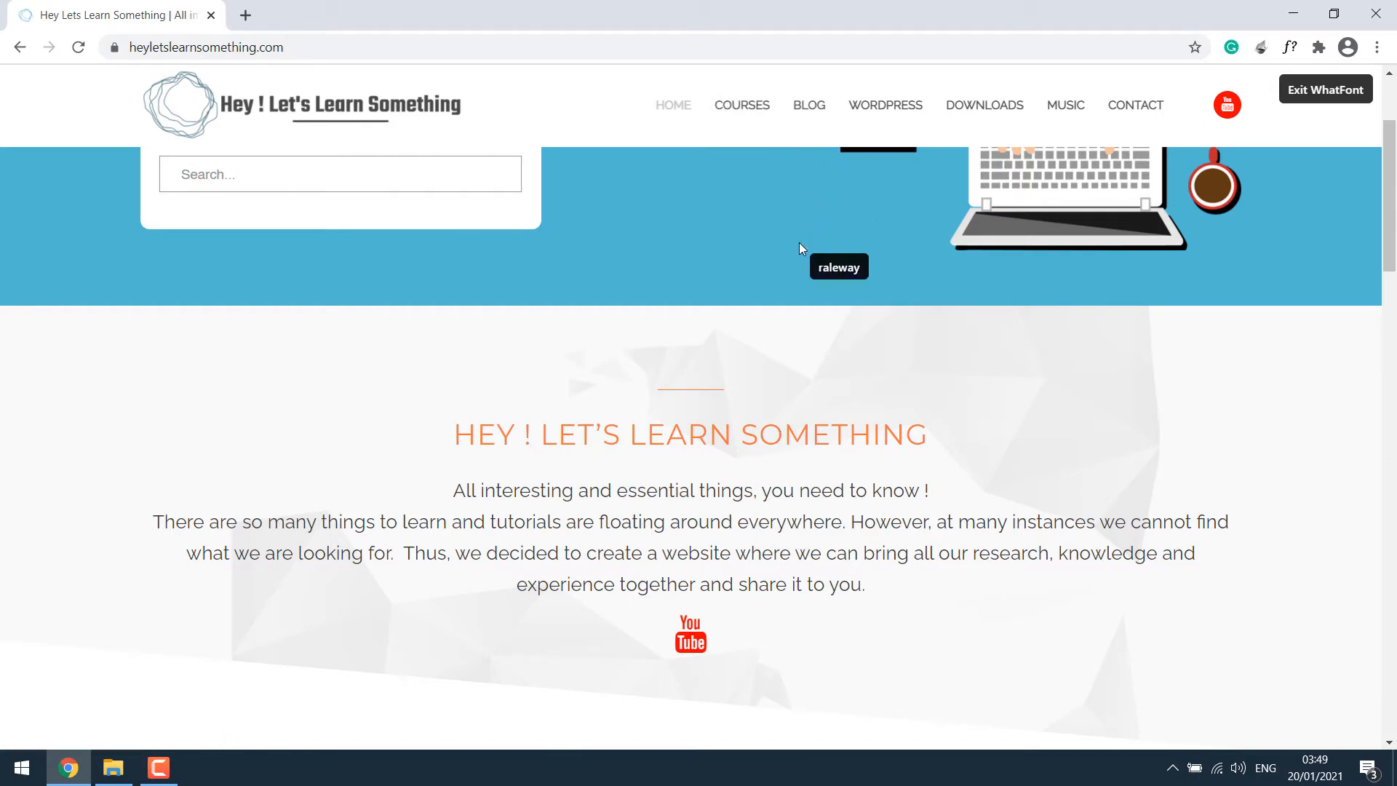
pyautogui.moveTo(428, 89)
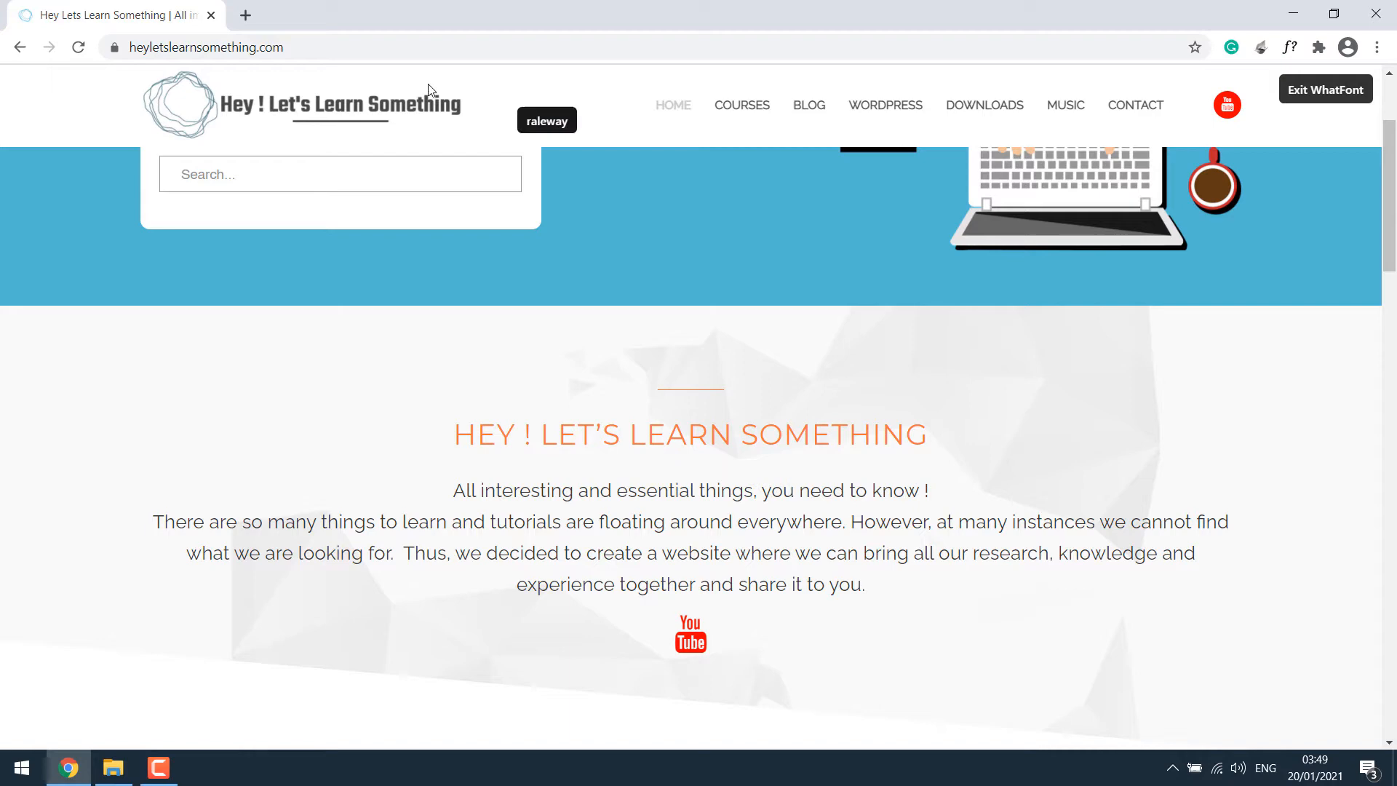
pyautogui.scroll(-3)
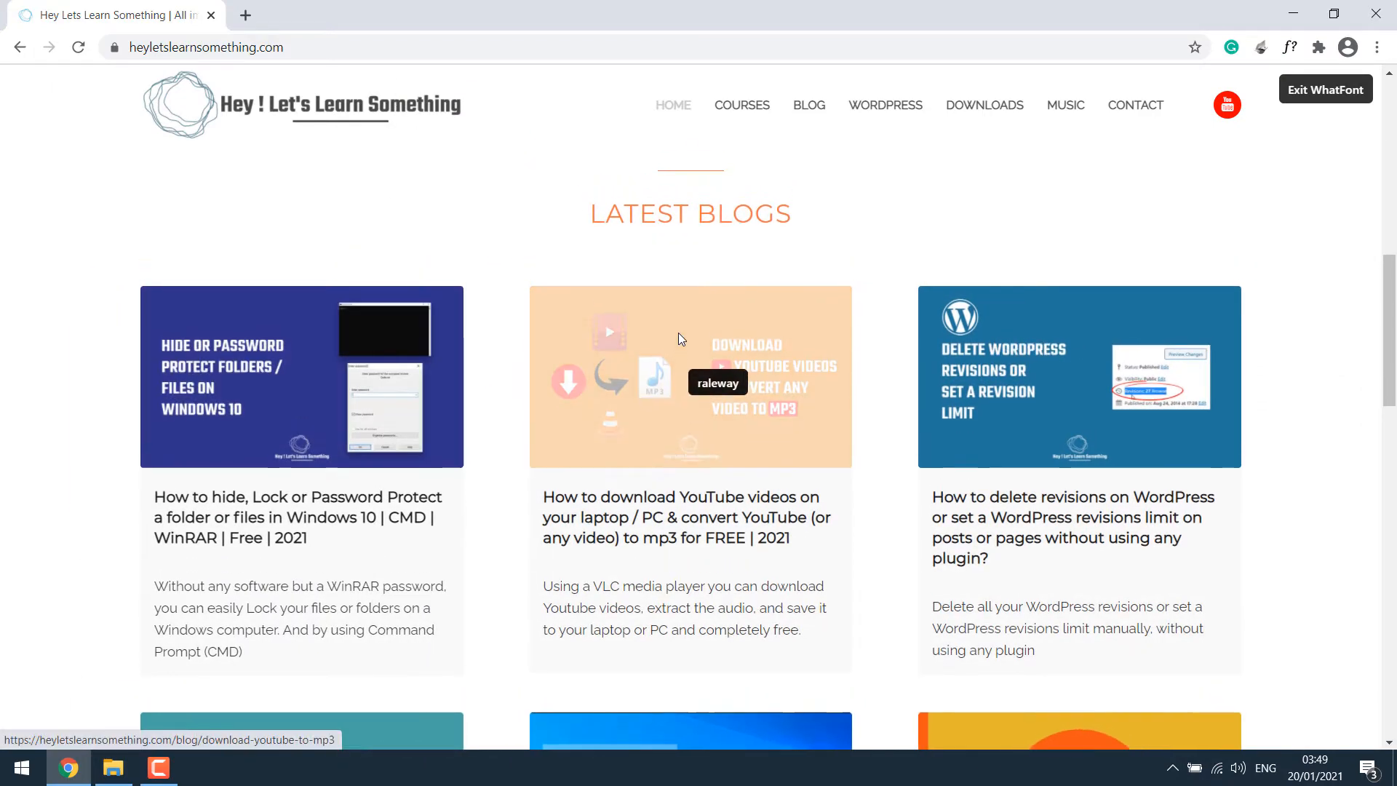
pyautogui.scroll(3)
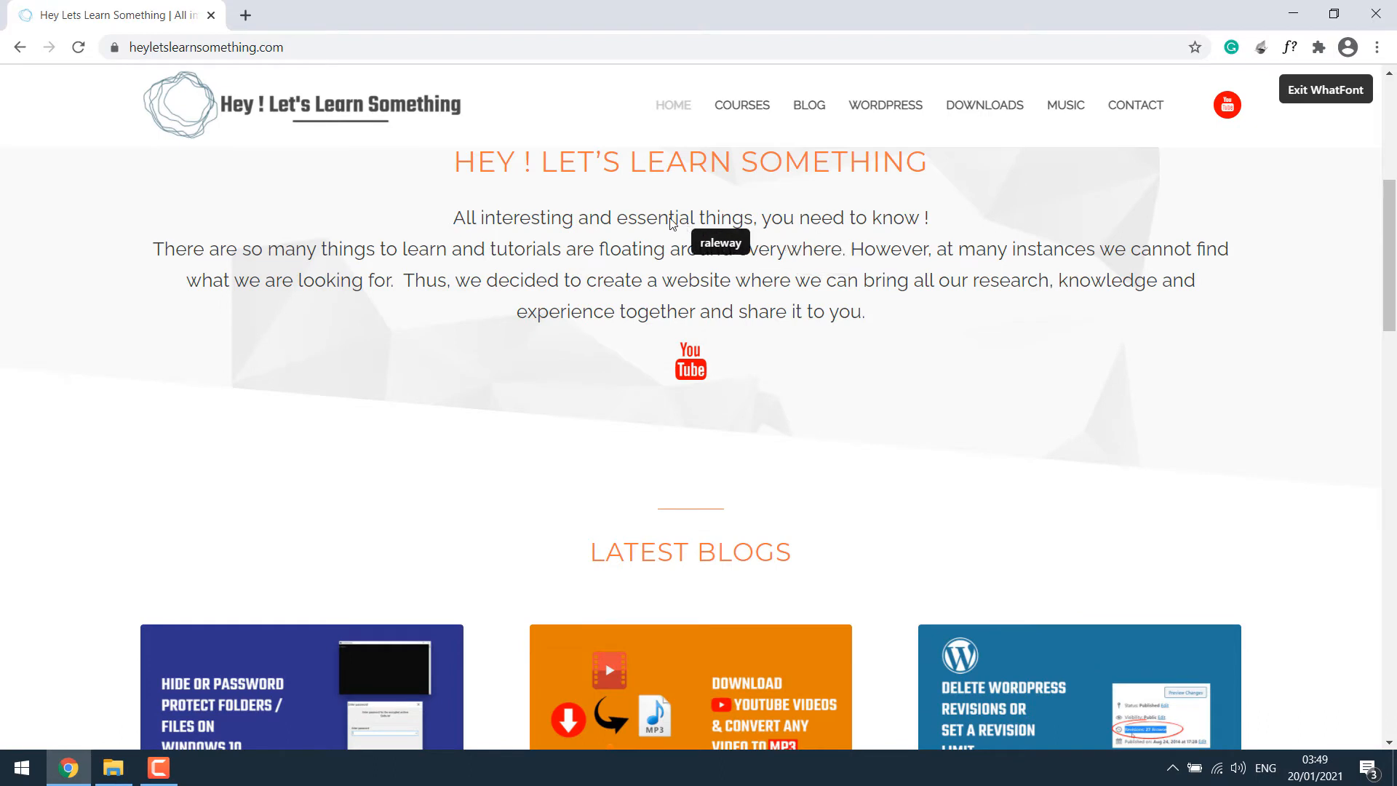
pyautogui.click(696, 217)
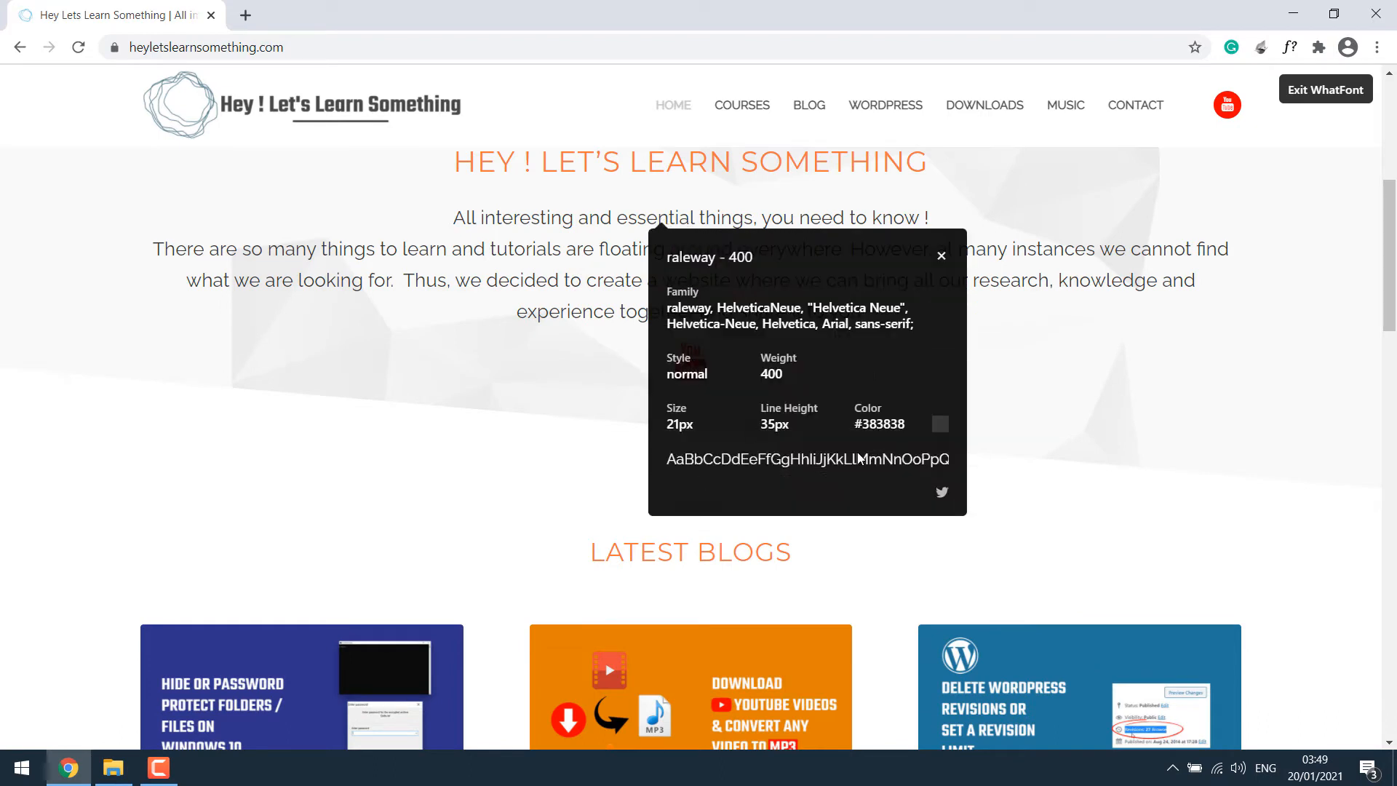
pyautogui.moveTo(672, 263)
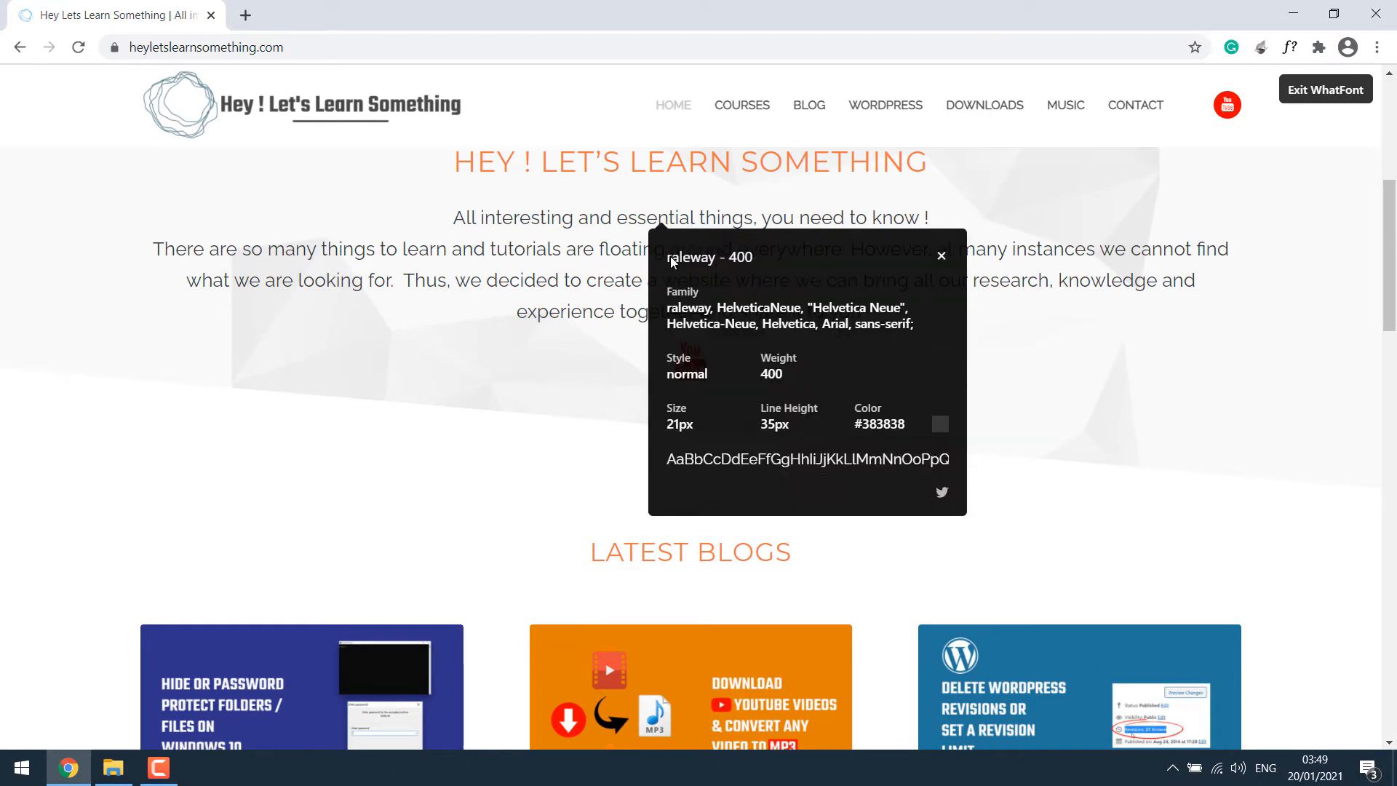
pyautogui.moveTo(767, 324)
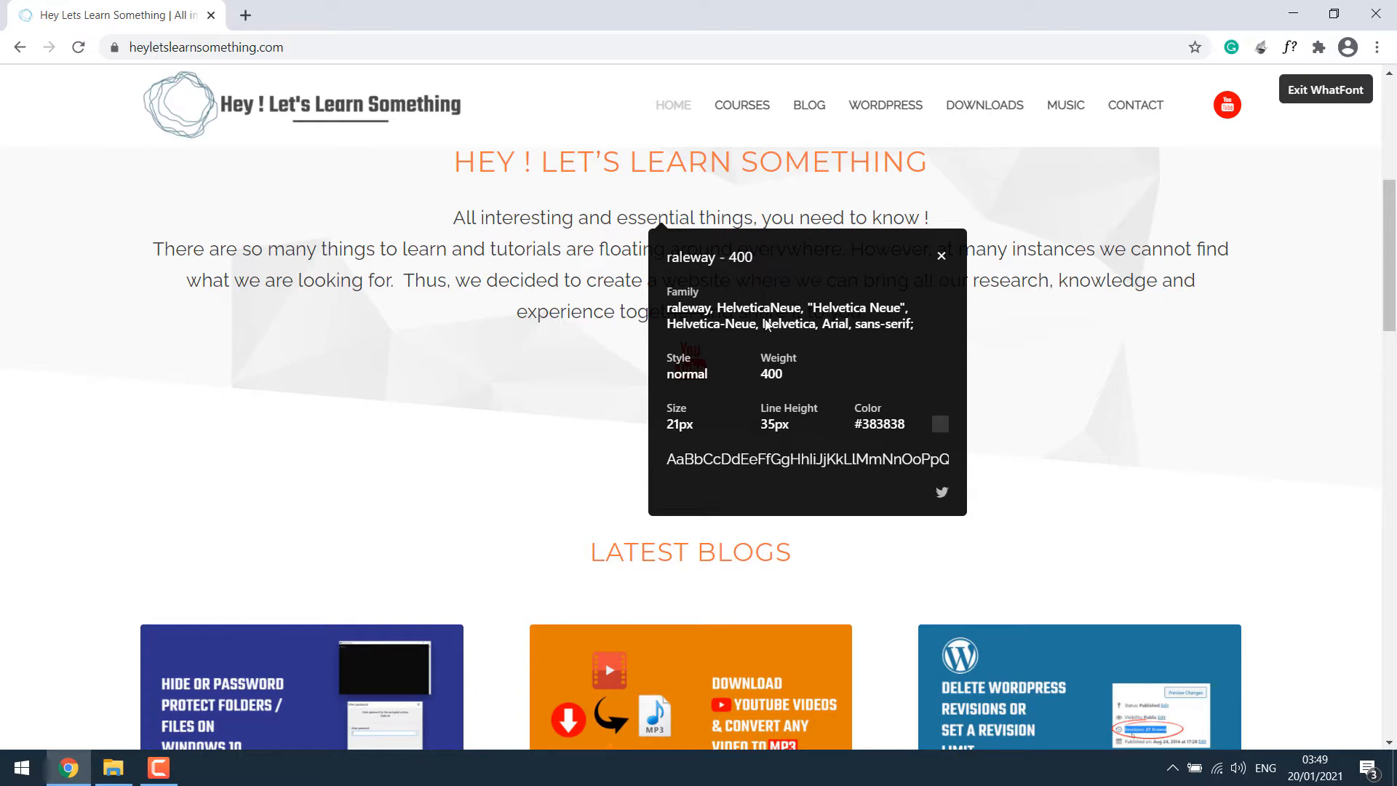
pyautogui.doubleClick(689, 307)
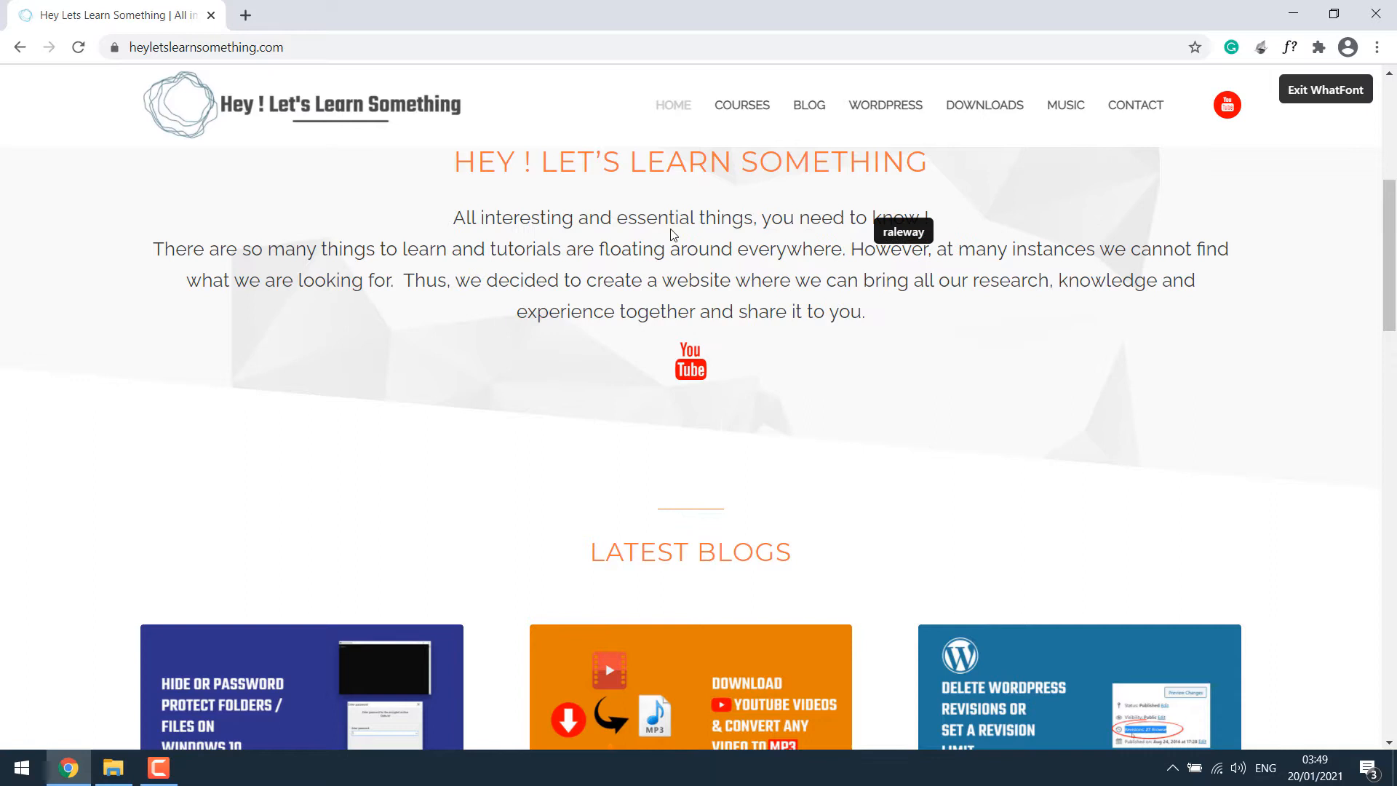
pyautogui.moveTo(1325, 89)
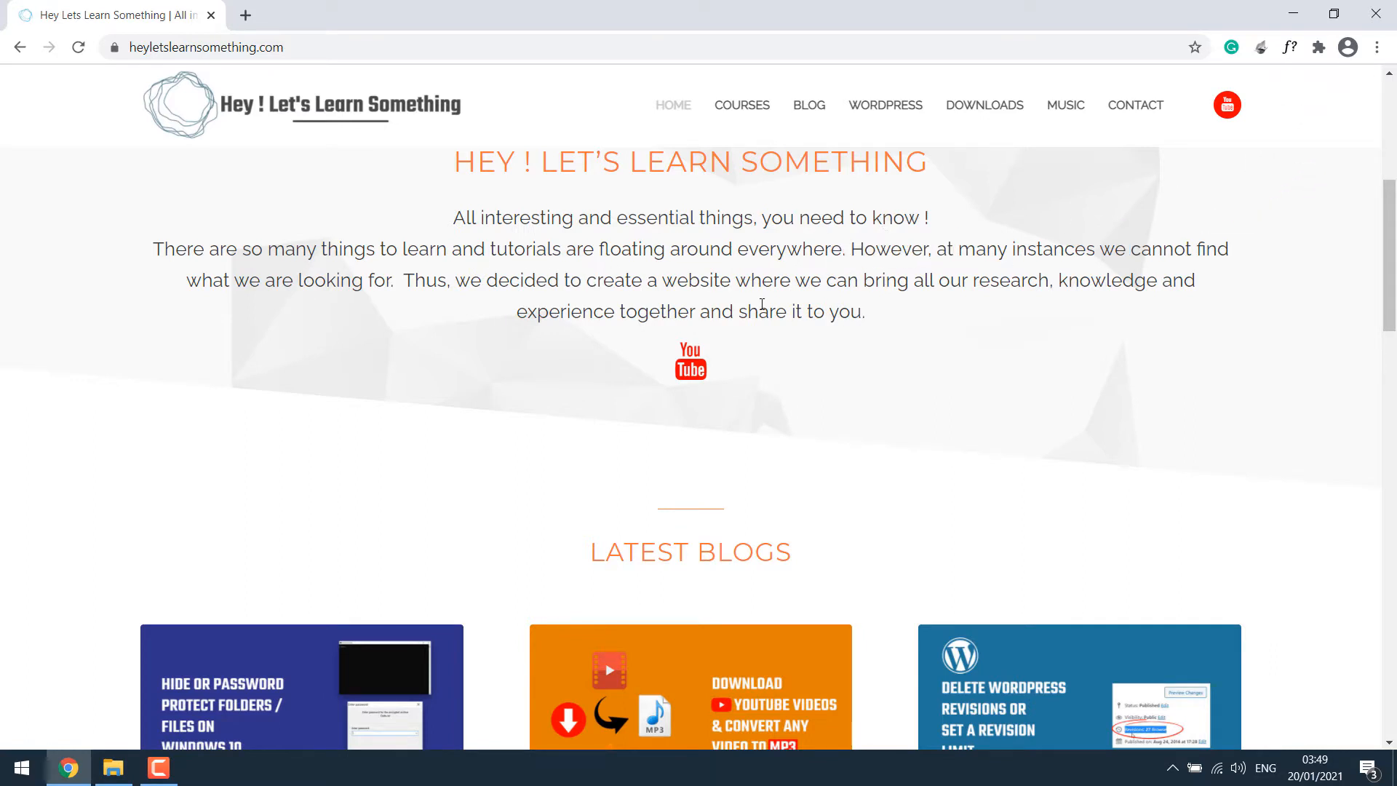
pyautogui.moveTo(958, 214)
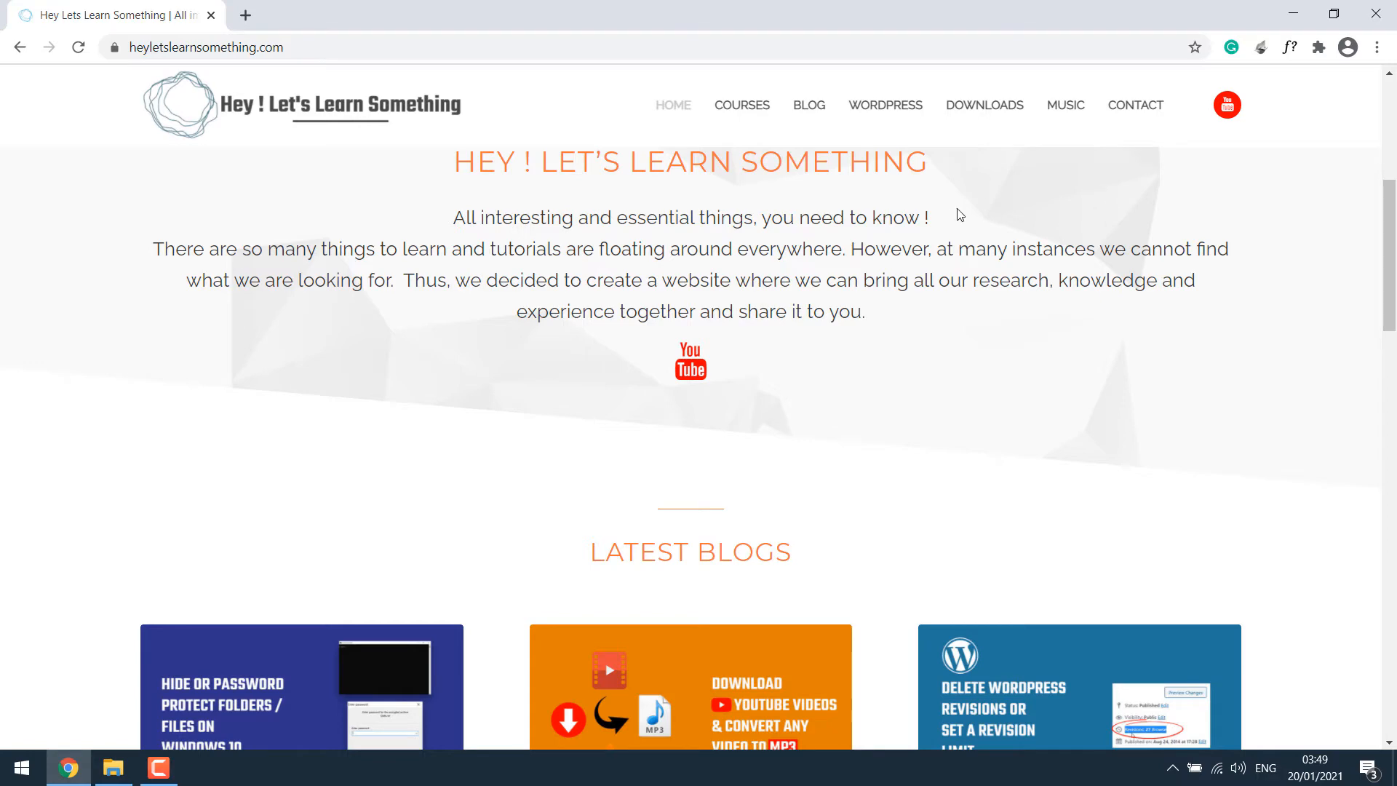
pyautogui.scroll(3)
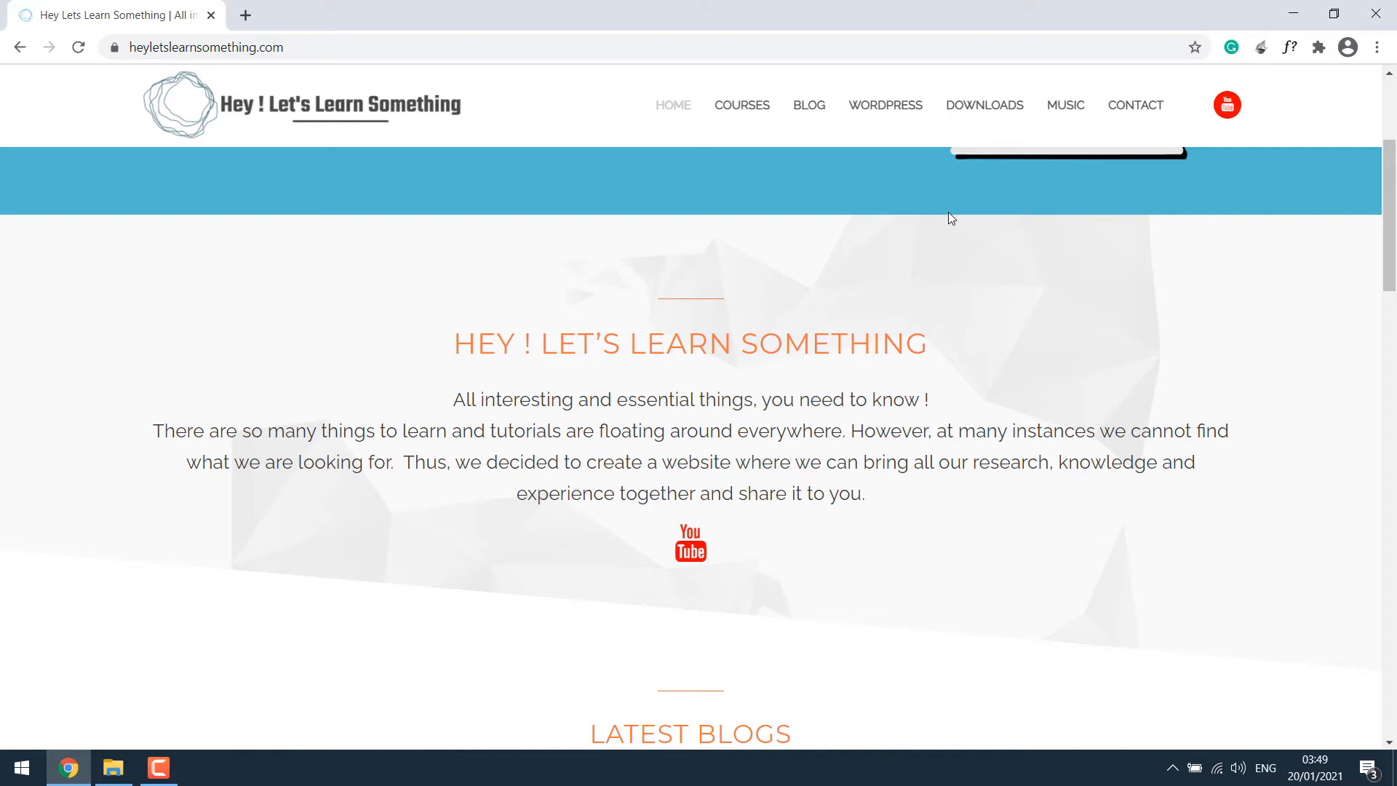
pyautogui.moveTo(1290, 46)
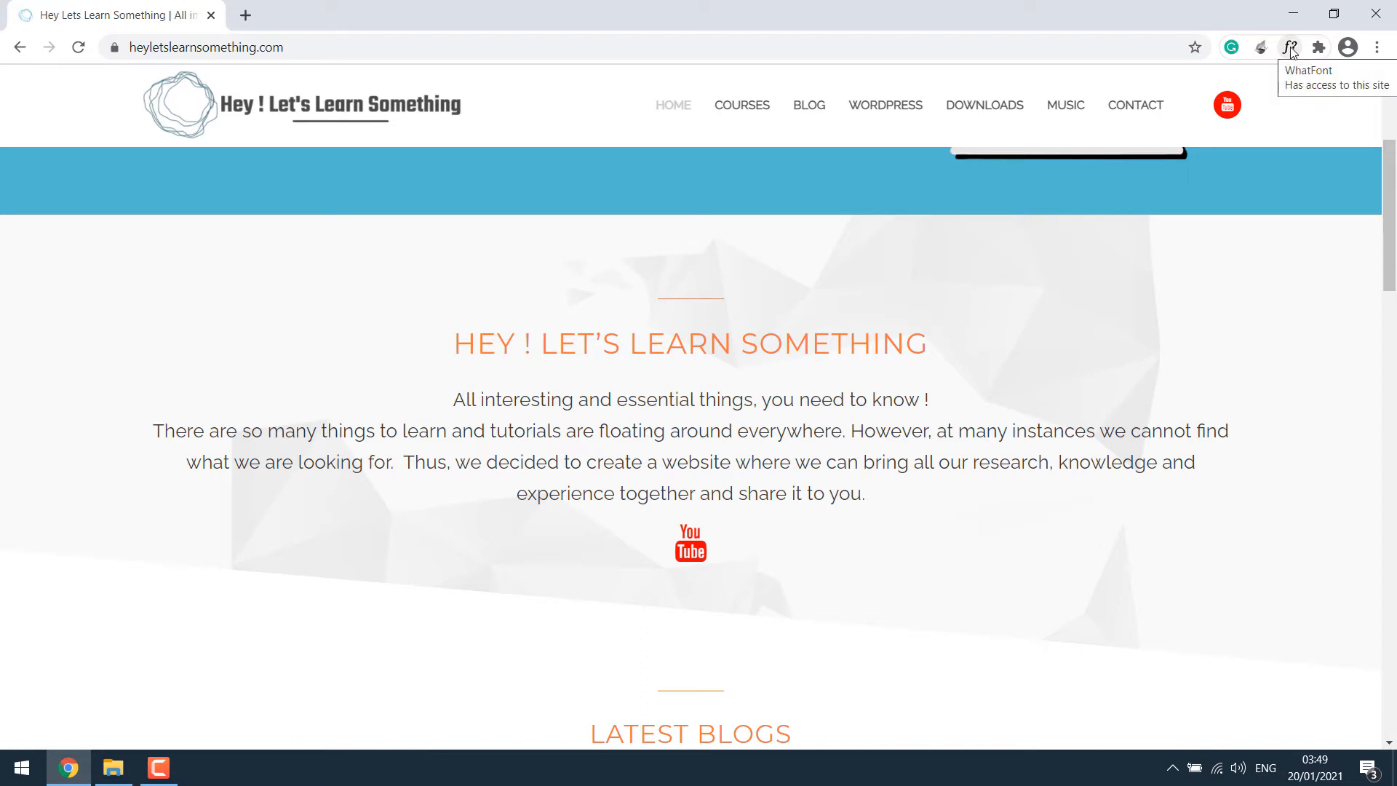
pyautogui.moveTo(455, 402)
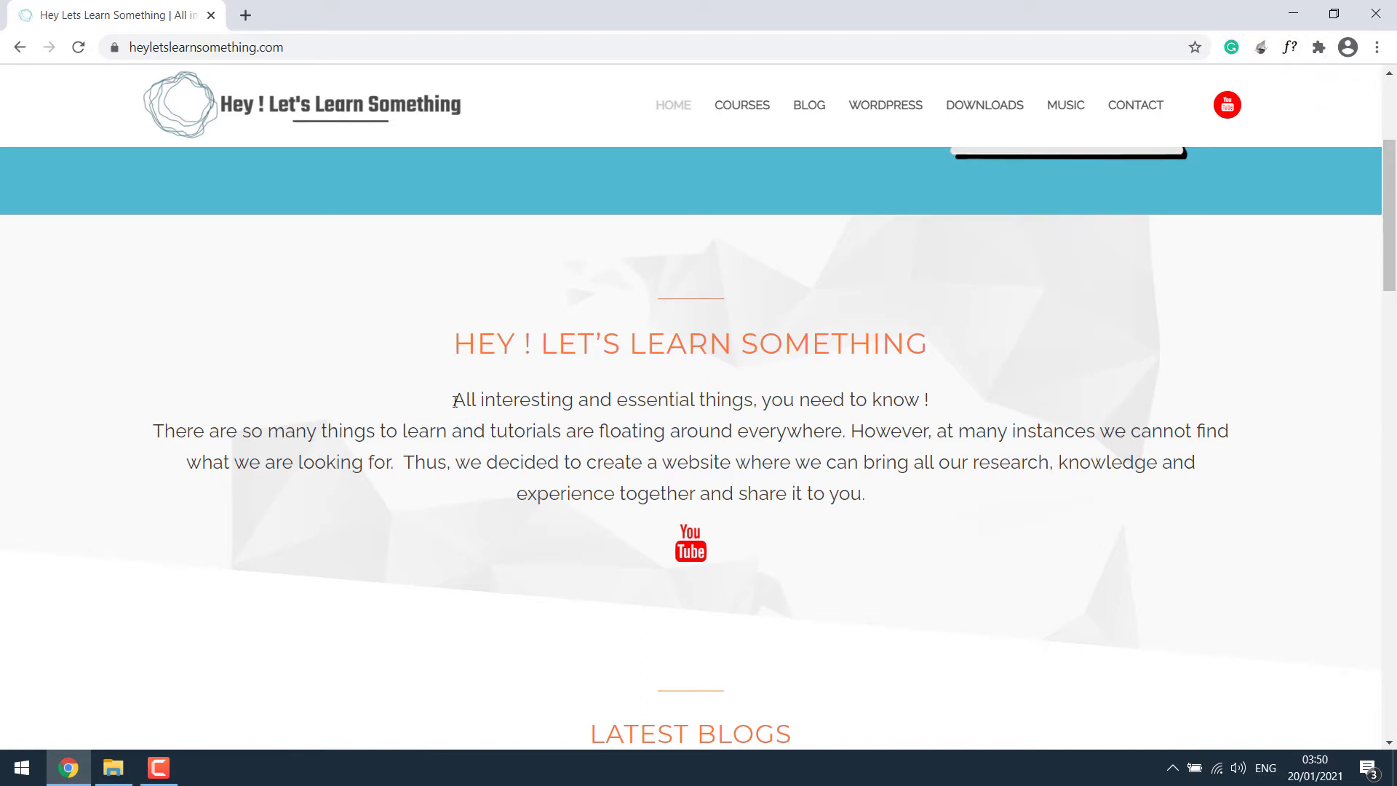
pyautogui.moveTo(948, 405)
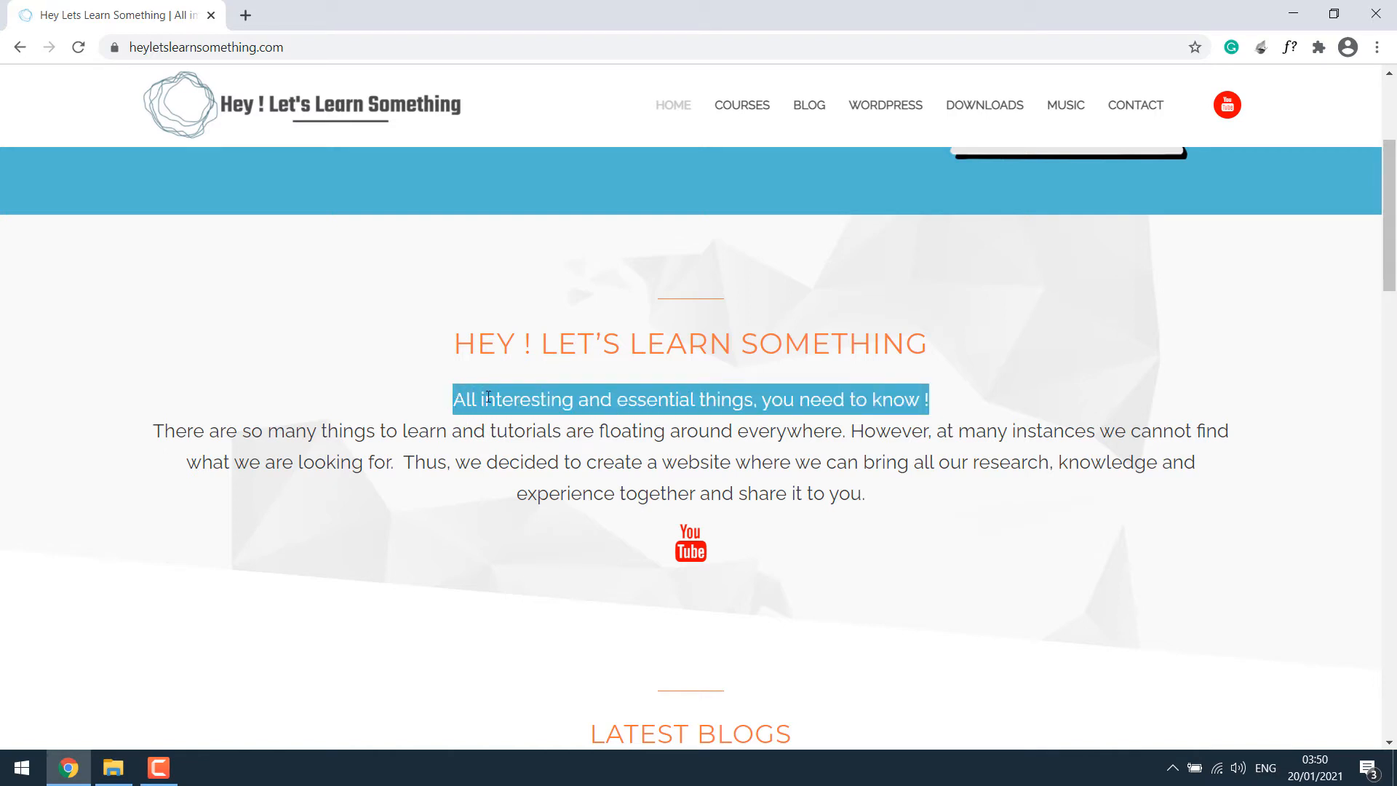
pyautogui.moveTo(531, 493)
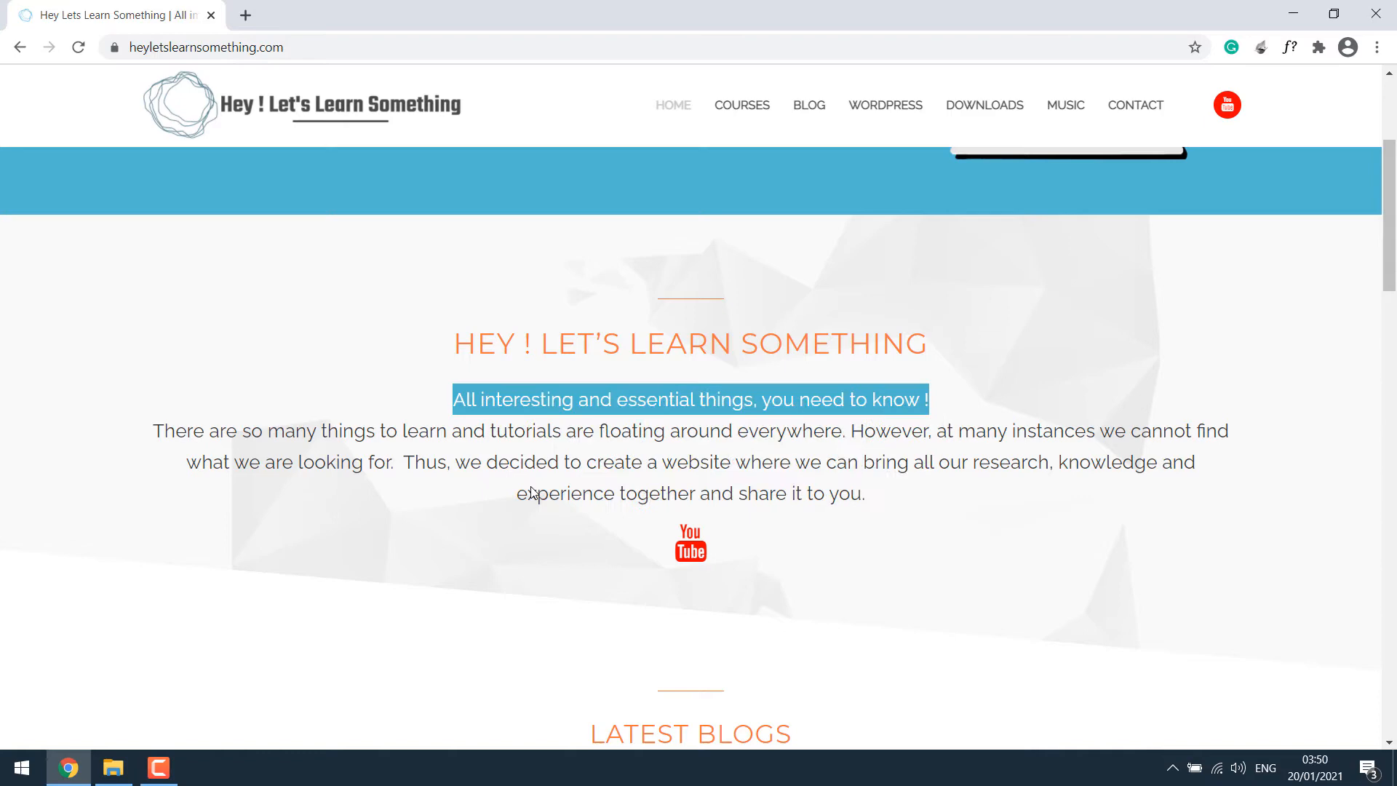
# Step: In DevTools (F12), toggle the paragraph font-family between Raleway and Montserrat, then close it
pyautogui.press('F12')
pyautogui.write('font-family:')
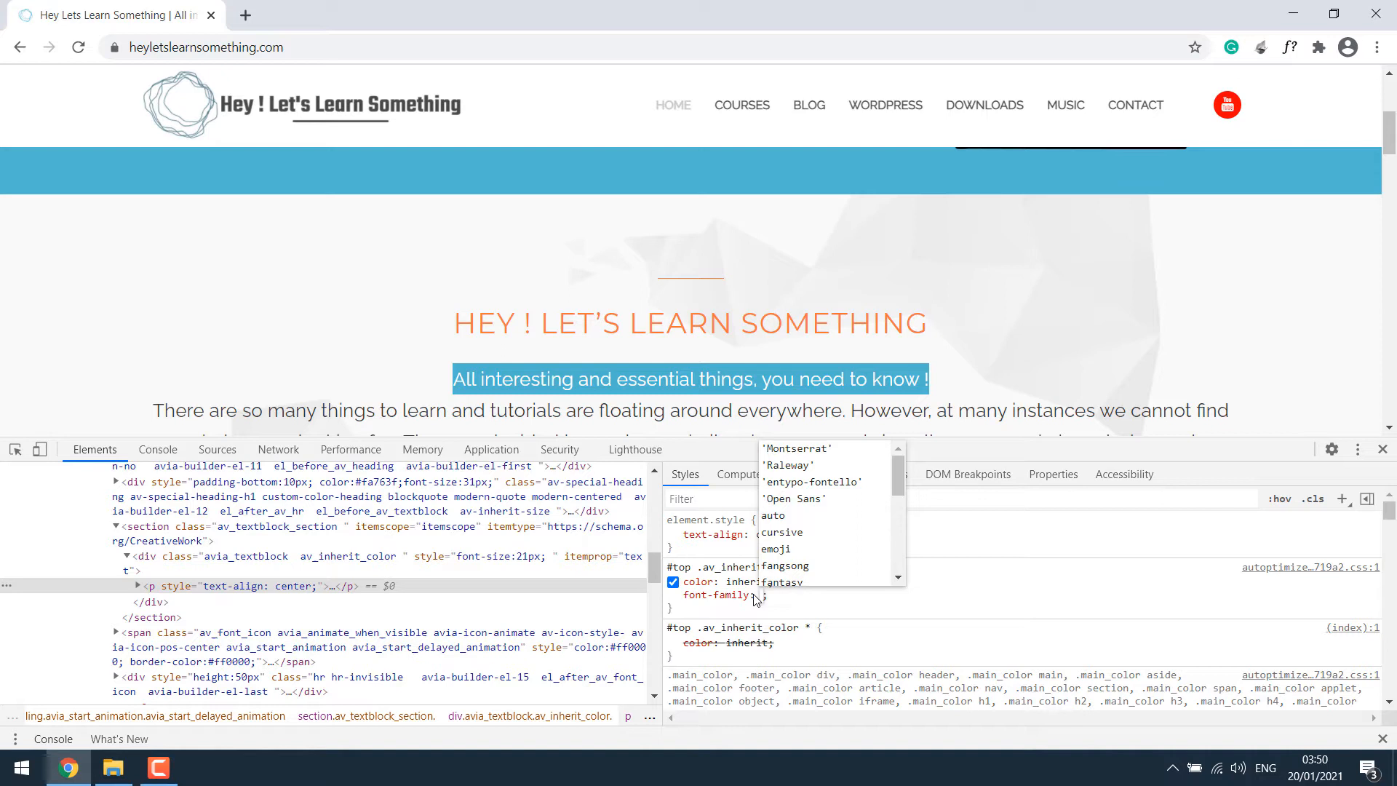
pyautogui.click(788, 466)
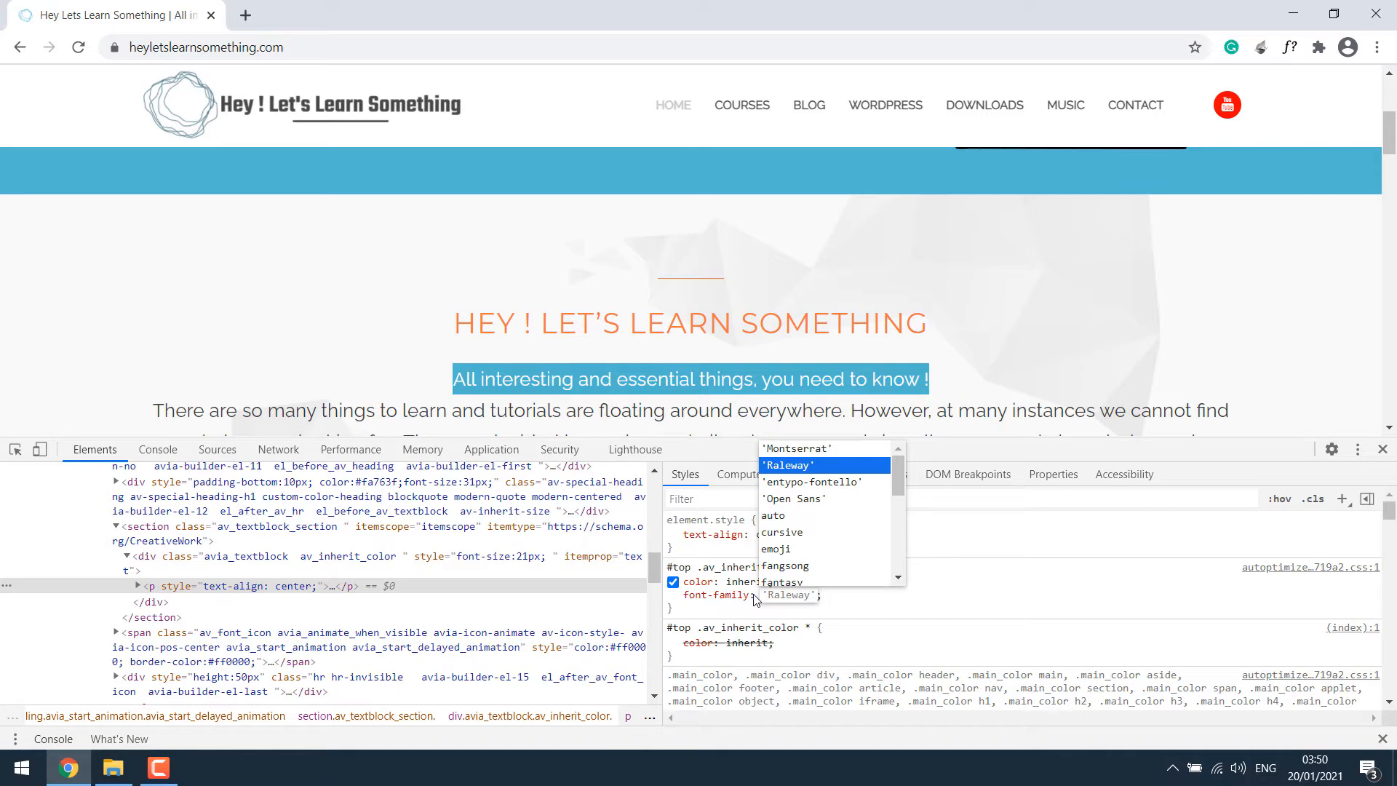
pyautogui.click(798, 448)
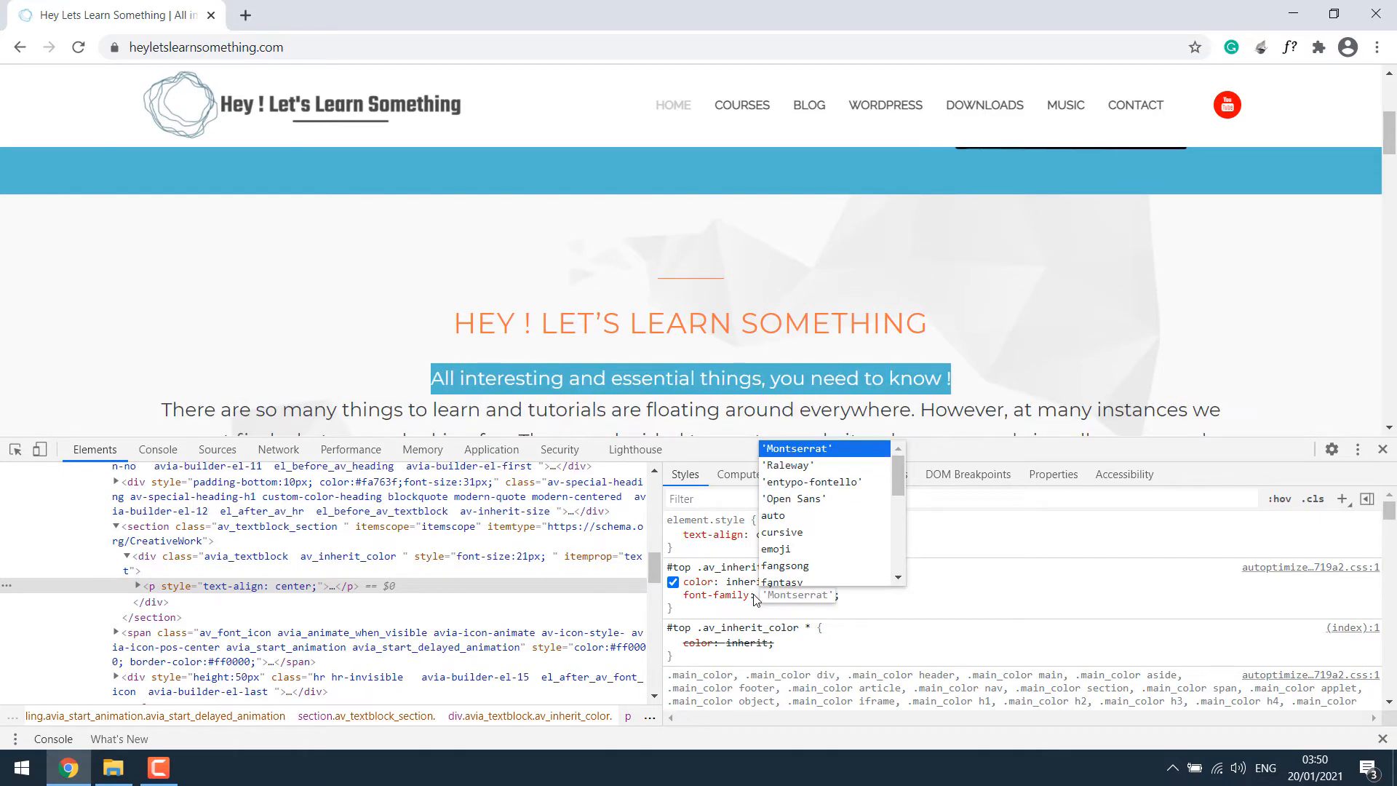
pyautogui.click(787, 464)
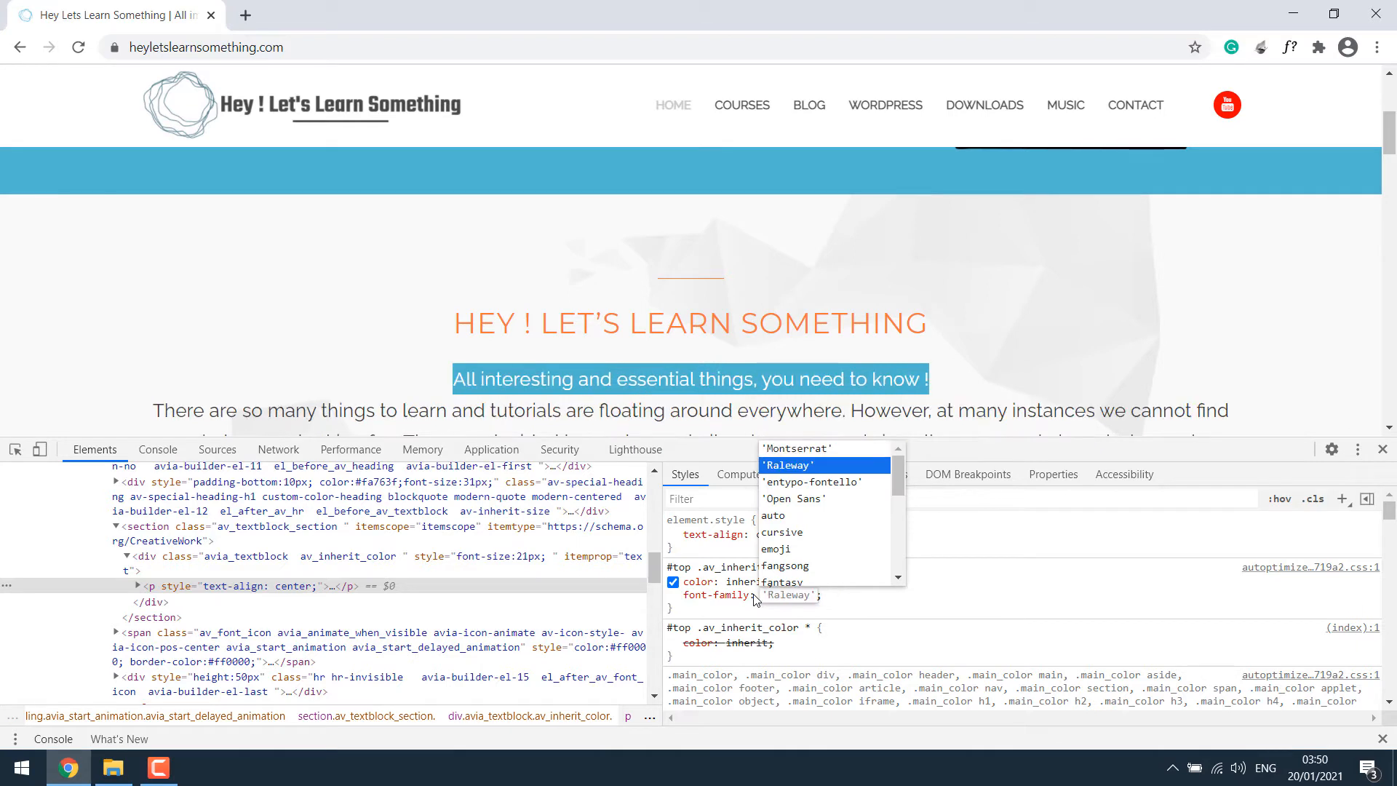
pyautogui.click(798, 449)
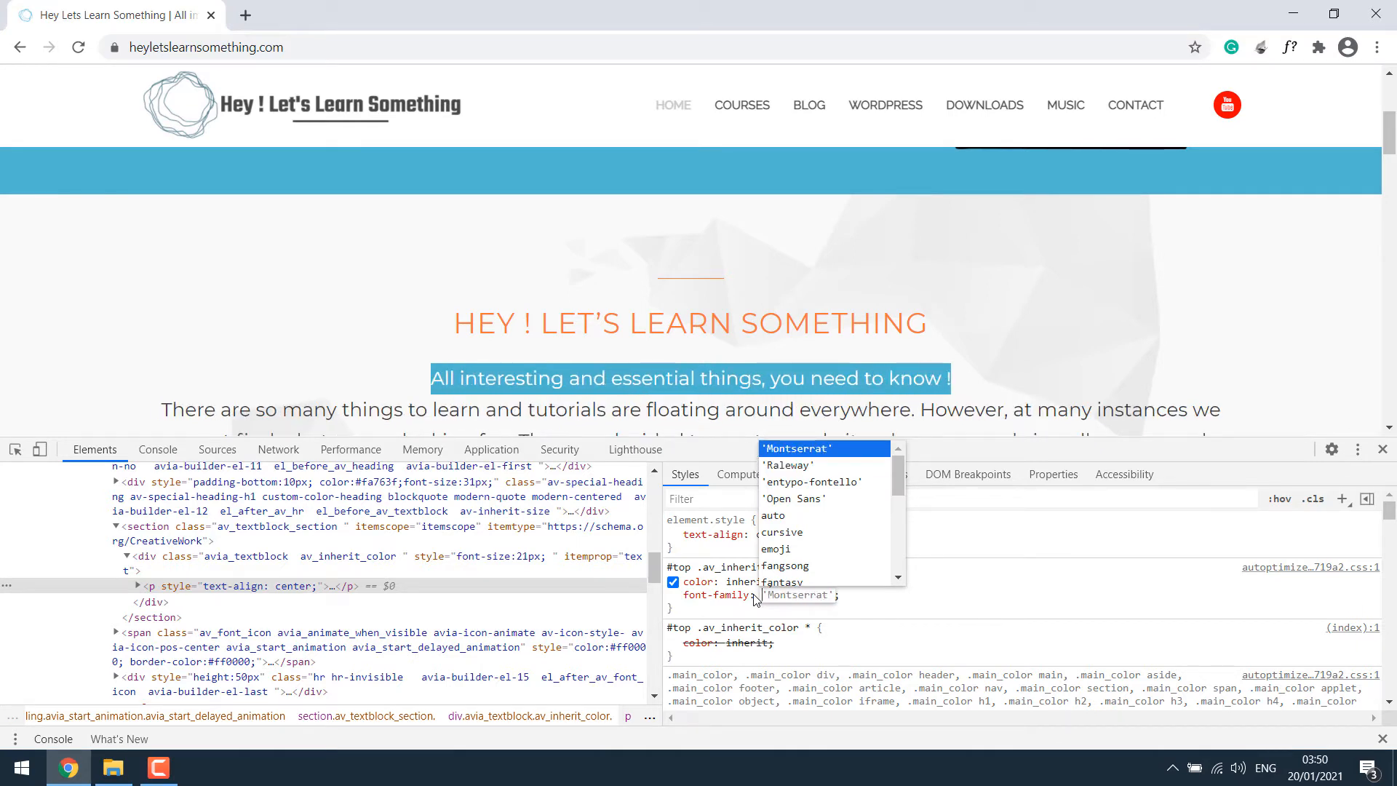
pyautogui.click(788, 465)
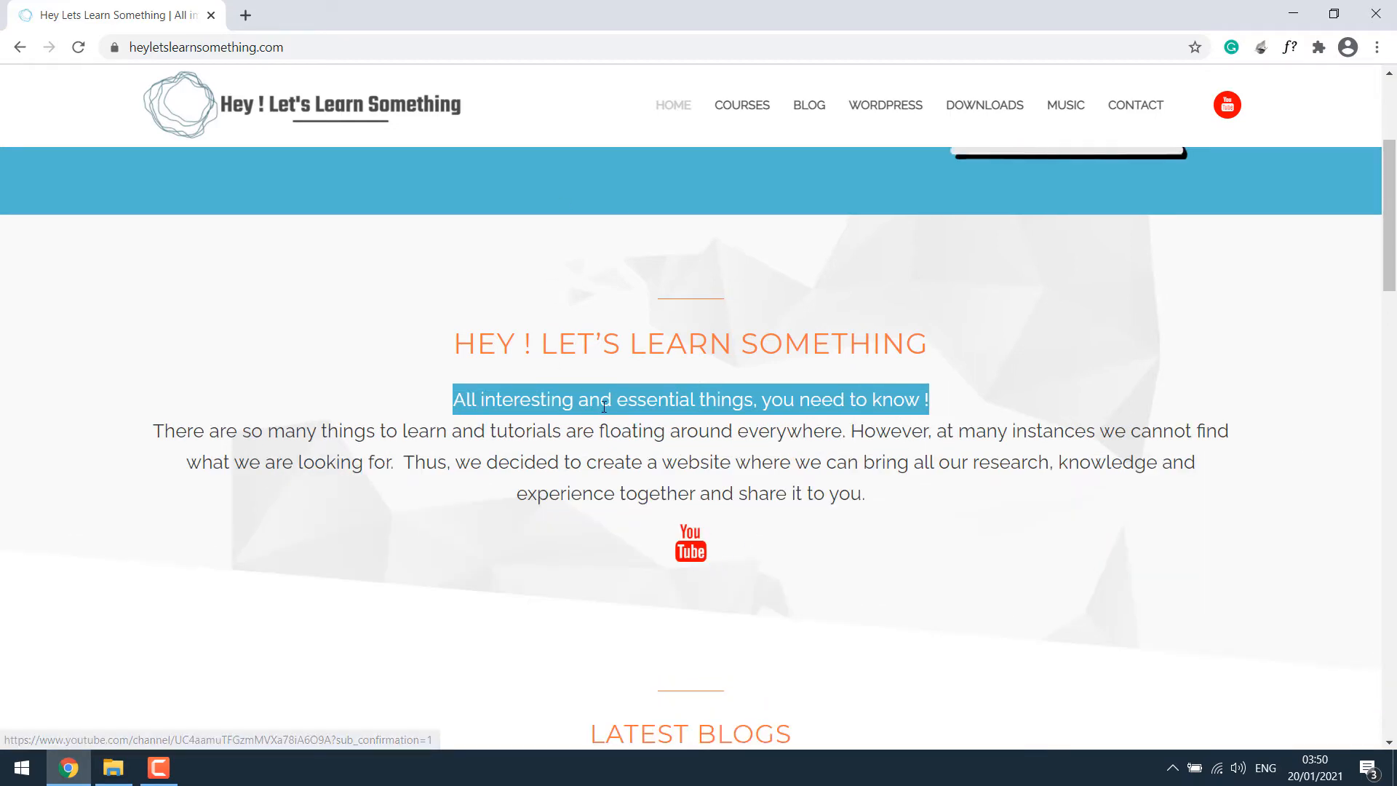
pyautogui.moveTo(626, 482)
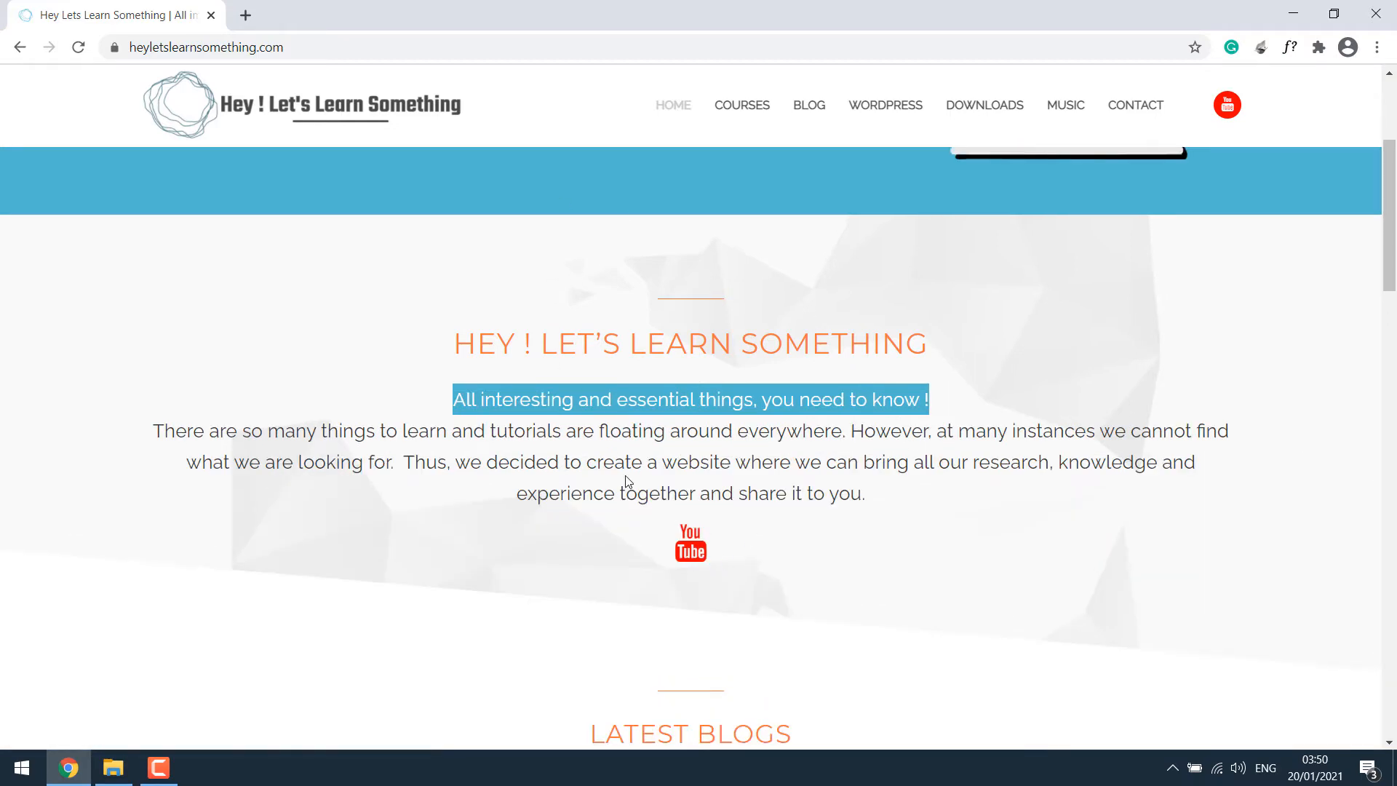
pyautogui.moveTo(268, 72)
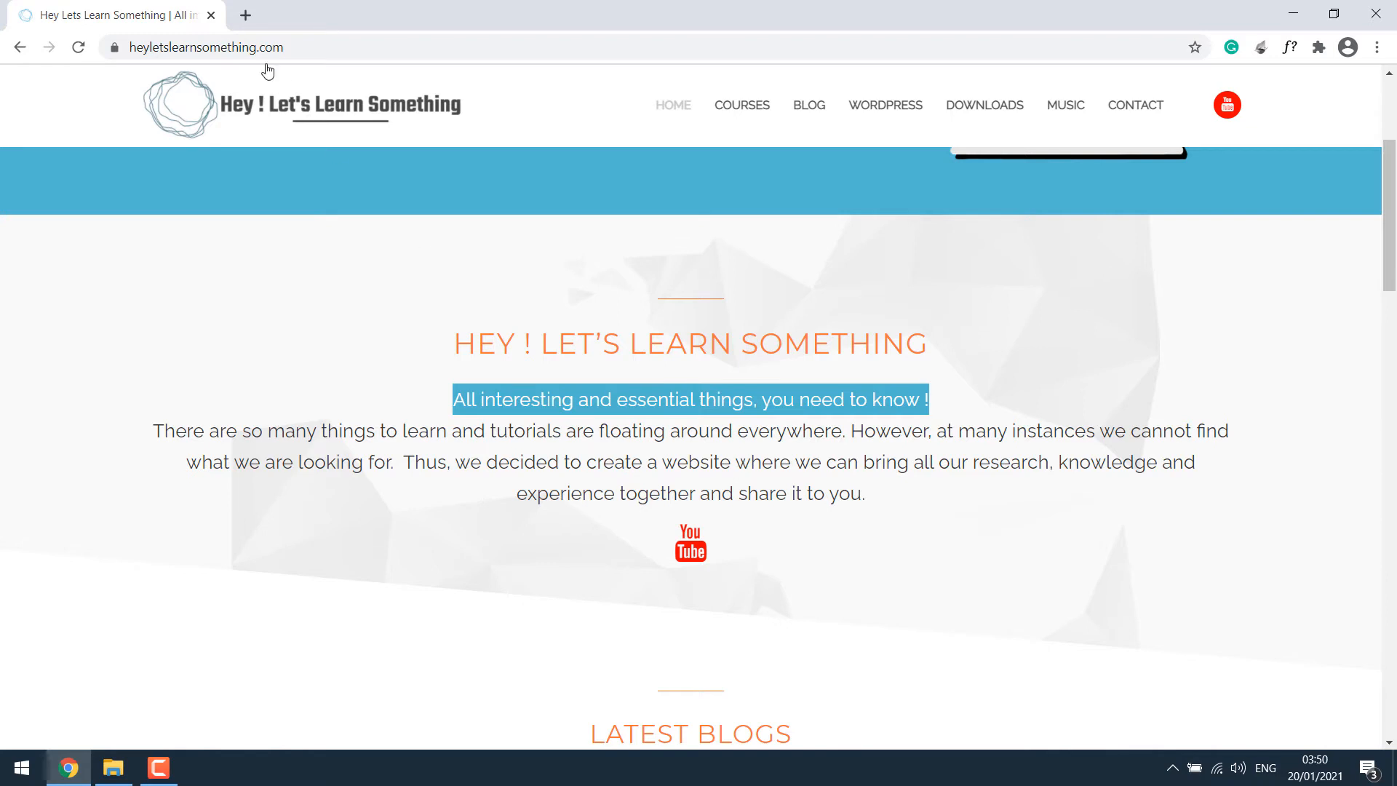
# Step: In a new tab, search 'google fonts' and open fonts.google.com
pyautogui.click(244, 15)
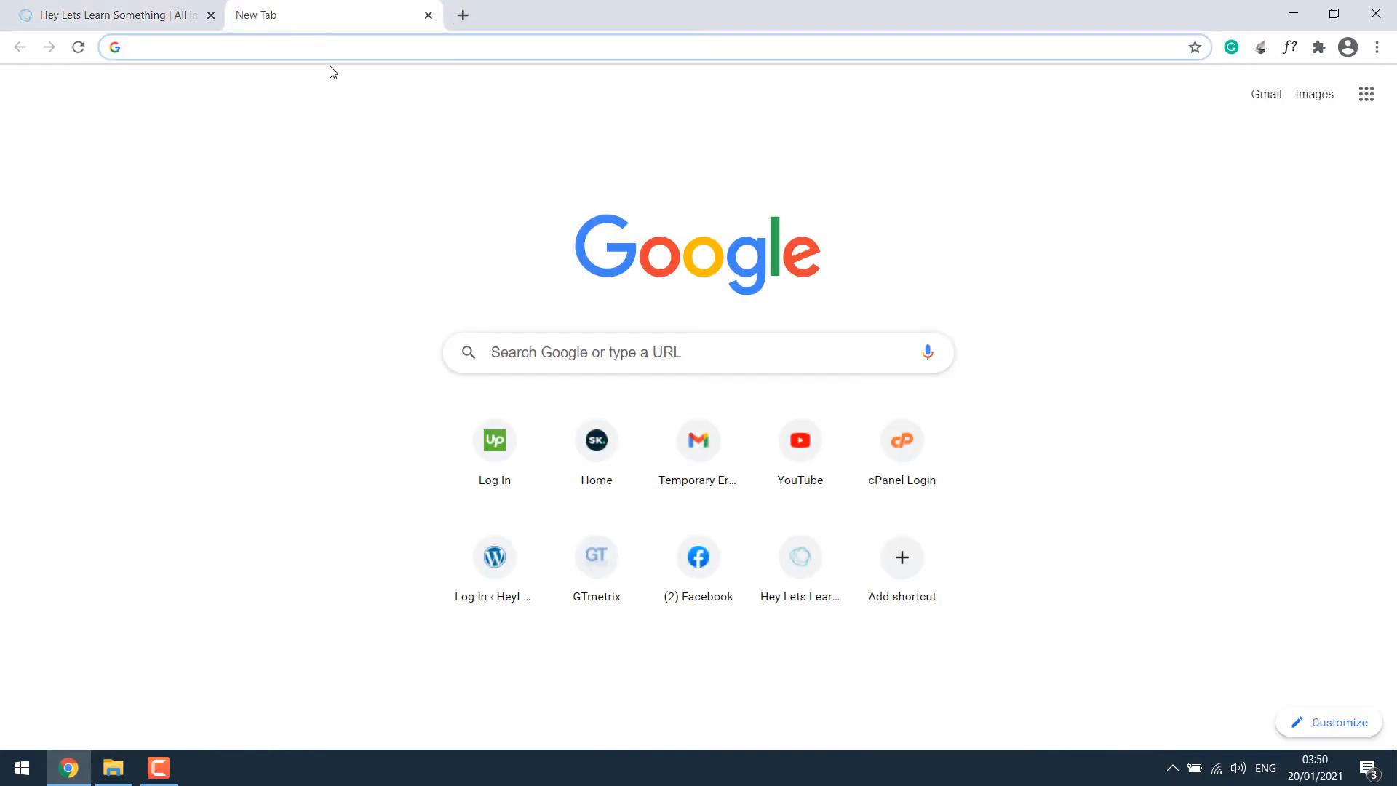
pyautogui.write('google fonts')
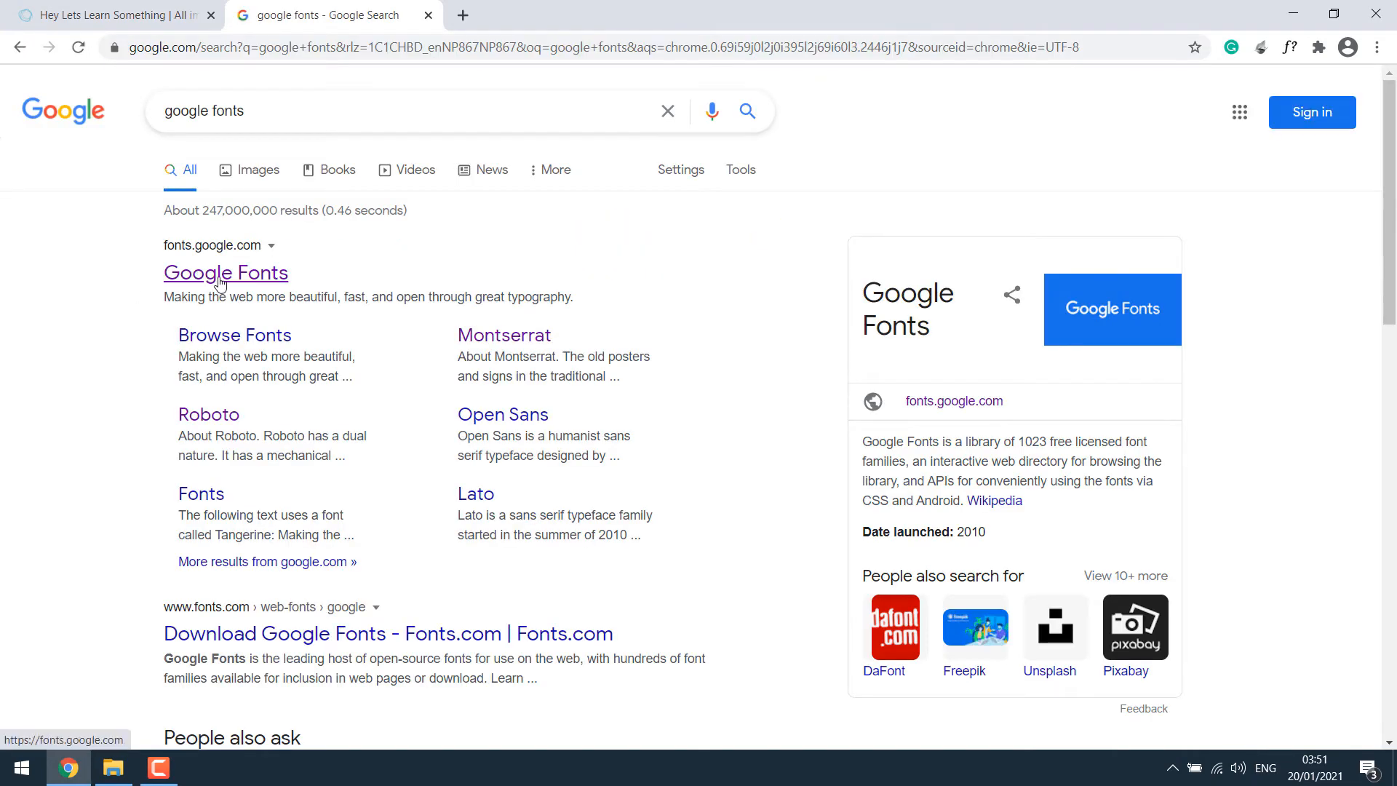
pyautogui.click(226, 272)
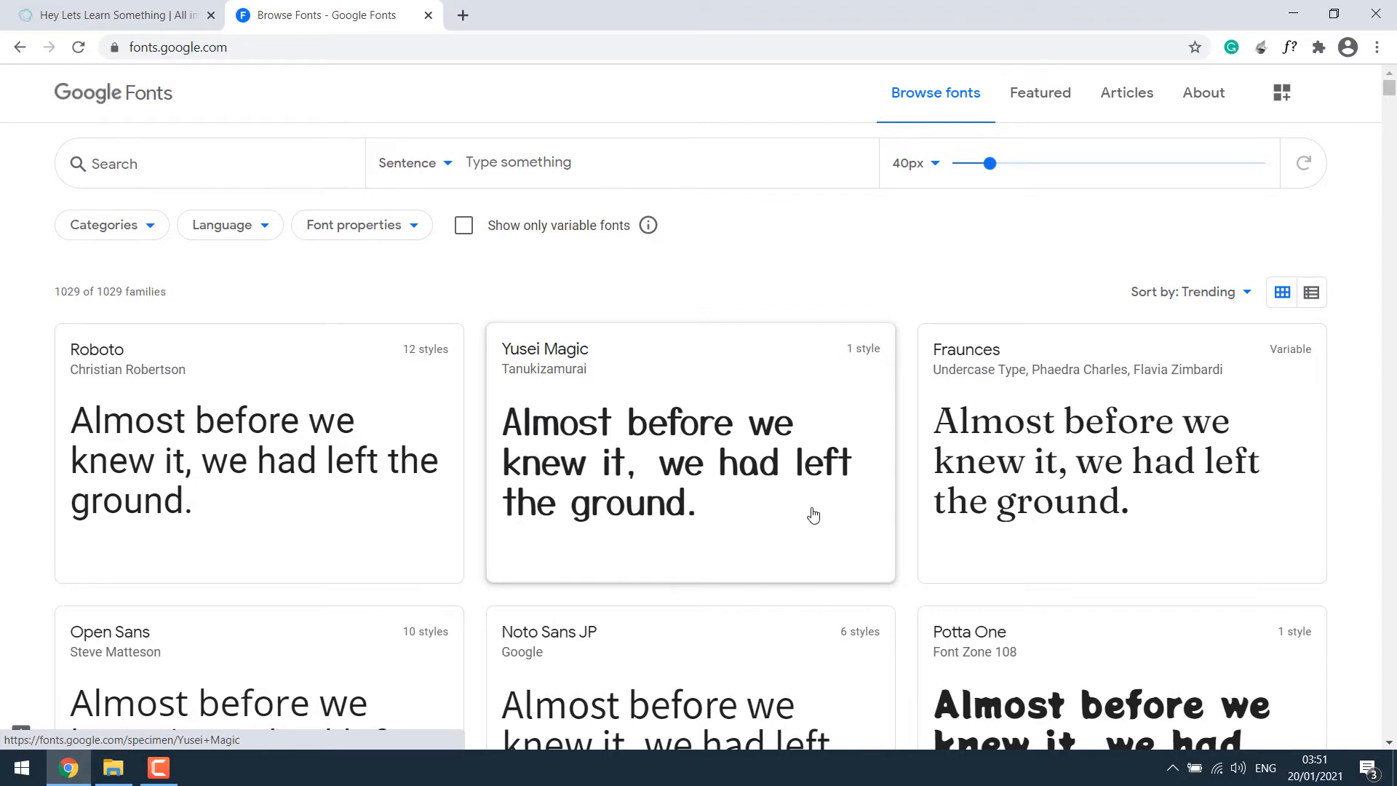
pyautogui.moveTo(228, 155)
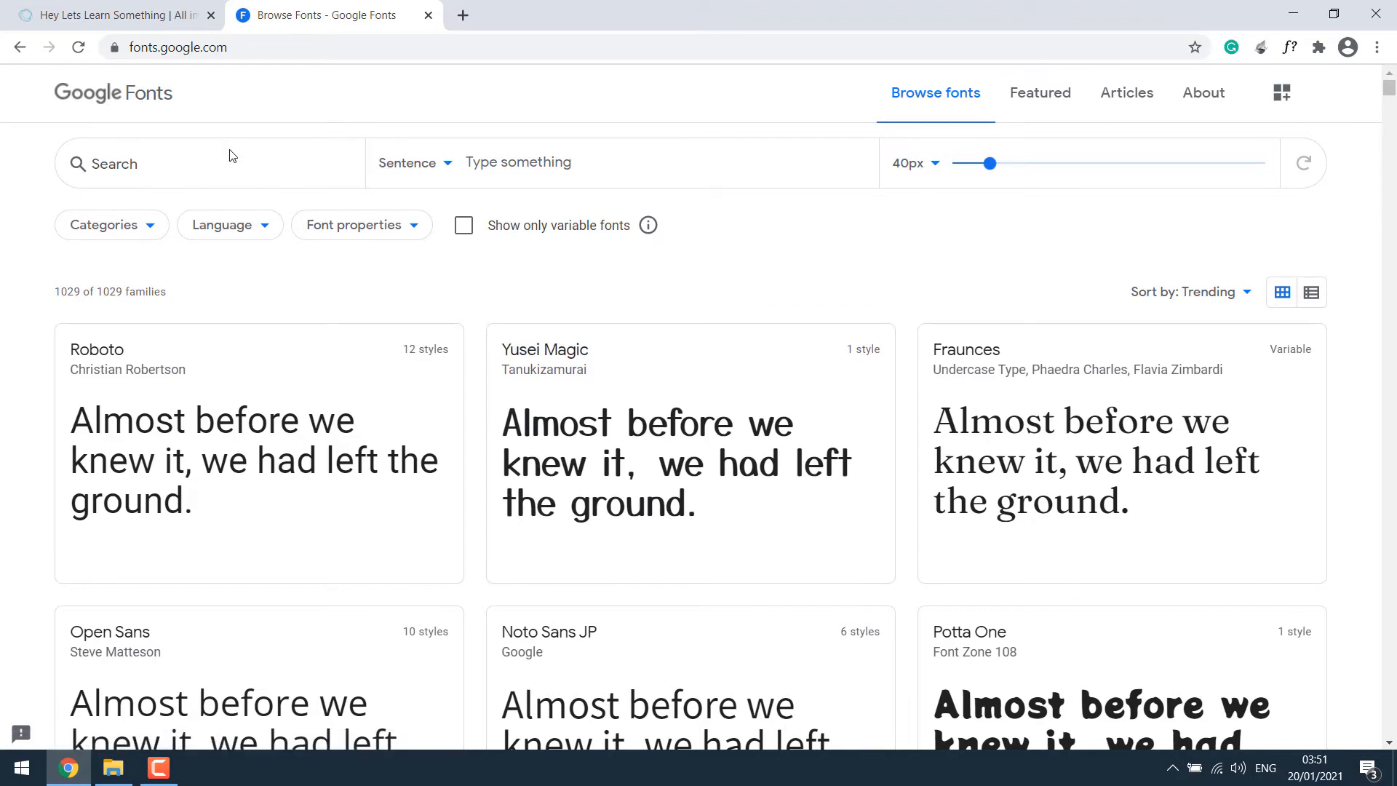
# Step: Search the catalogue for 'raleway' and open the Raleway family page
pyautogui.write('ralew')
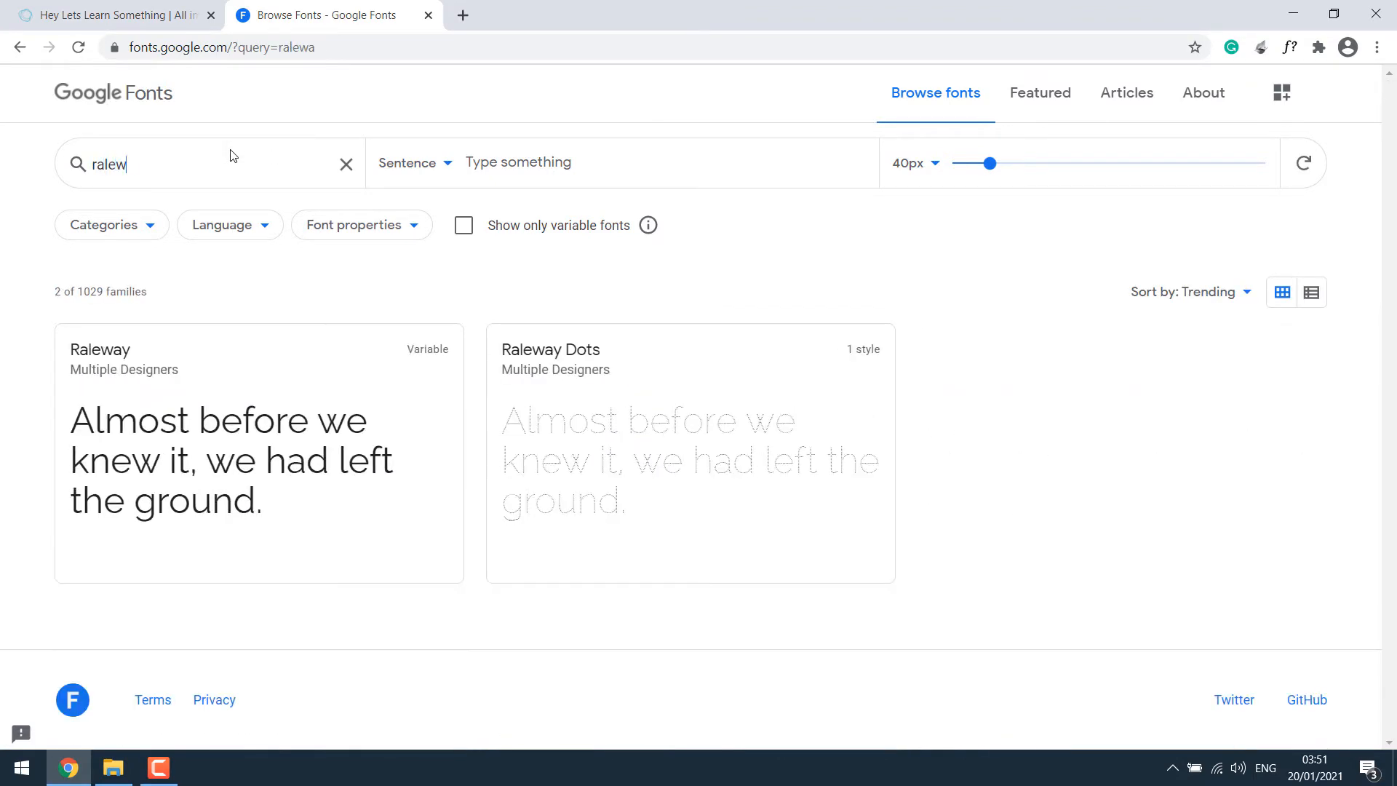
pyautogui.write('y')
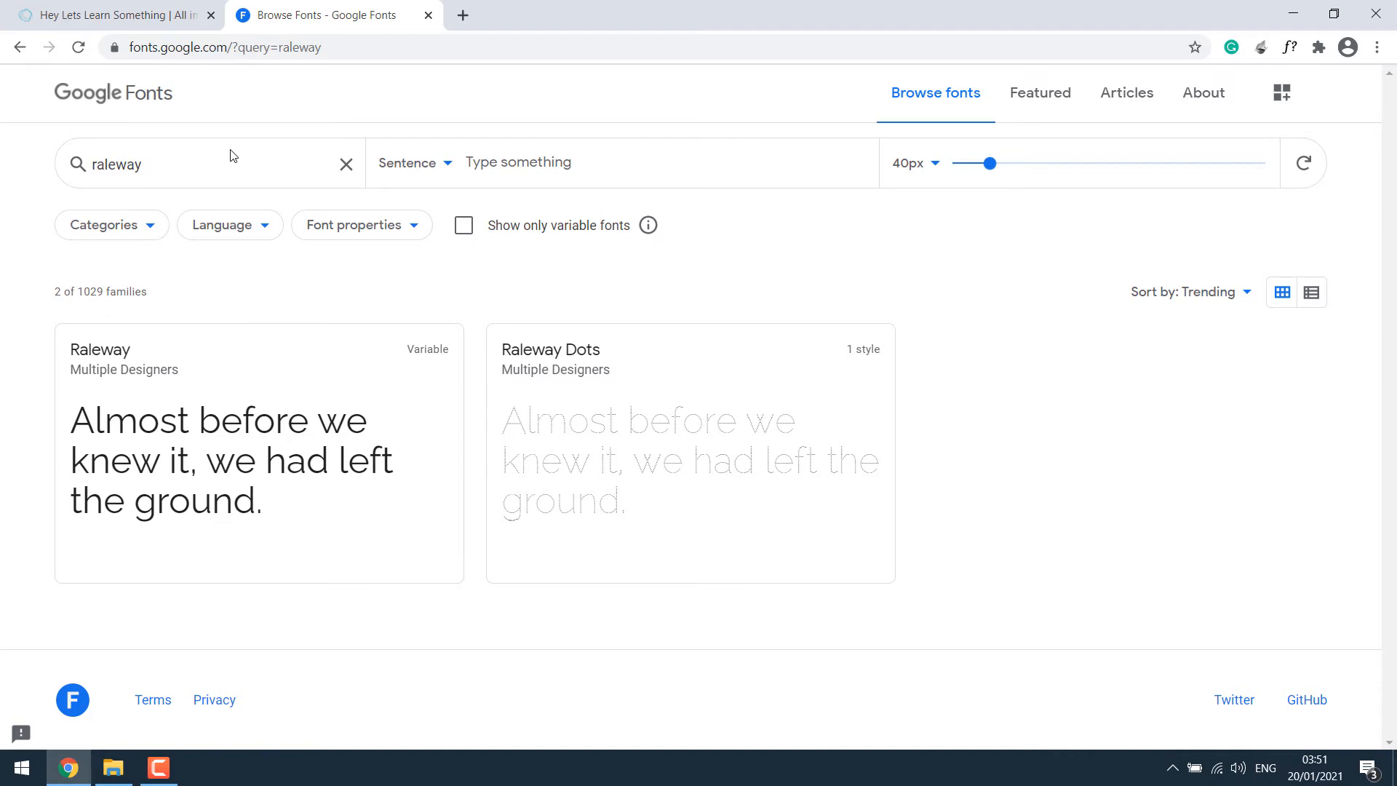
pyautogui.click(142, 165)
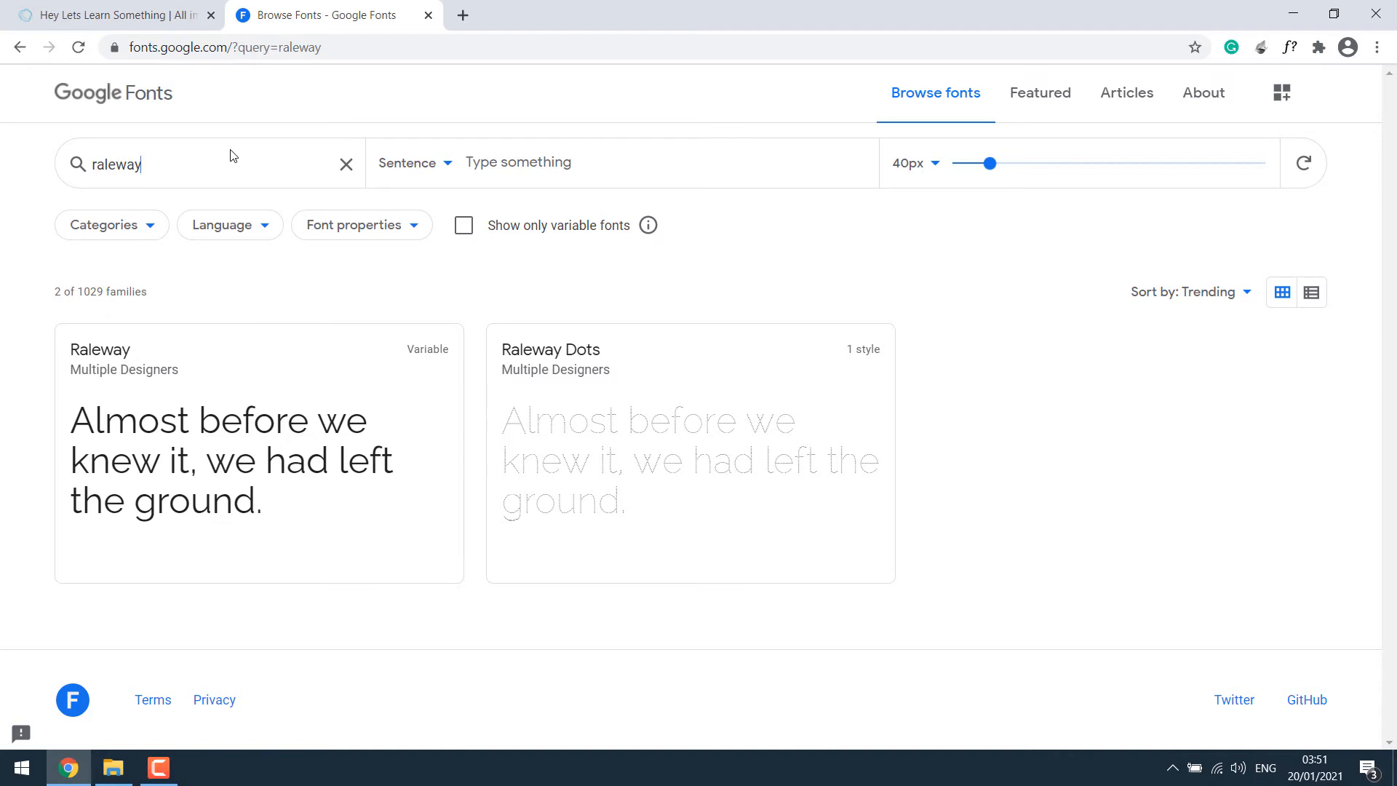
pyautogui.moveTo(260, 413)
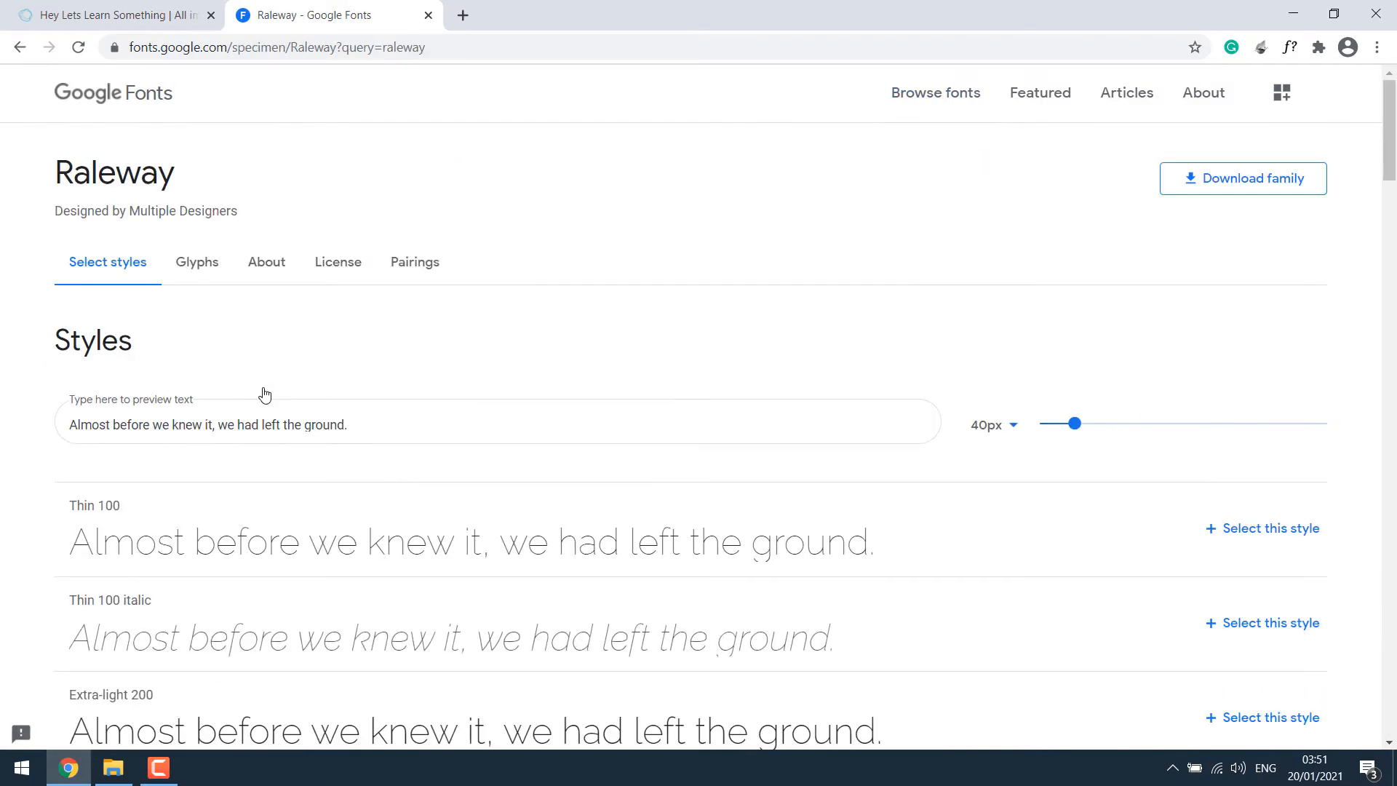
# Step: Download the whole Raleway family as a zip and show it in the Downloads folder
pyautogui.click(197, 262)
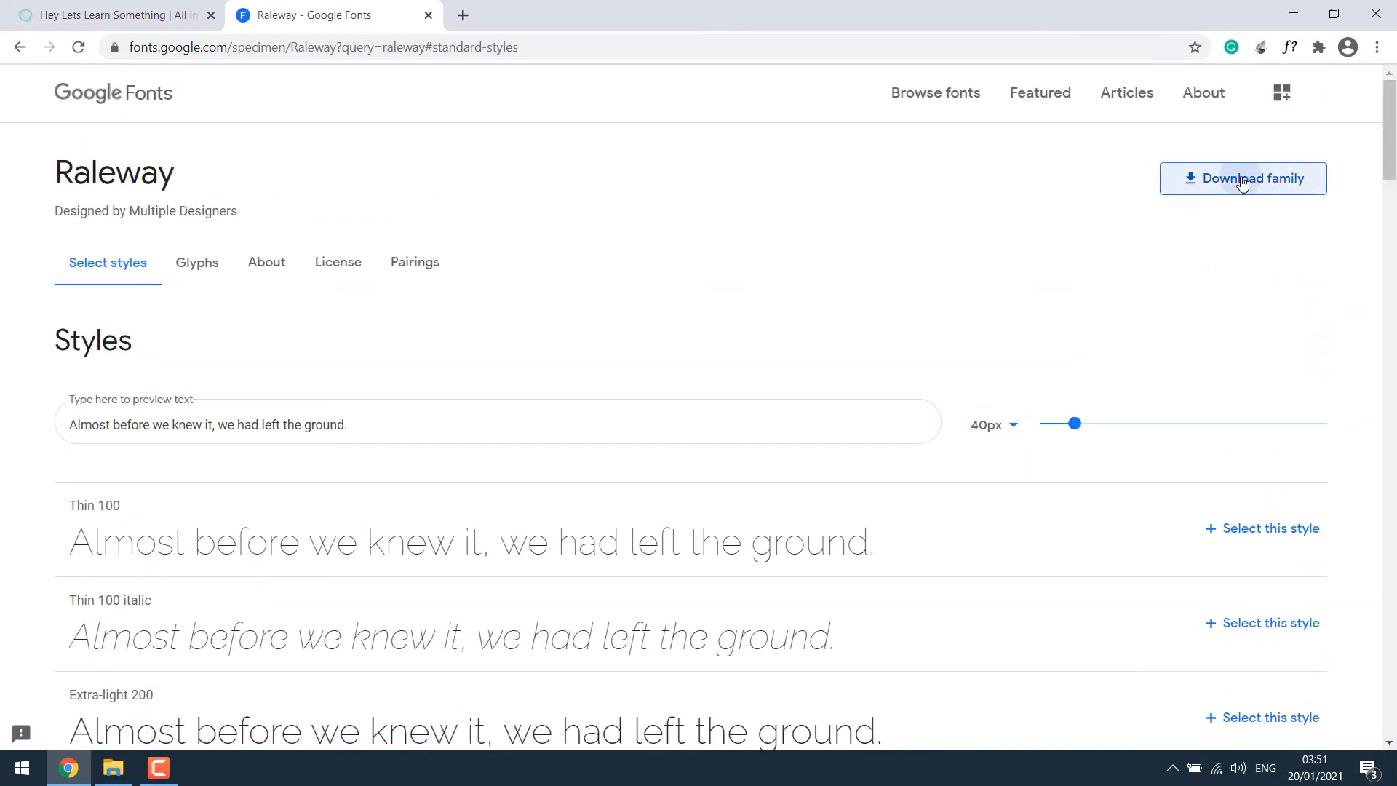
pyautogui.click(1241, 177)
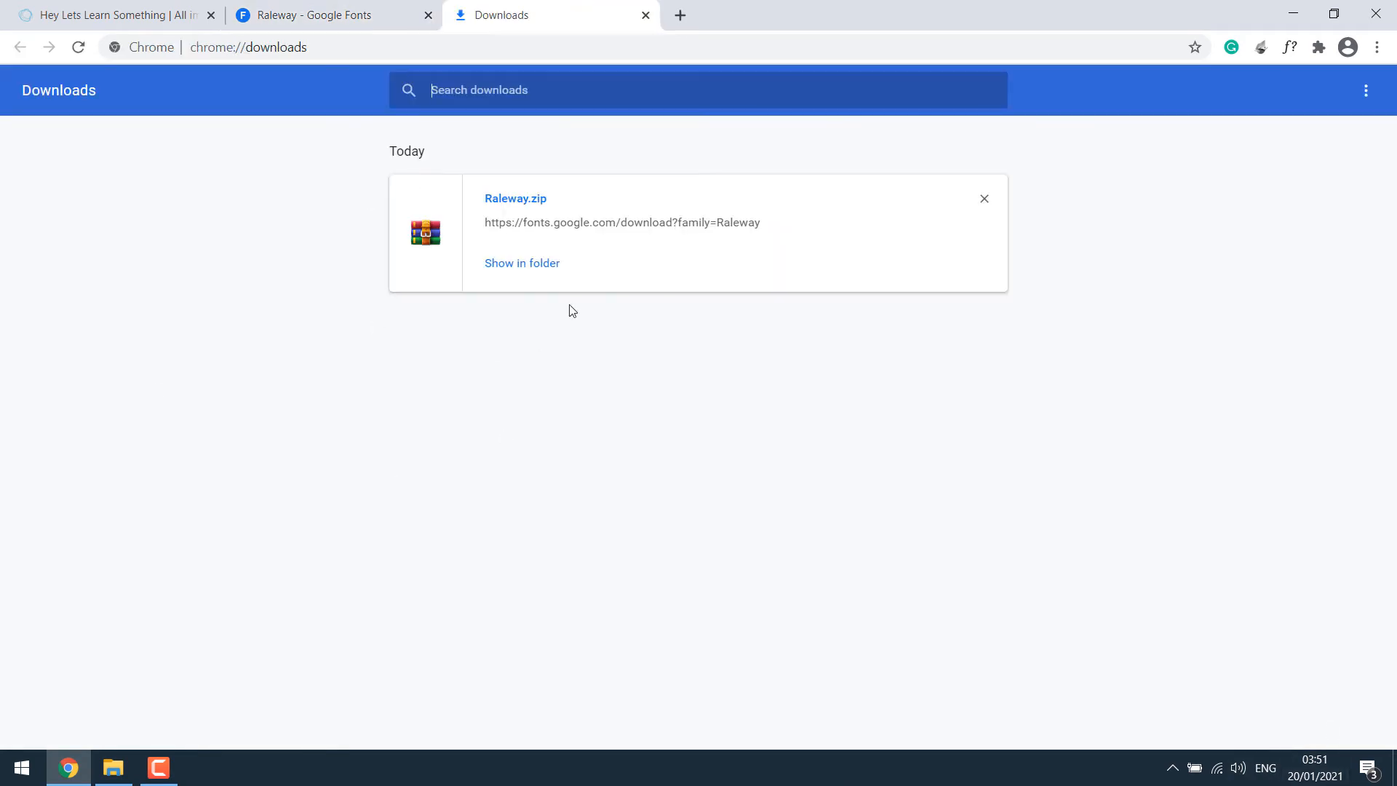
pyautogui.click(523, 262)
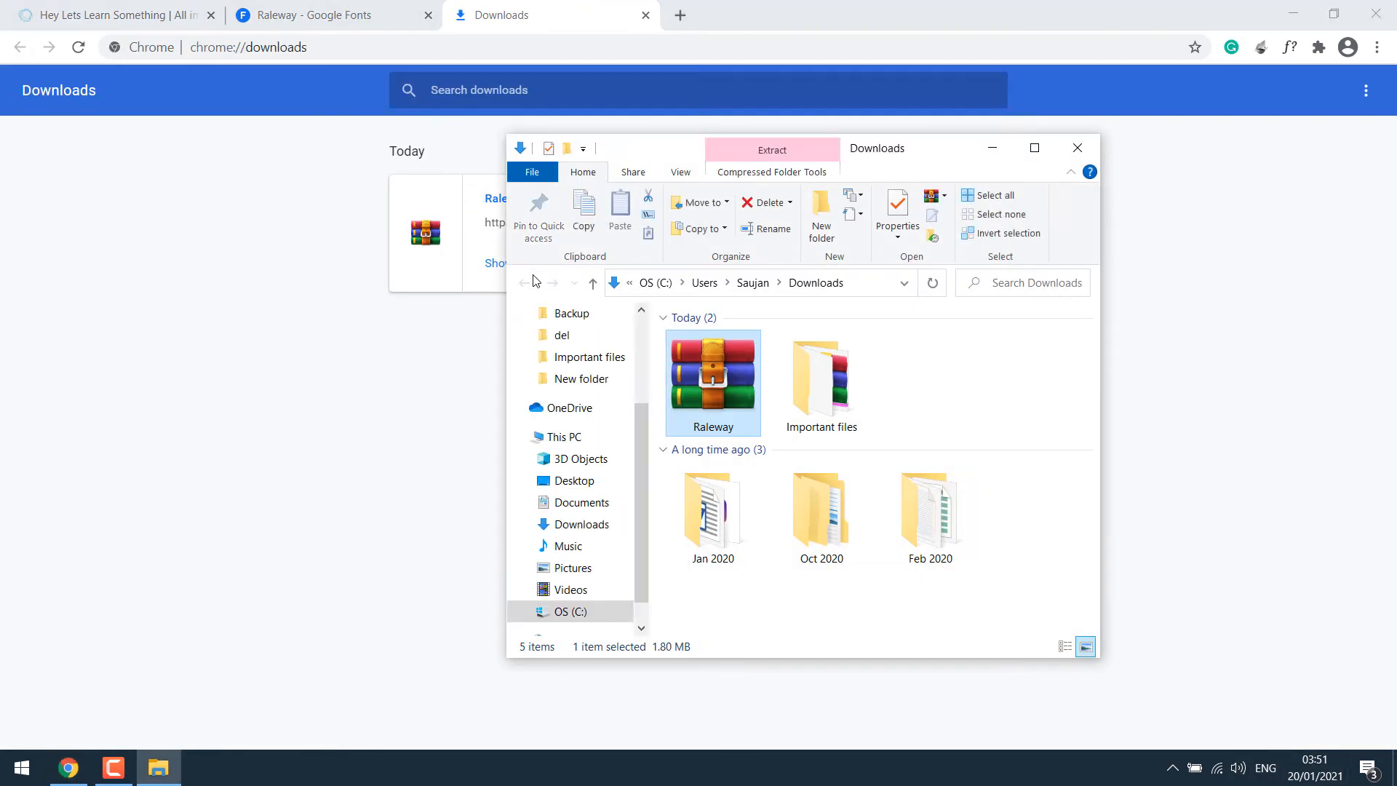
# Step: Move Raleway.zip to the desktop and extract it with WinRAR into a 'Raleway Font' folder
pyautogui.click(1075, 149)
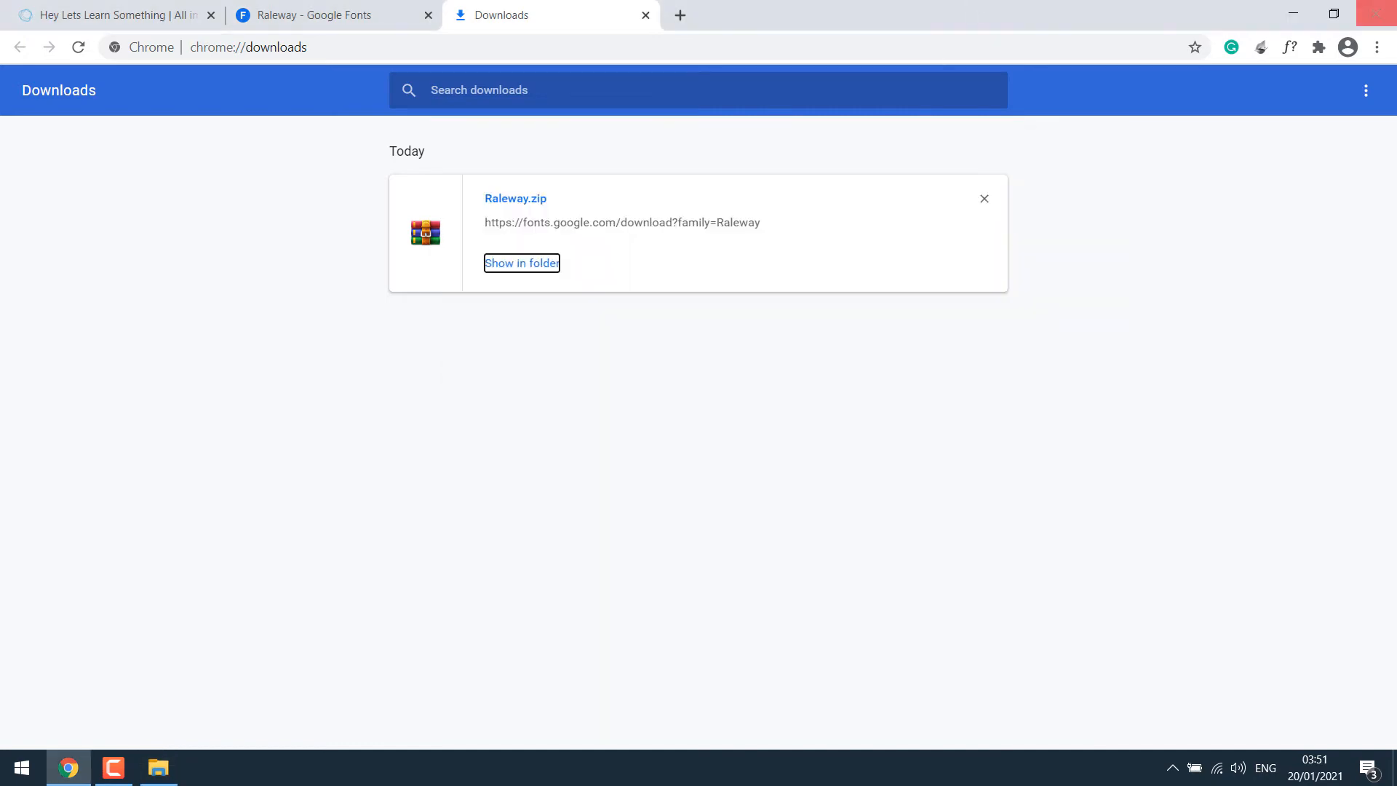
pyautogui.click(521, 263)
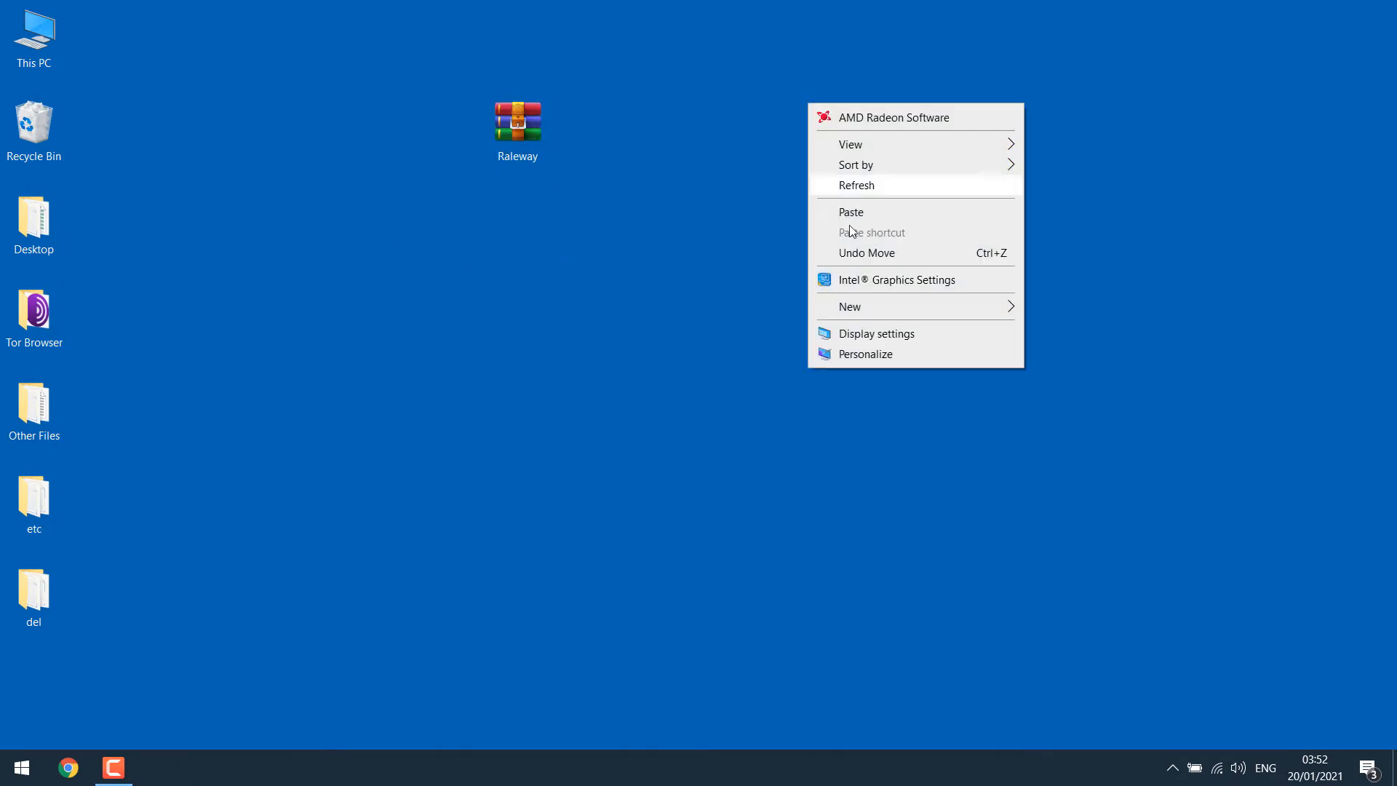
pyautogui.click(849, 308)
pyautogui.write('Raleway Font')
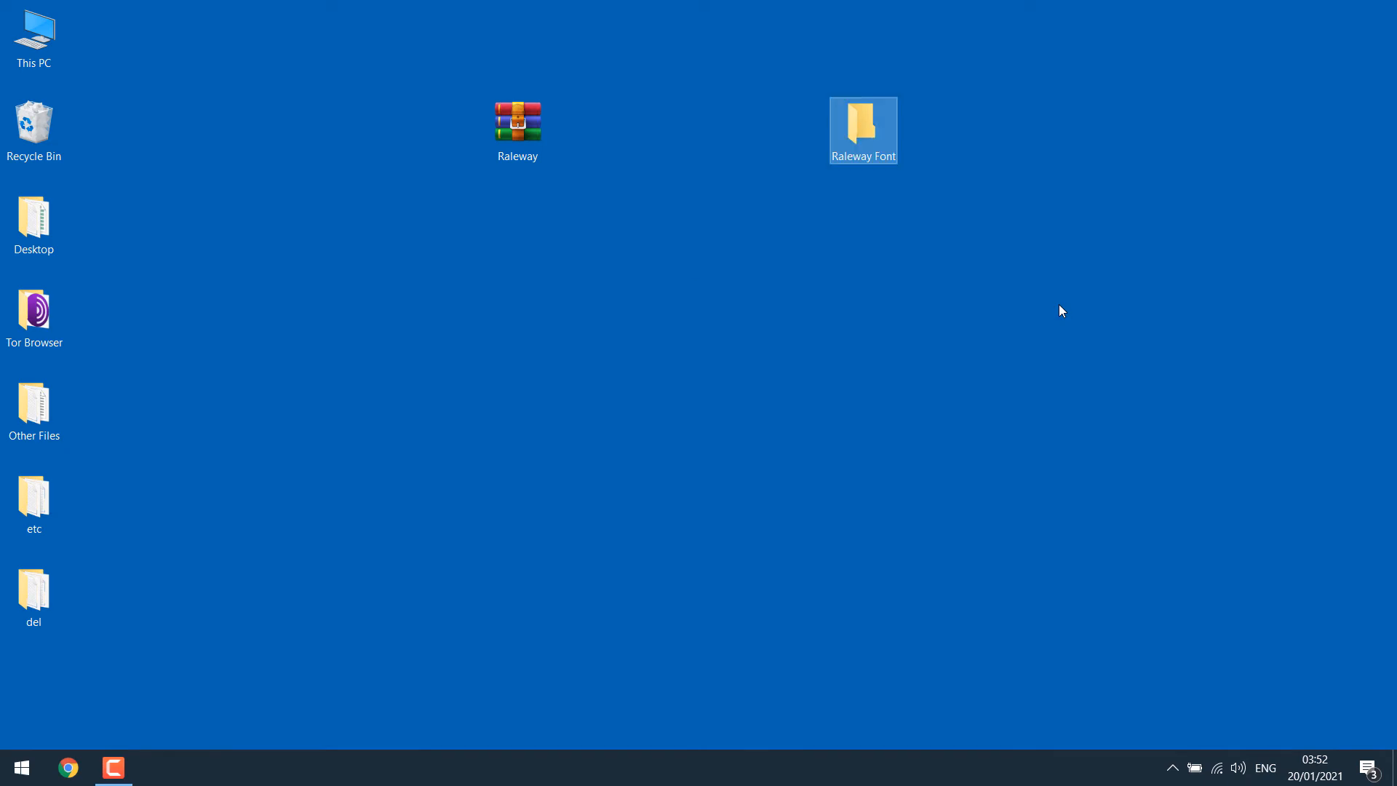
pyautogui.doubleClick(517, 121)
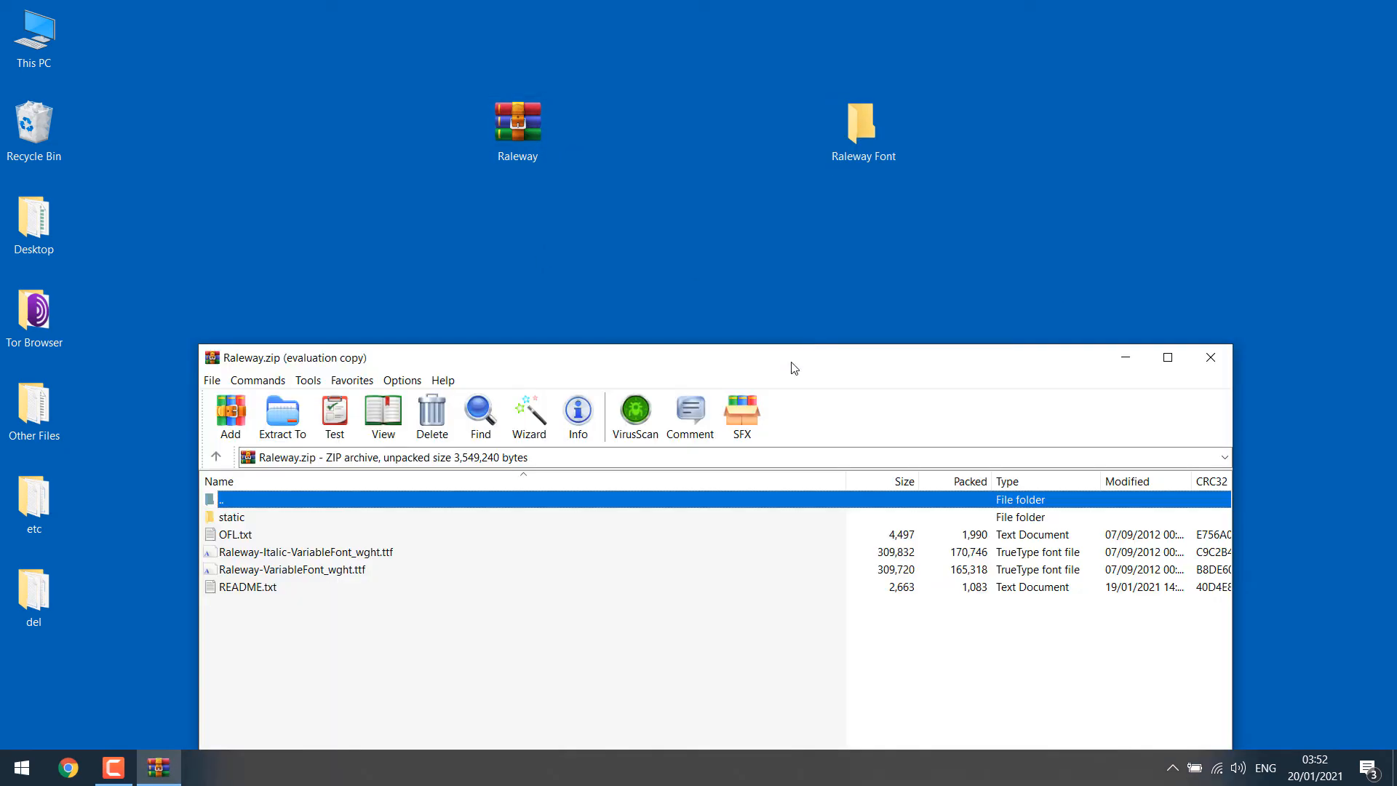
pyautogui.click(231, 516)
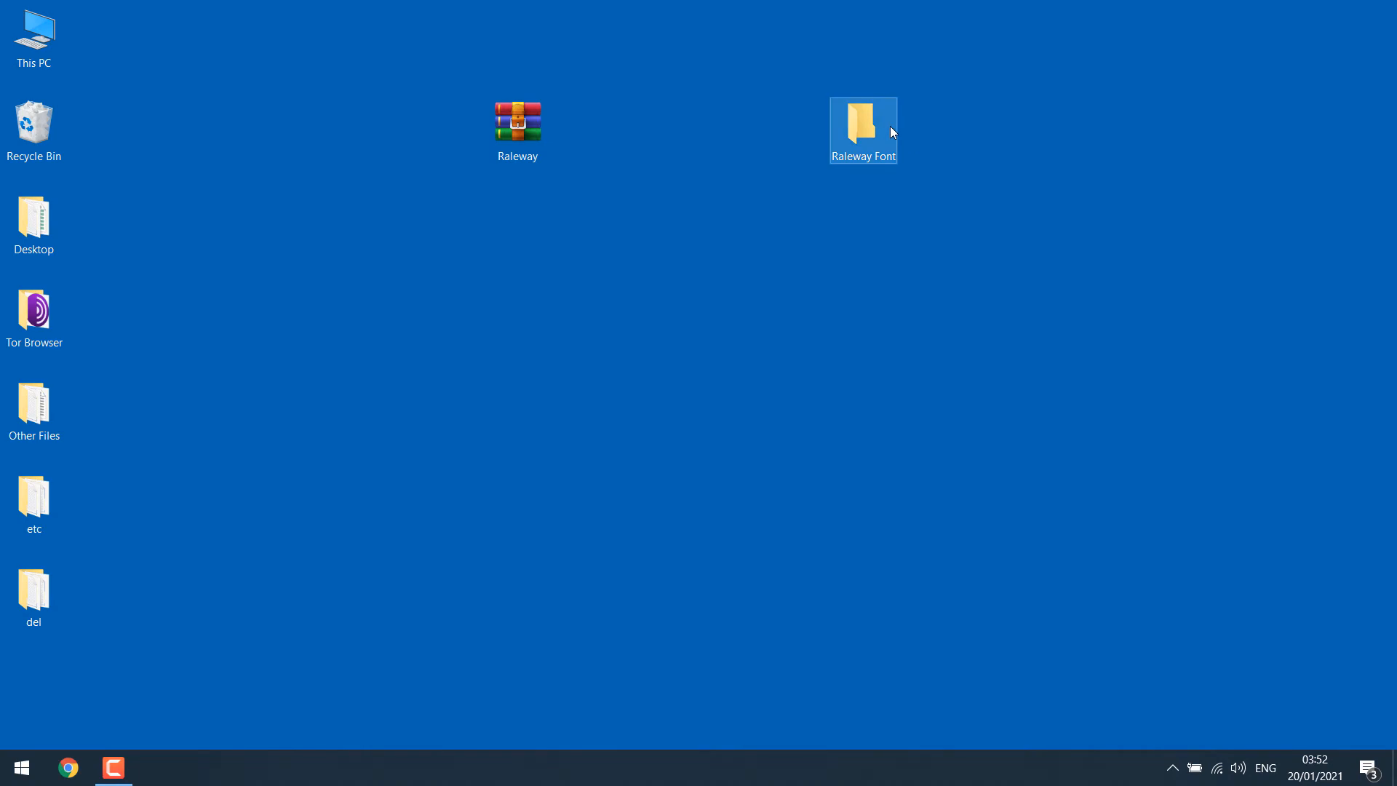
# Step: Install Raleway Thin Italic from the Raleway-Italic-VariableFont_wght preview in the Raleway Font folder
pyautogui.doubleClick(863, 125)
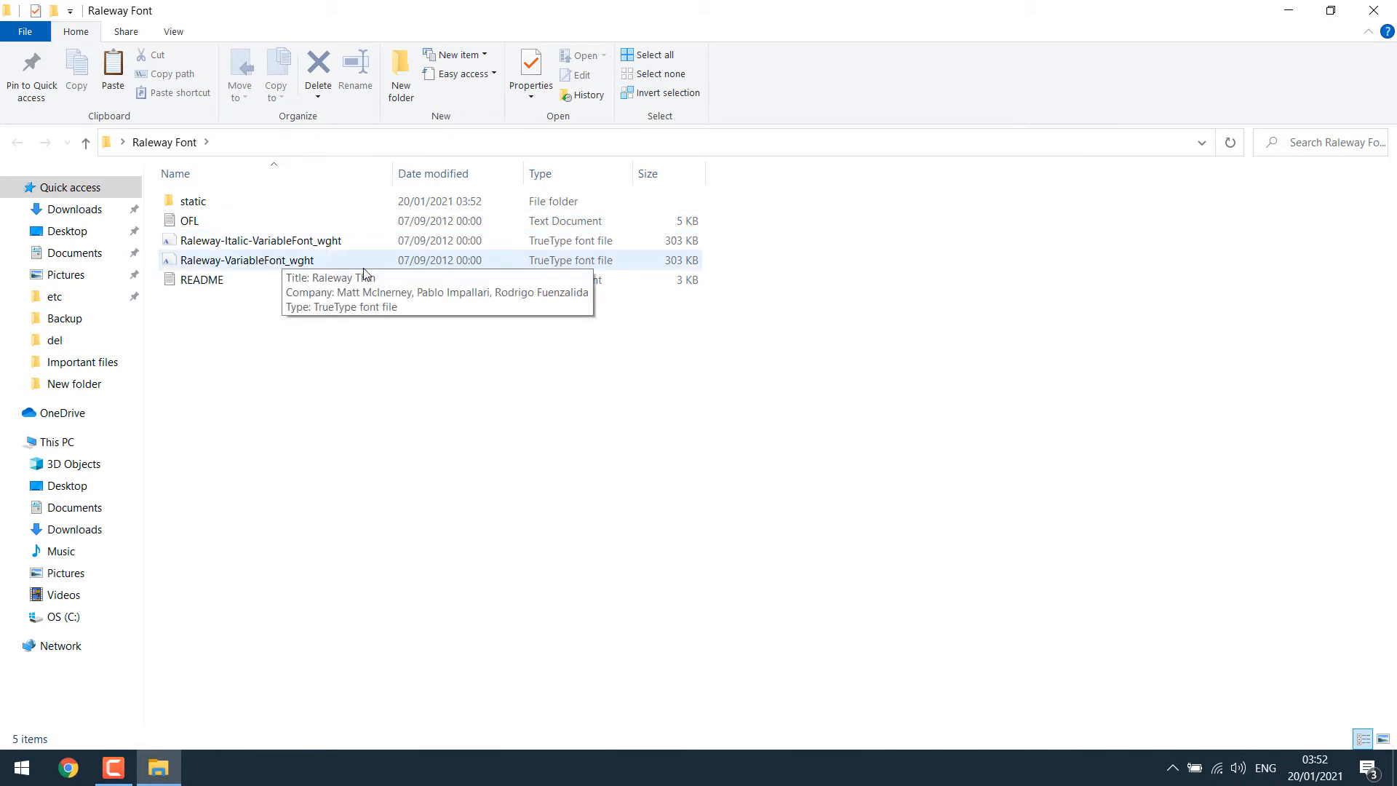
pyautogui.moveTo(336, 406)
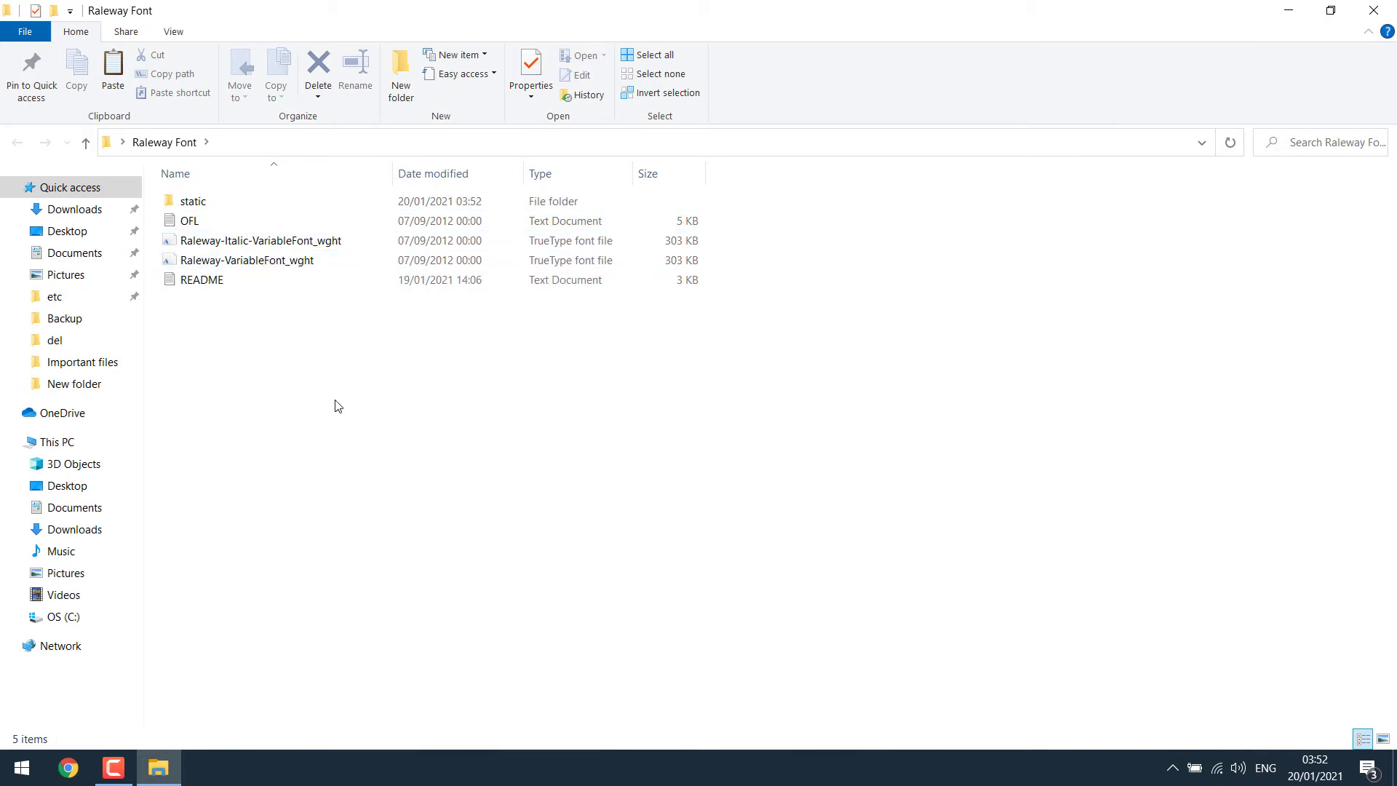
pyautogui.moveTo(361, 394)
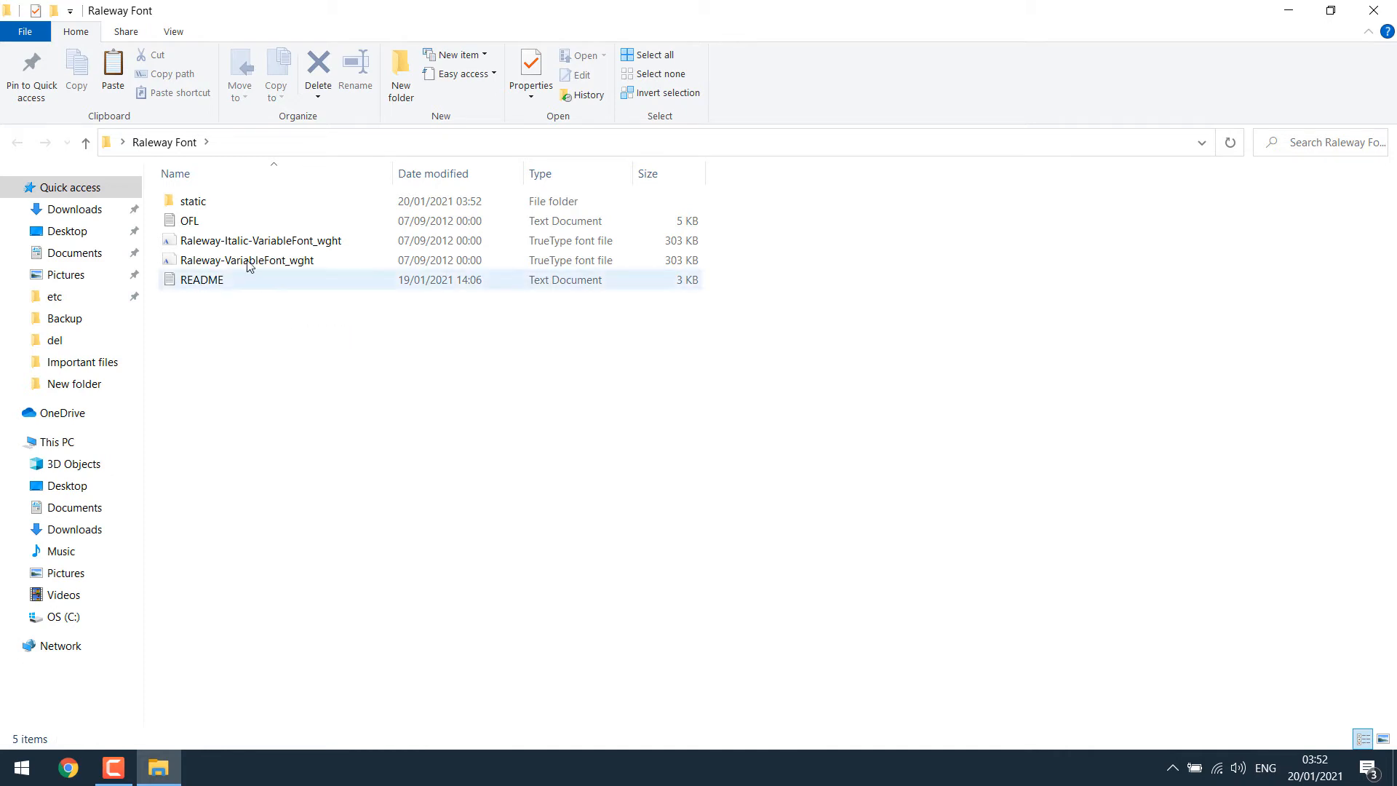
pyautogui.doubleClick(192, 201)
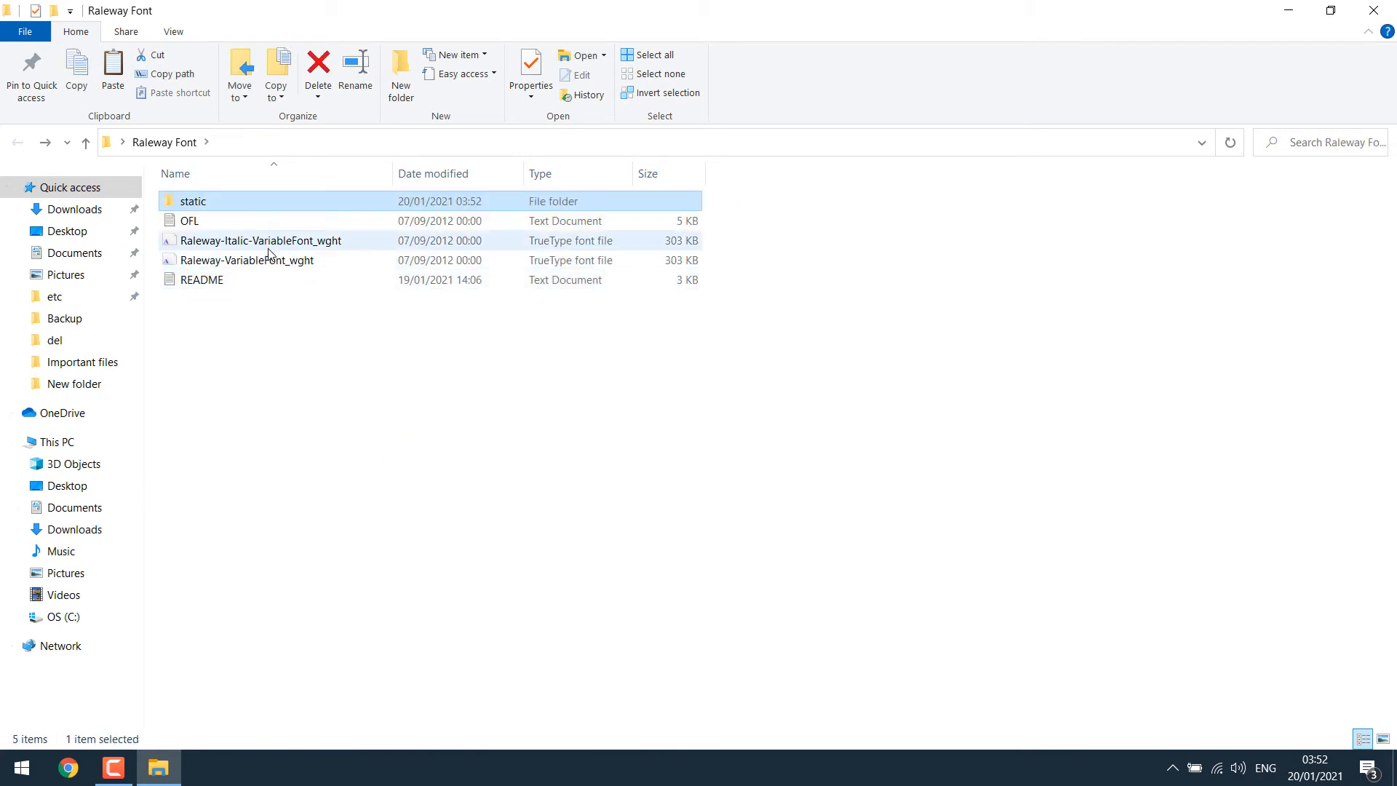
pyautogui.moveTo(340, 385)
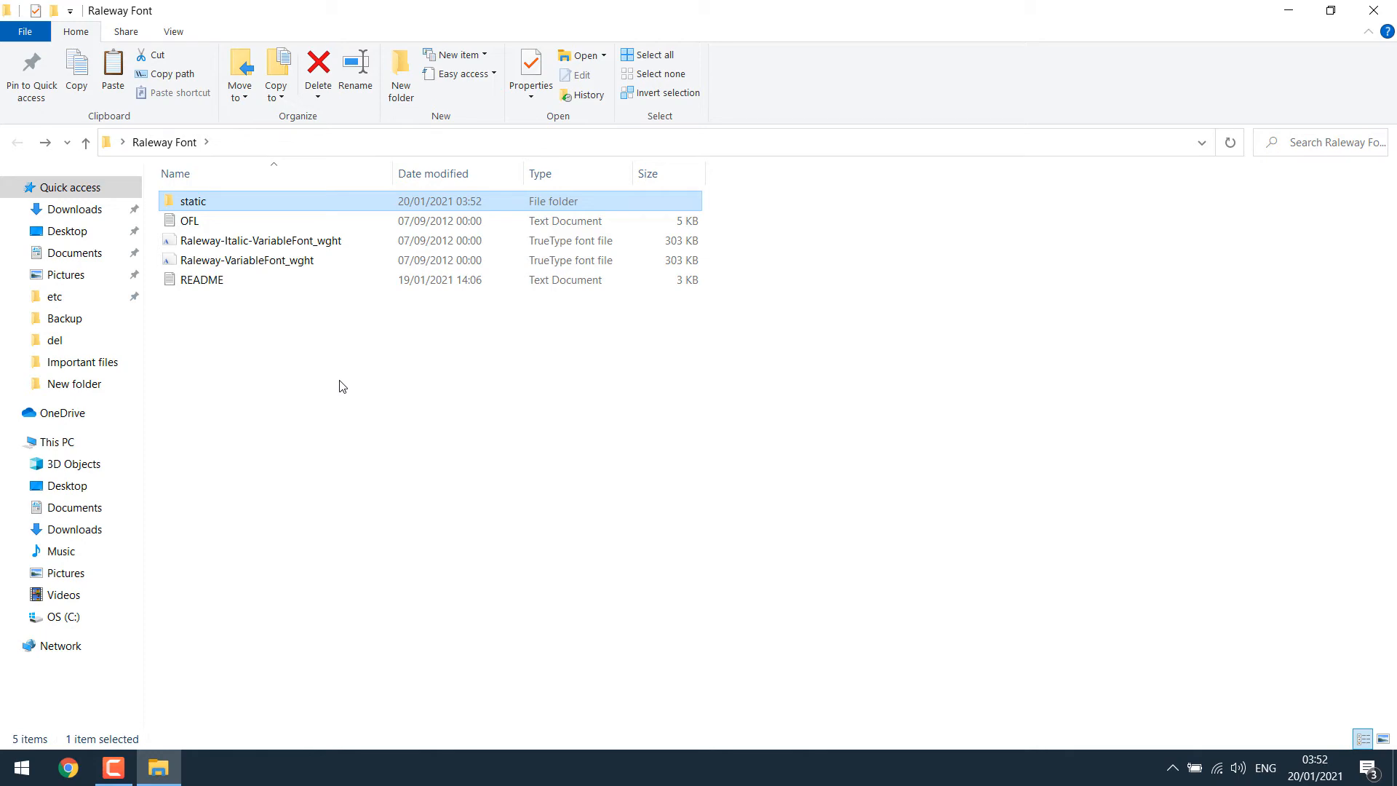
pyautogui.moveTo(294, 247)
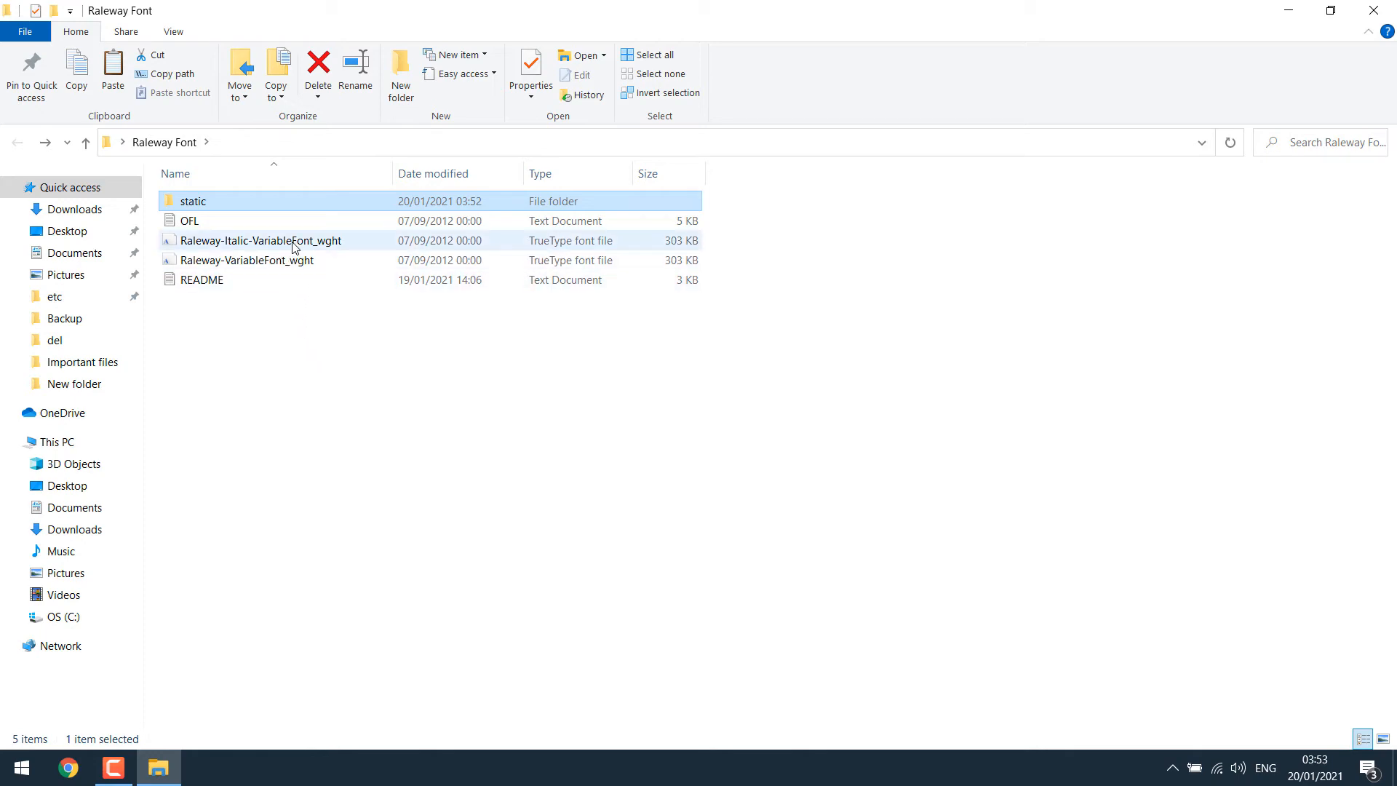
pyautogui.doubleClick(261, 240)
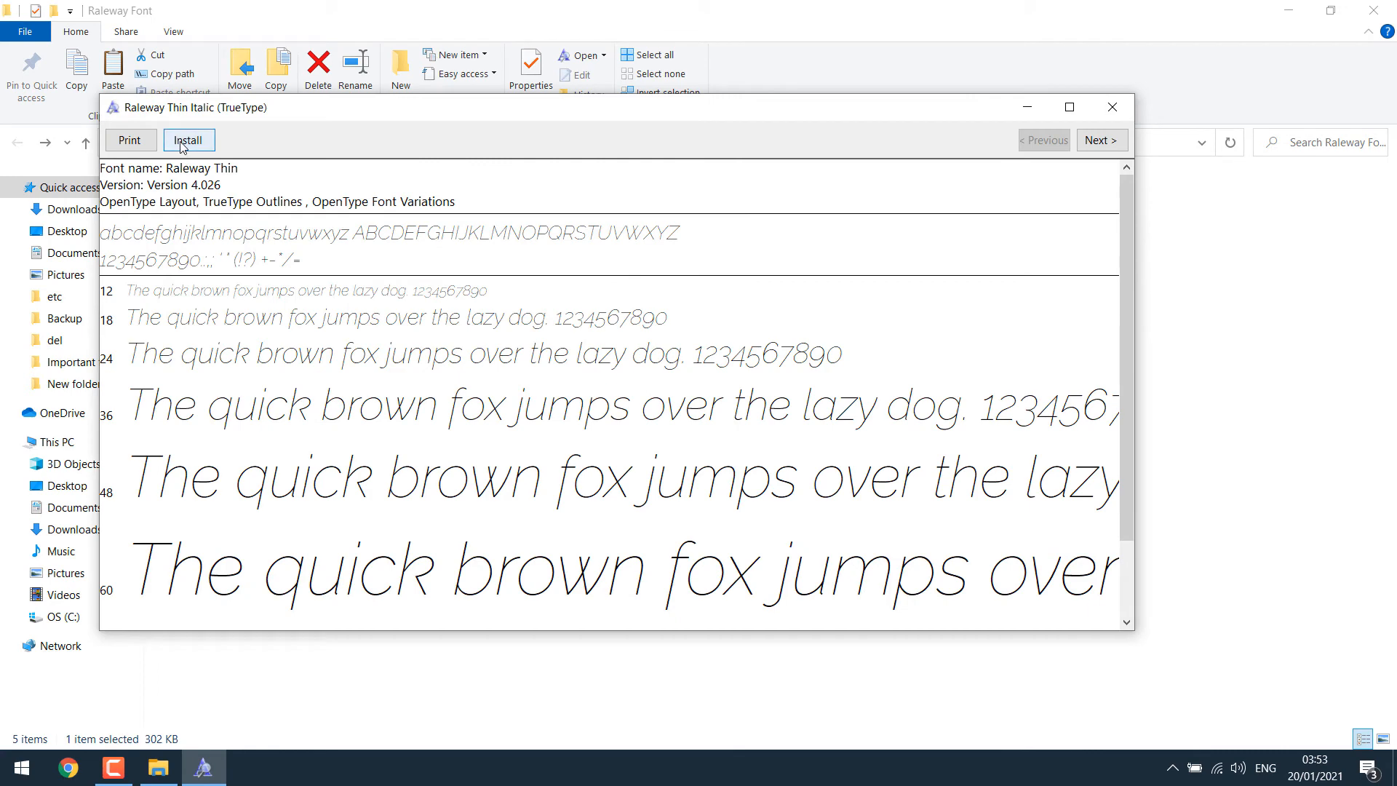
pyautogui.click(188, 140)
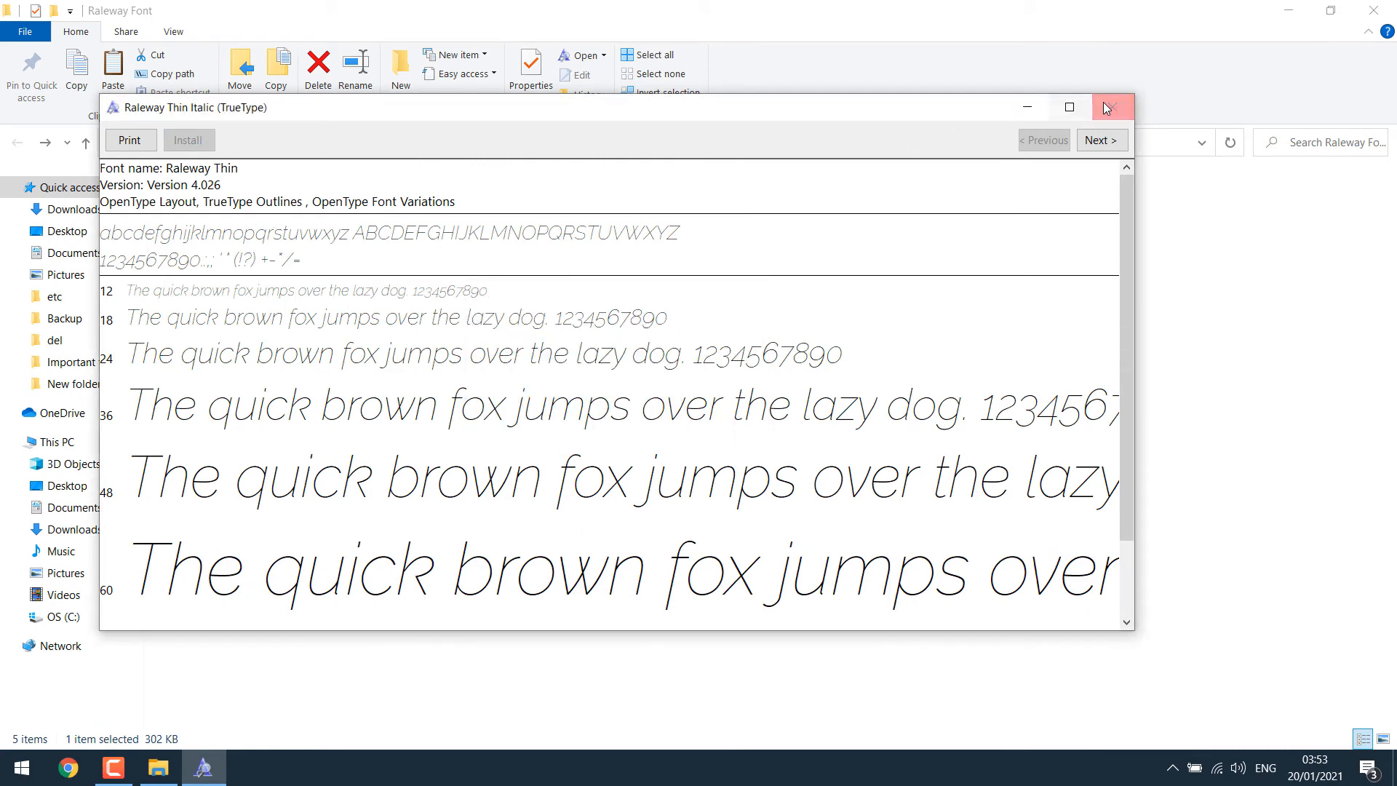
pyautogui.click(1111, 106)
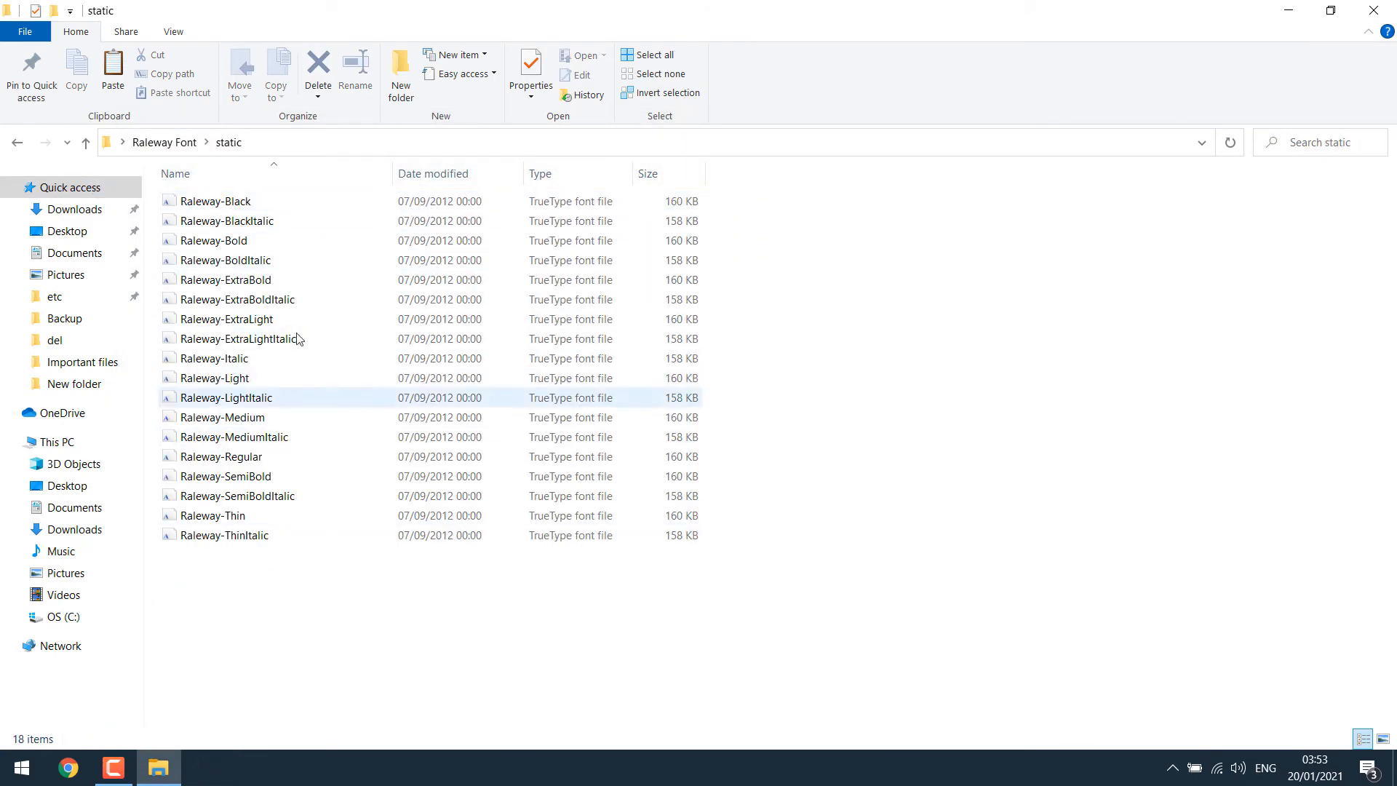
# Step: In the static folder of 18 weights, preview Raleway-Black and close it
pyautogui.doubleClick(216, 201)
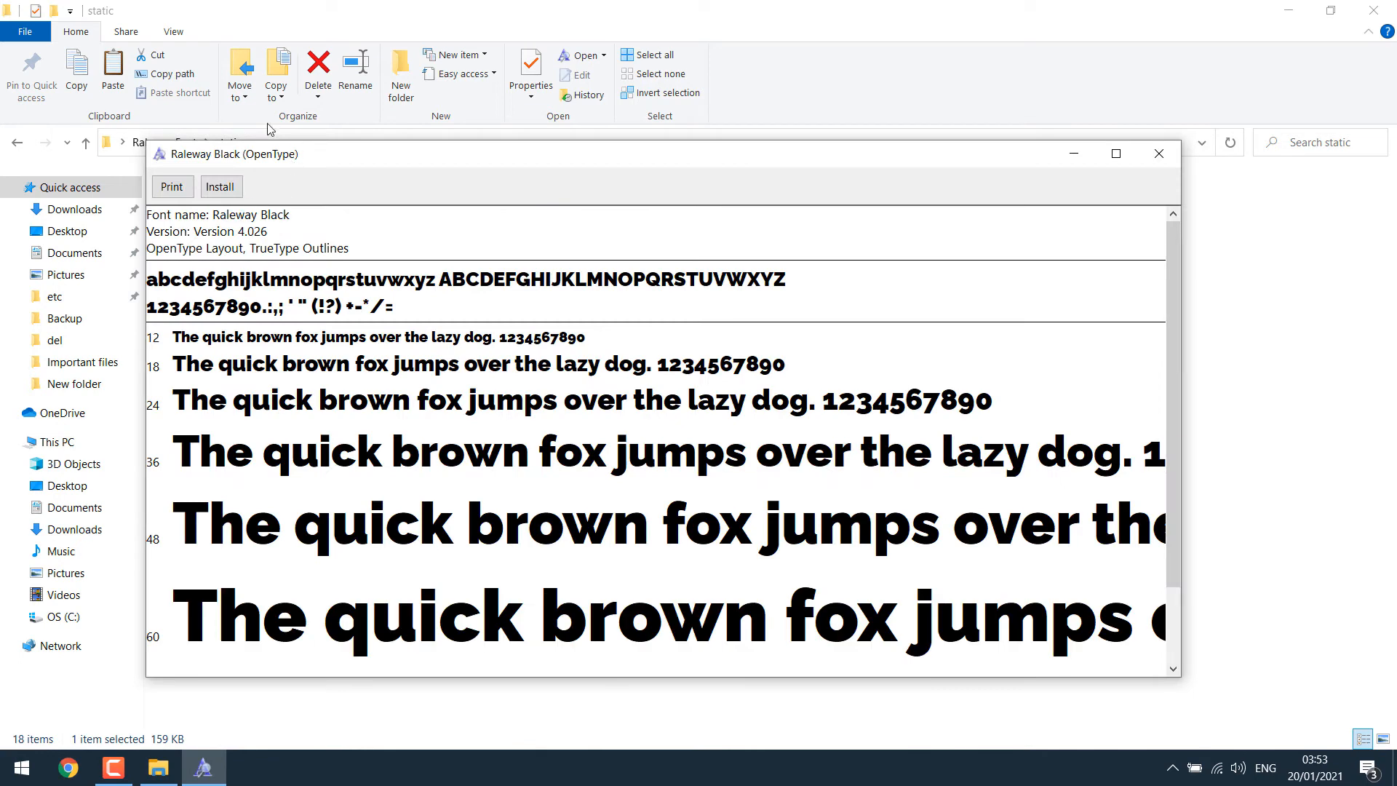
pyautogui.click(1159, 153)
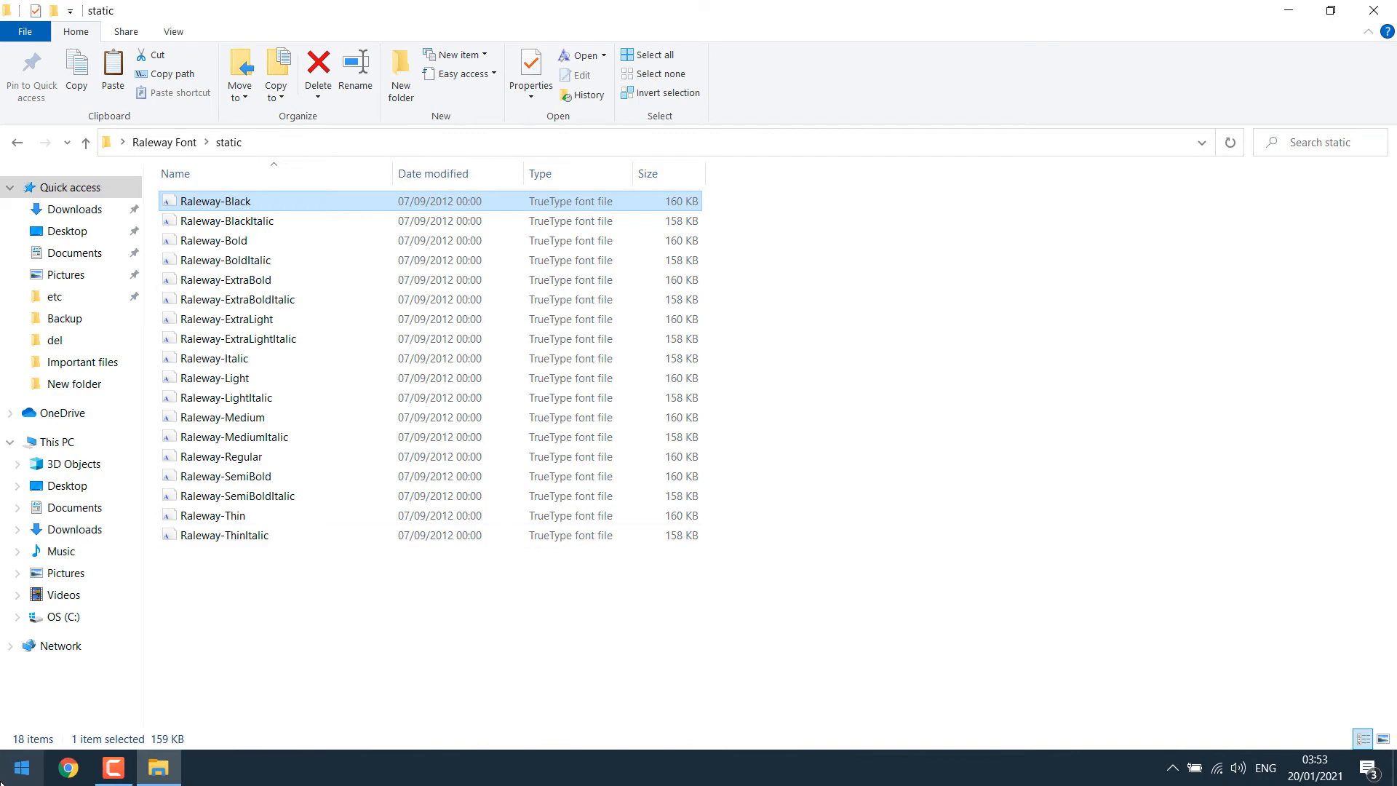
# Step: Open Control Panel > Appearance and Personalization > Fonts
pyautogui.write('contro')
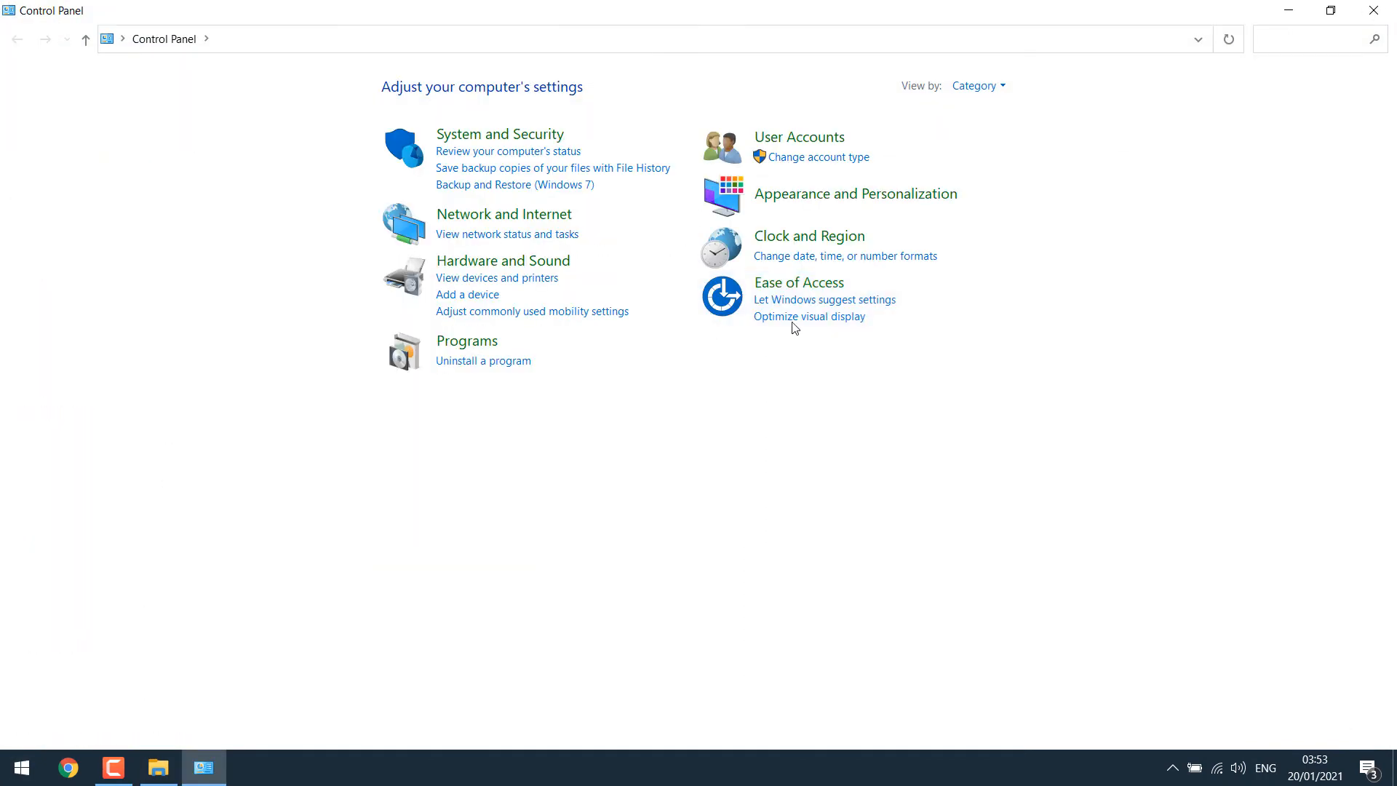
pyautogui.moveTo(854, 193)
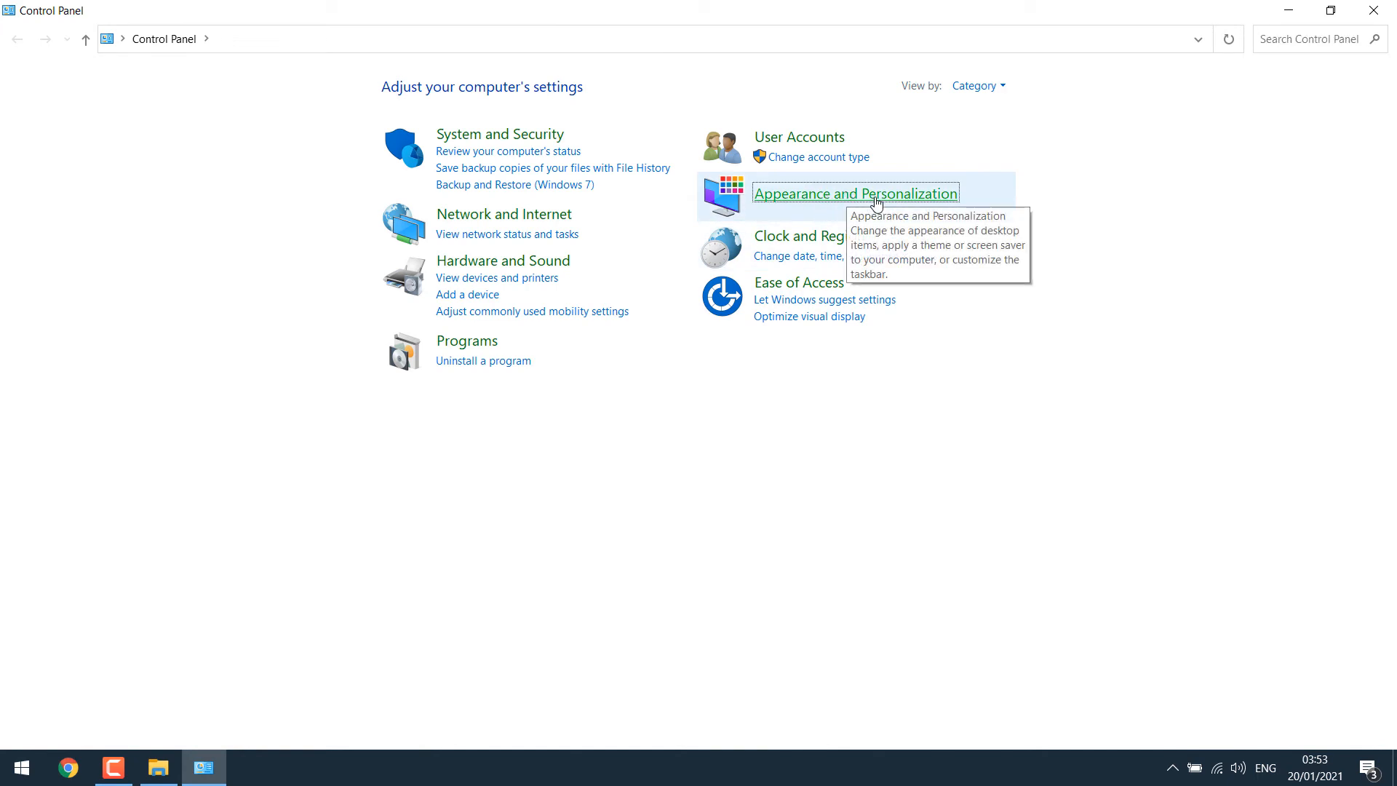
pyautogui.click(854, 194)
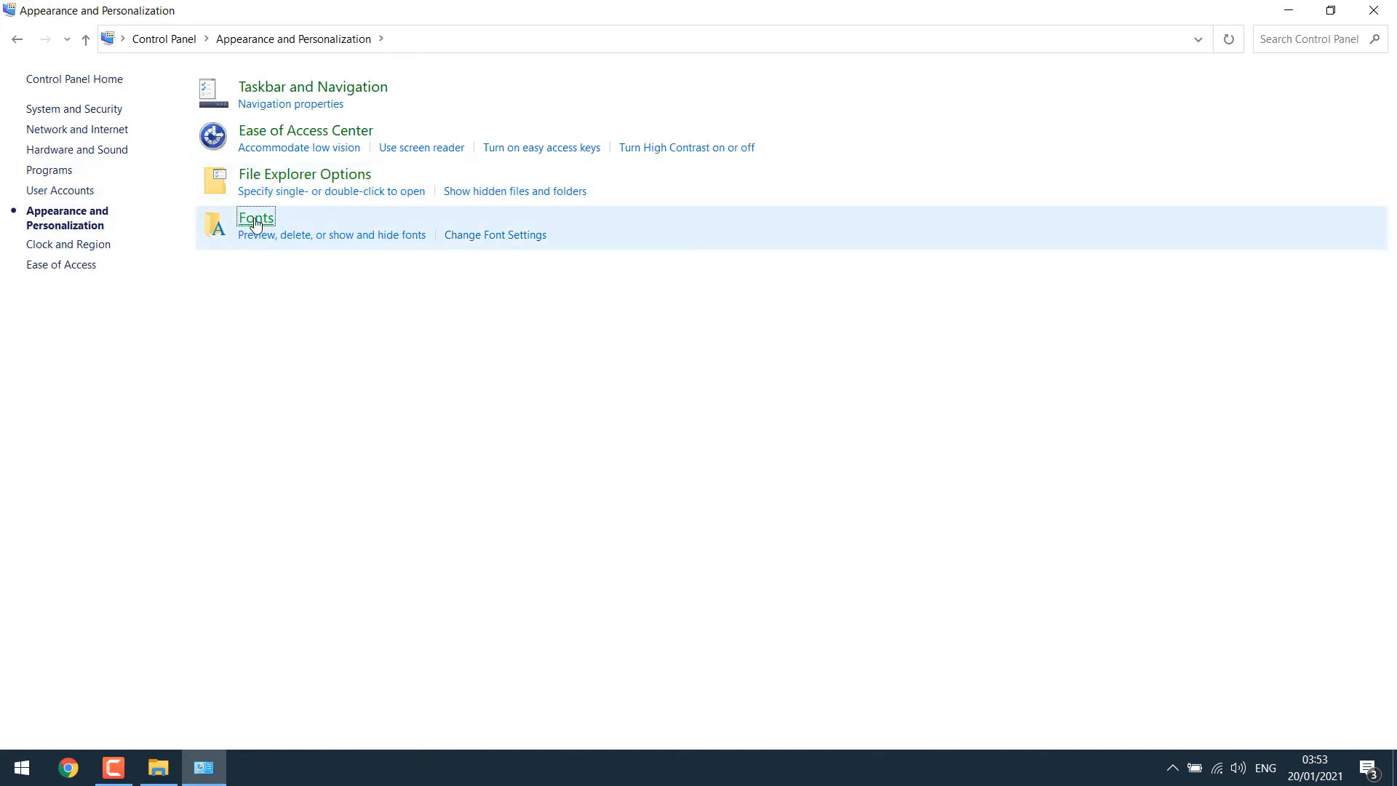
pyautogui.click(256, 217)
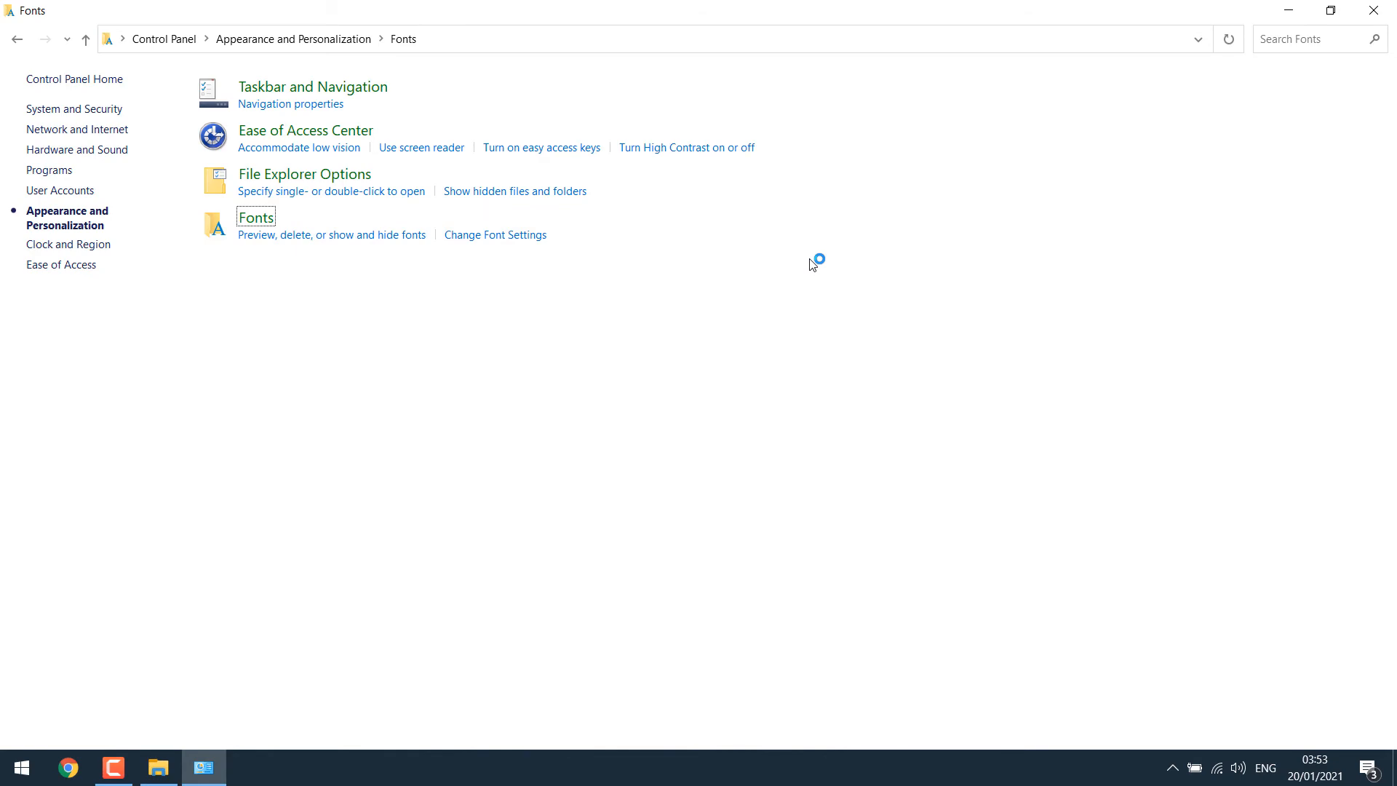
pyautogui.click(256, 217)
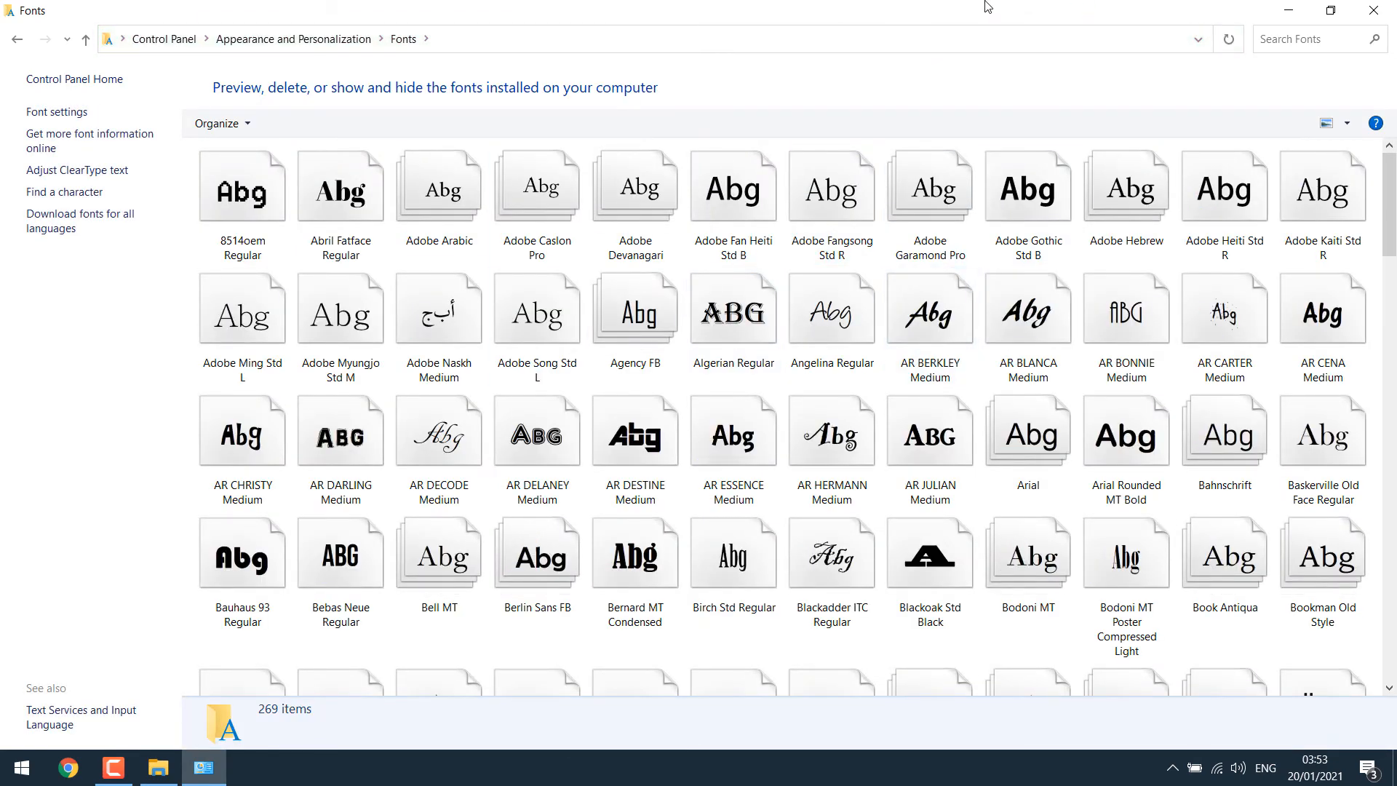
# Step: Drag the 18 Raleway files into Fonts, replacing the existing Raleway Thin
pyautogui.click(158, 767)
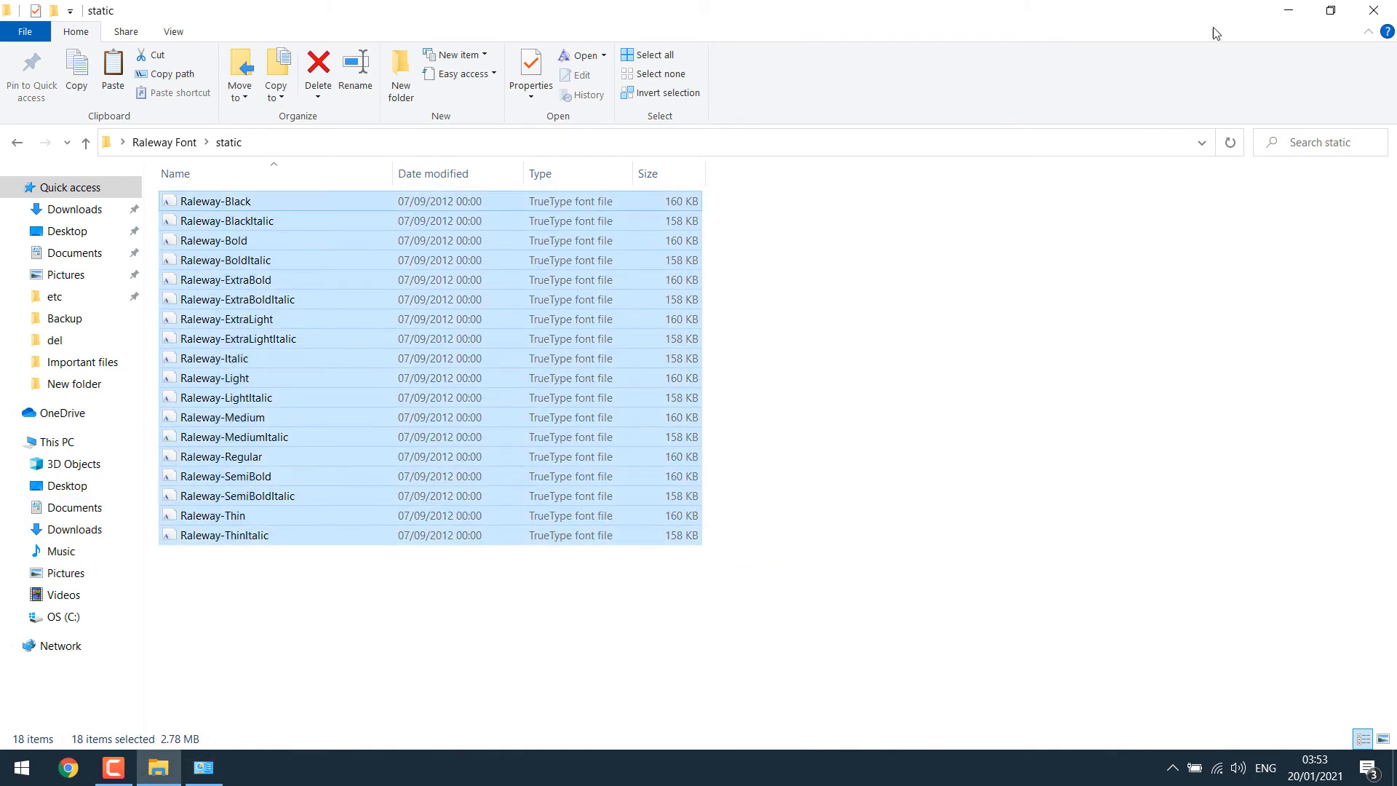
pyautogui.click(1332, 10)
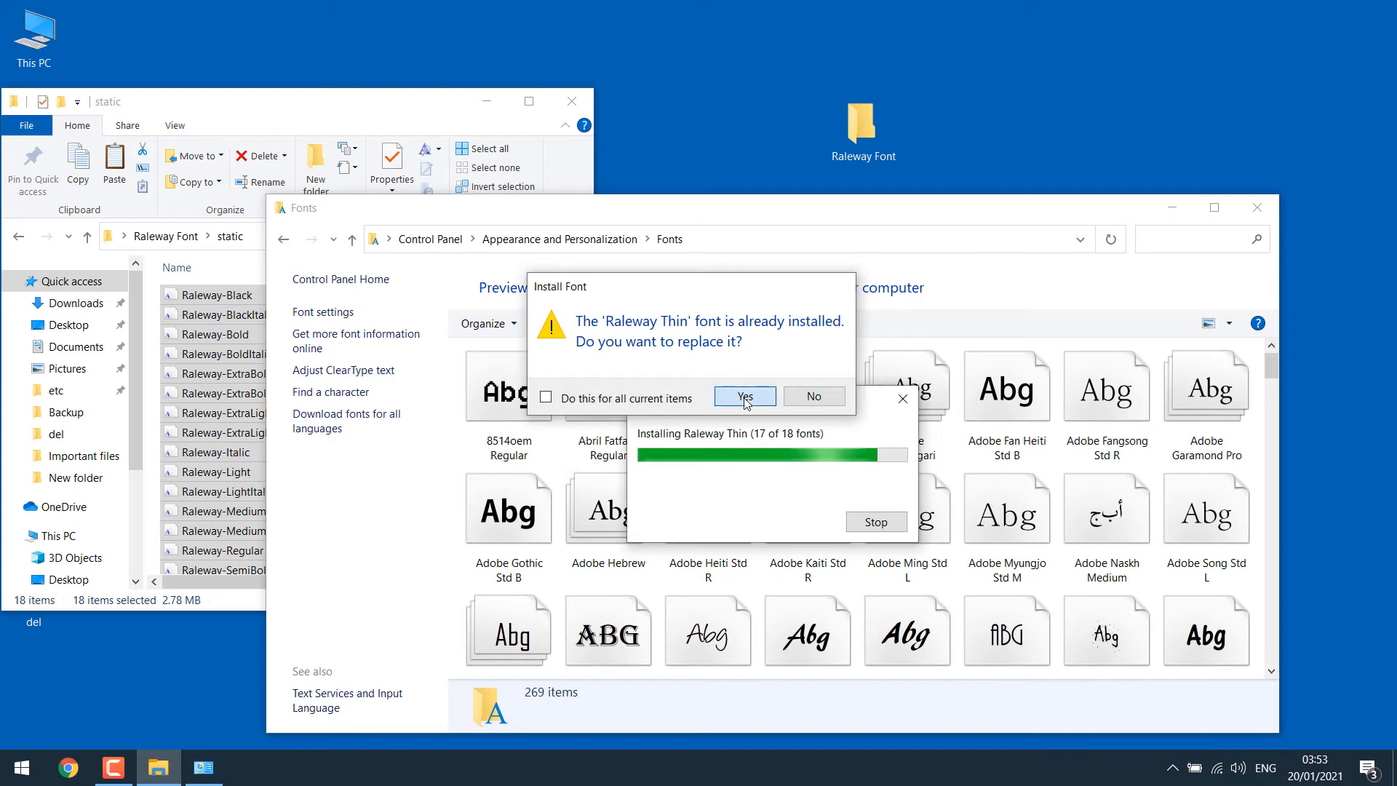
pyautogui.click(744, 396)
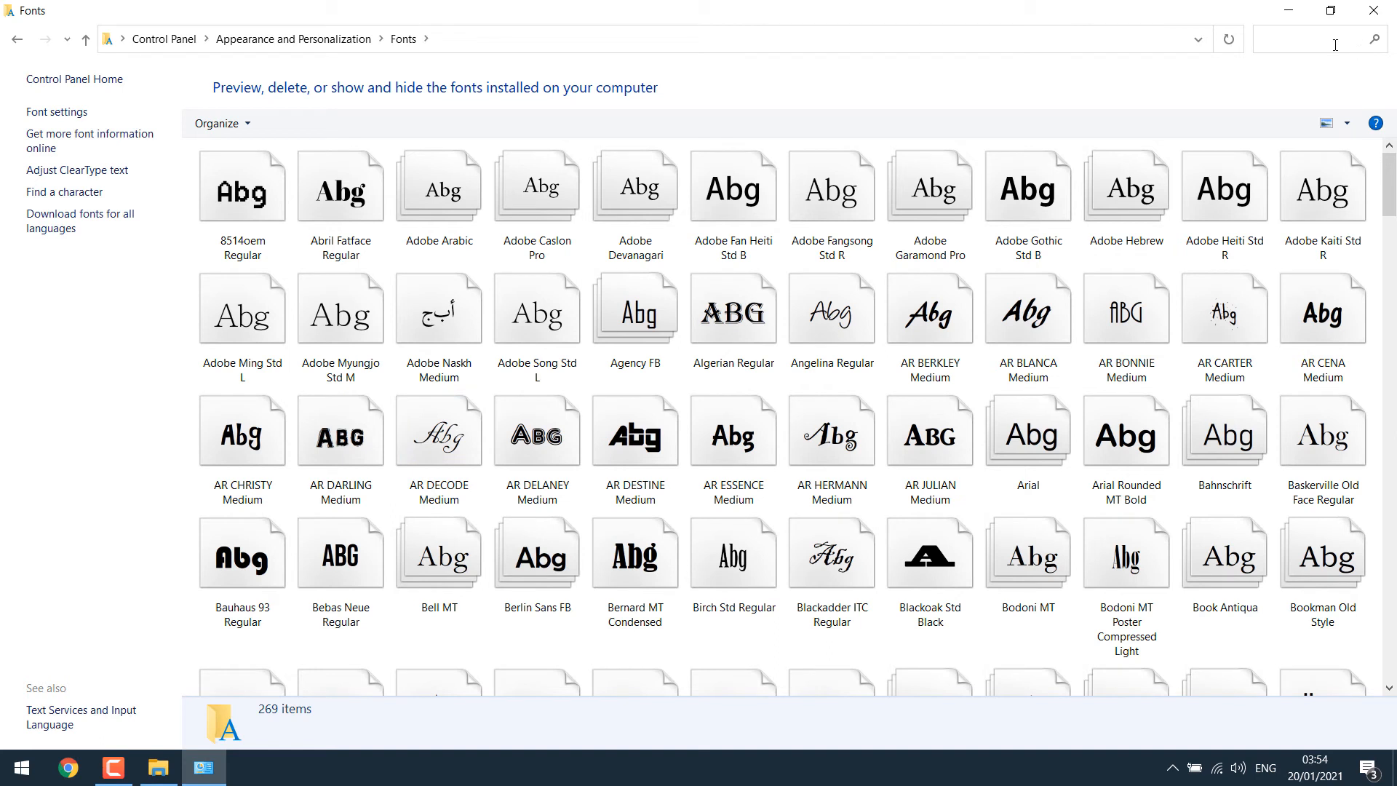
# Step: Search the Fonts library for 'ra' to confirm Raleway is installed, then close back to the desktop
pyautogui.write('ra')
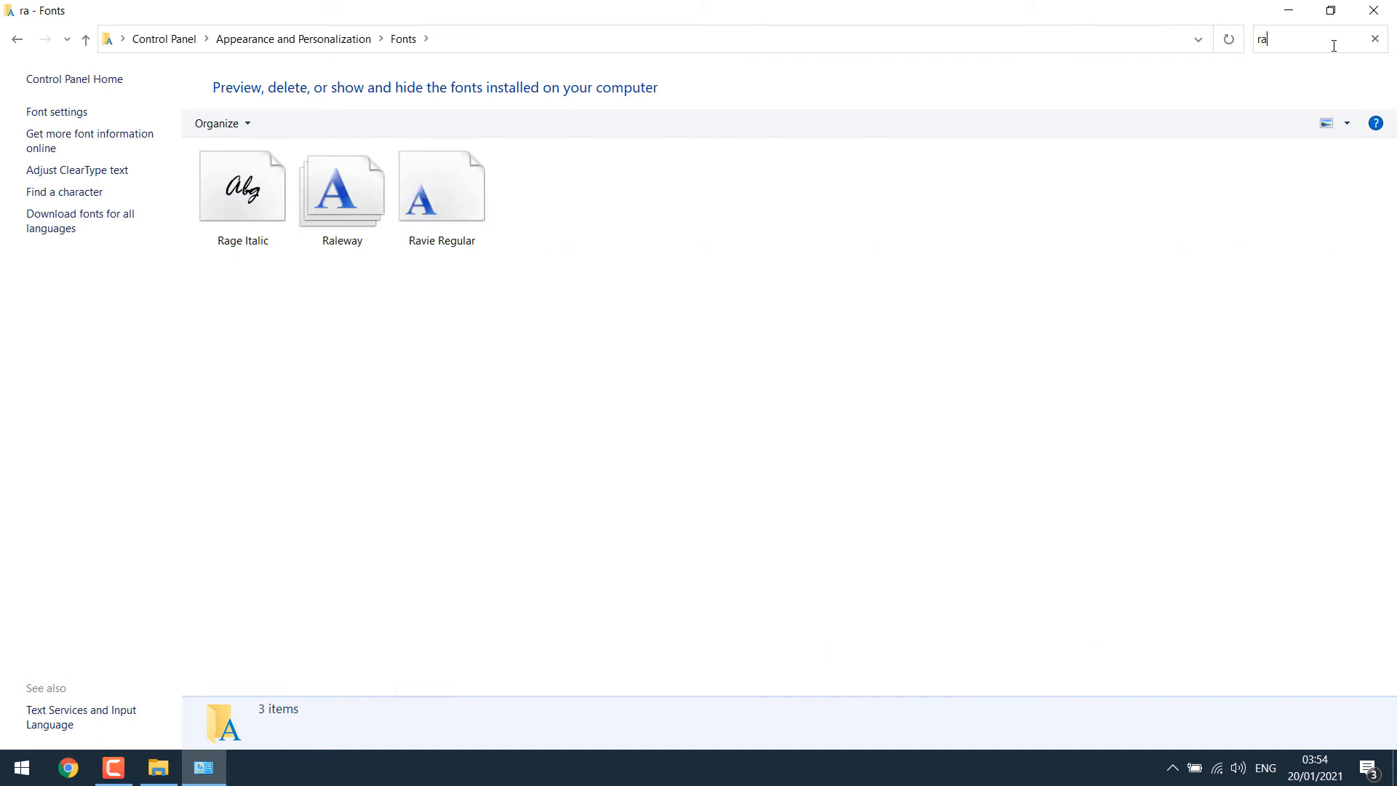
pyautogui.write(';')
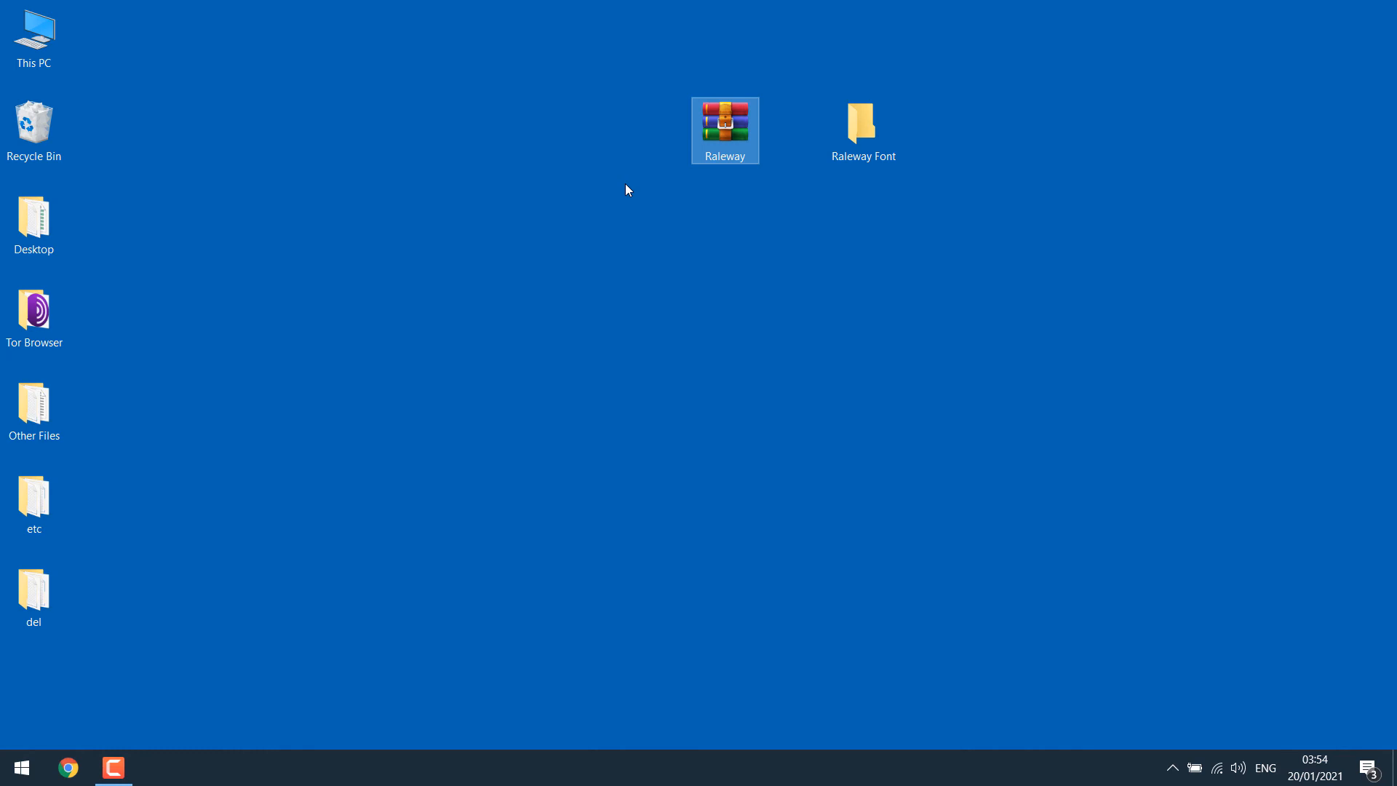
# Step: Launch Word and enter the sample line Heyletslearnsomething.com in a new document
pyautogui.write('wor')
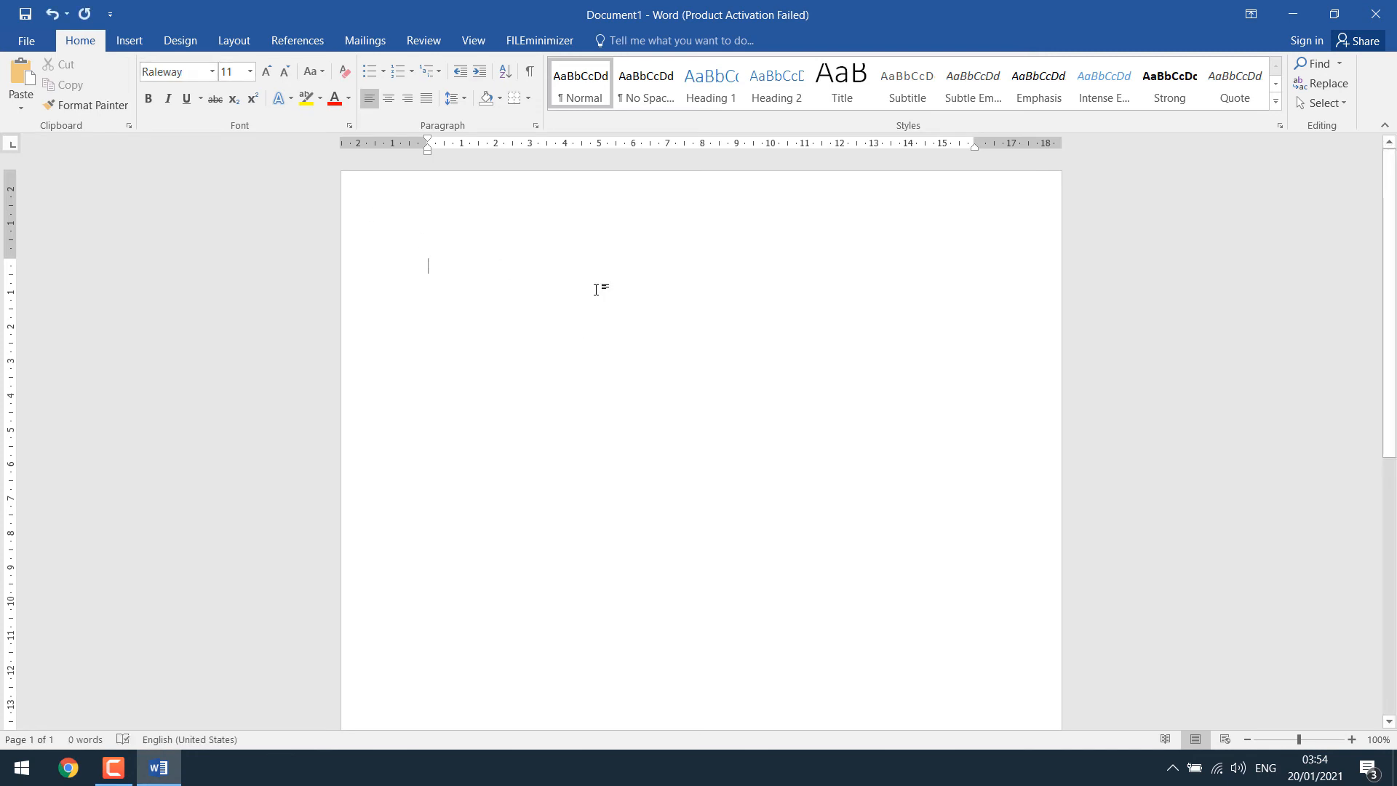
pyautogui.write('Heyletslearnsomething.com')
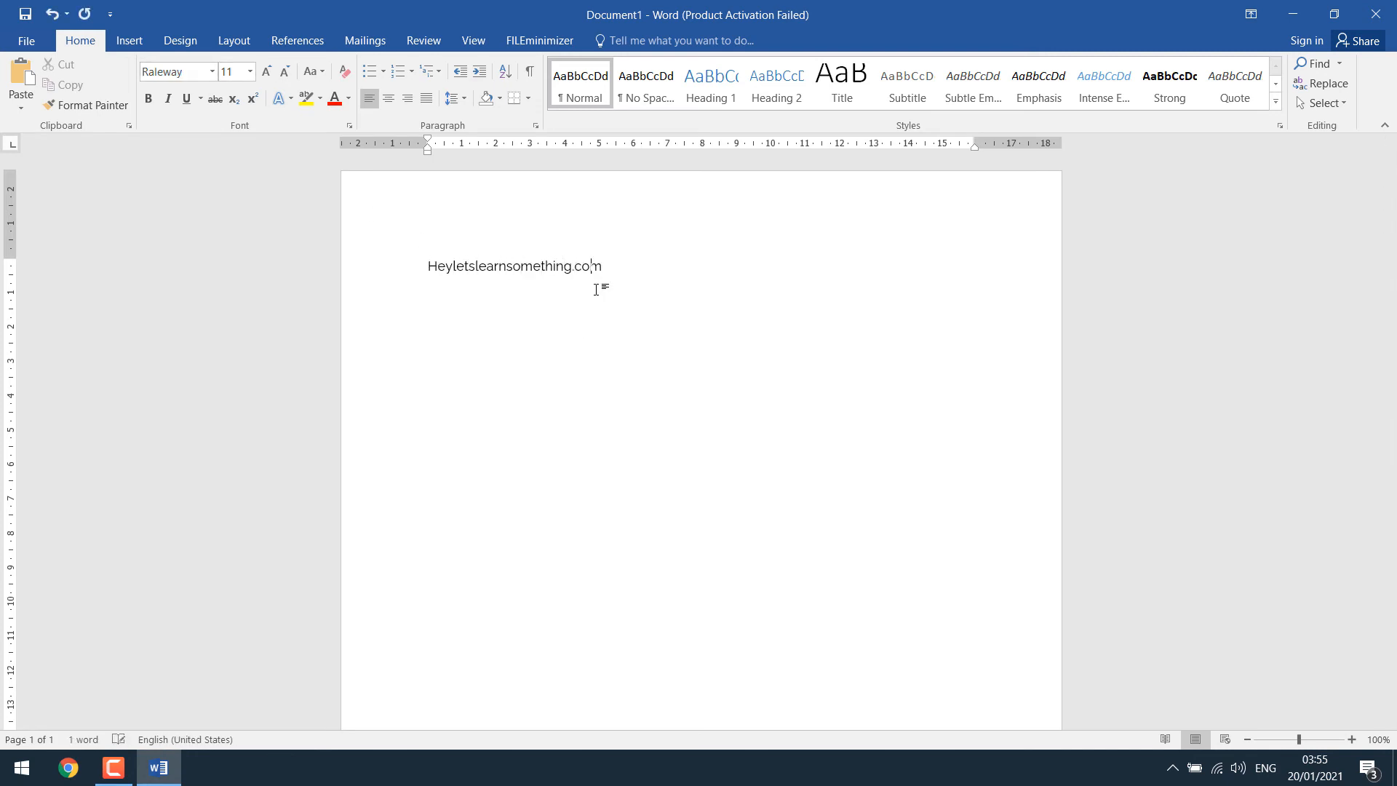
# Step: Select the line and reveal the Raleway entries in the Font dropdown, then minimize Word
pyautogui.tripleClick(512, 265)
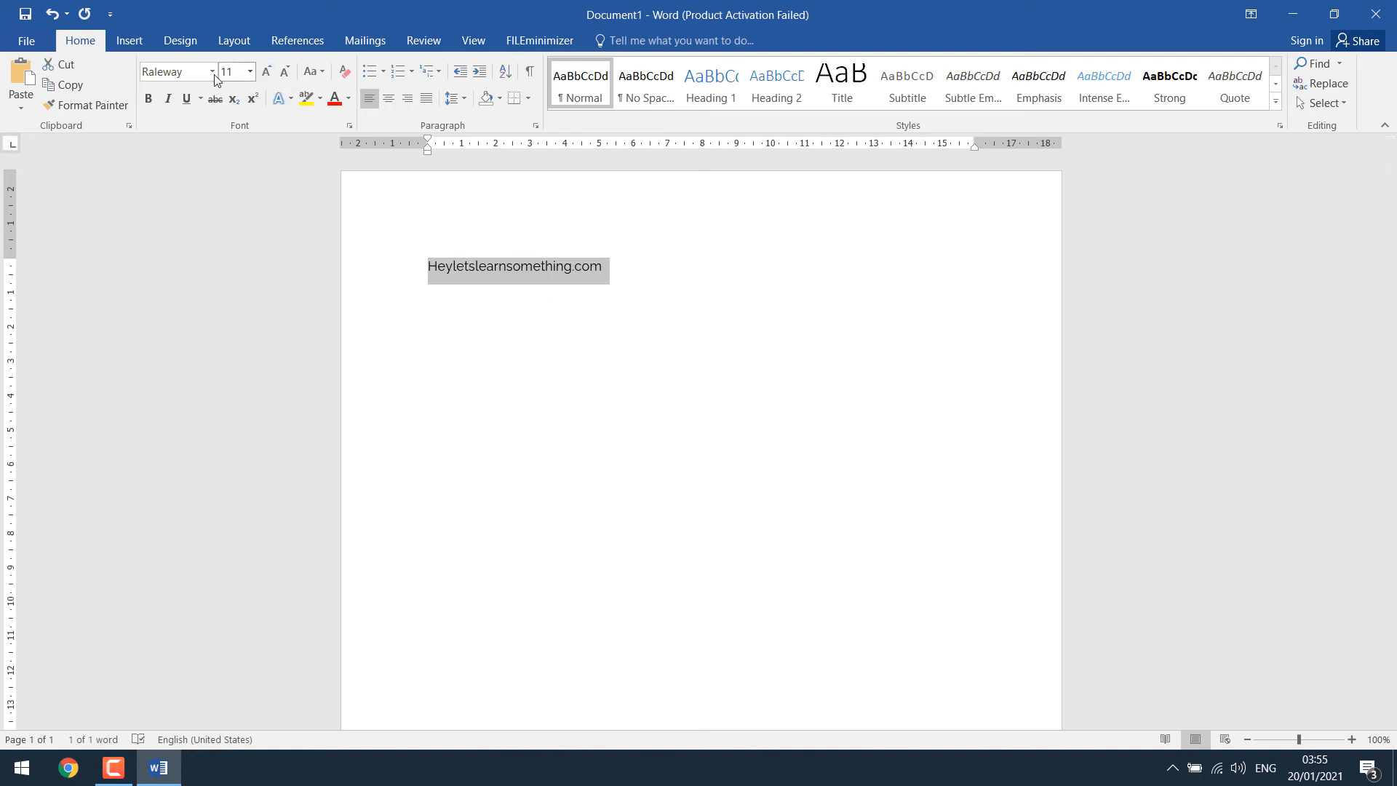
pyautogui.click(213, 73)
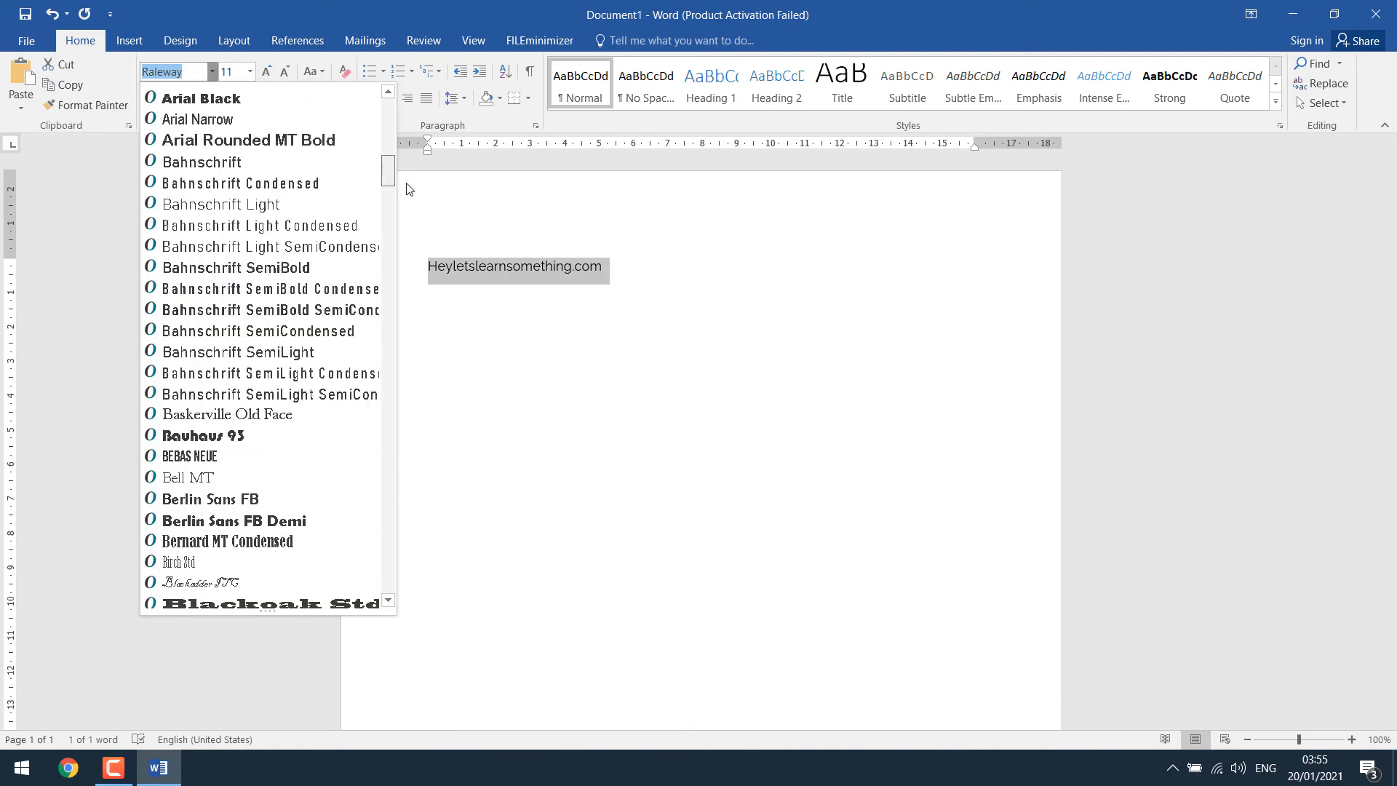
pyautogui.scroll(-3)
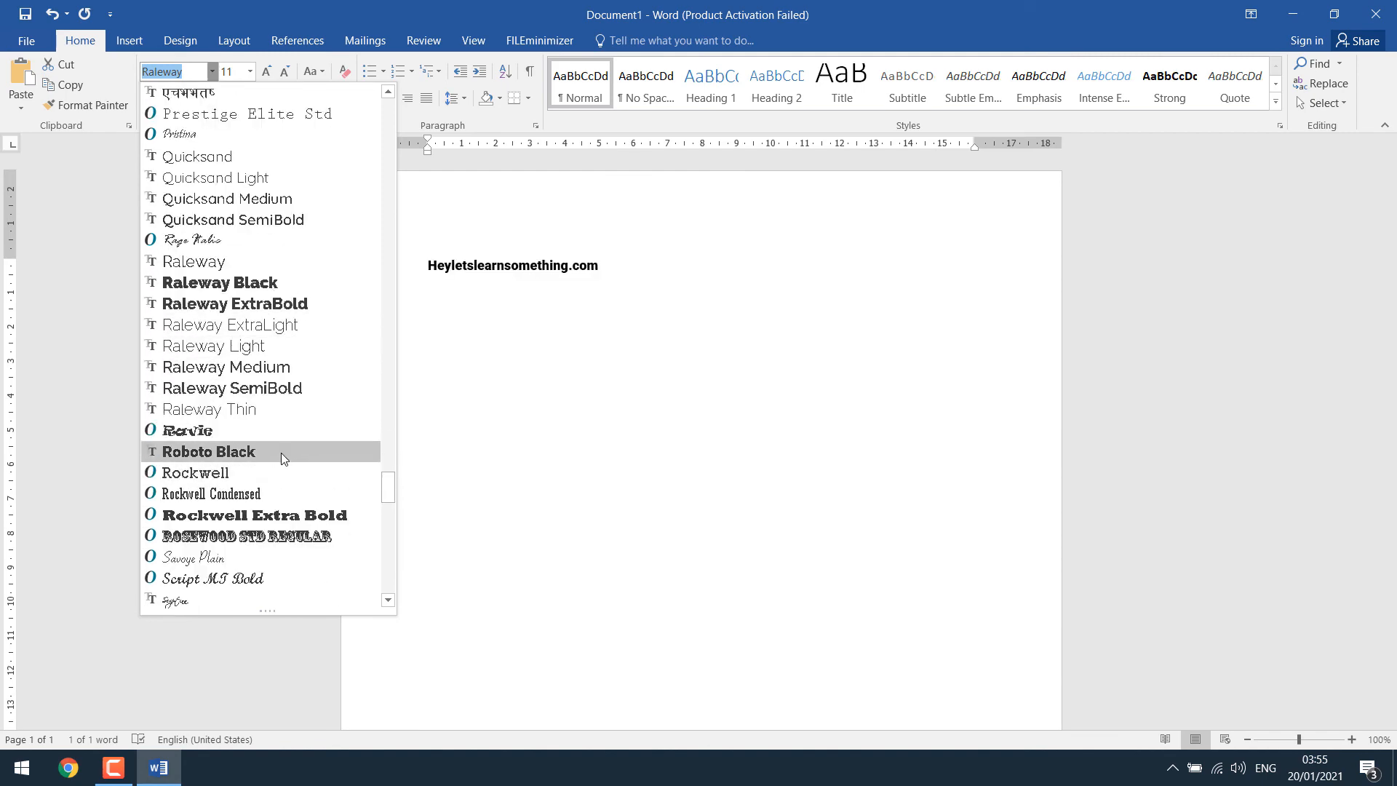
pyautogui.click(594, 331)
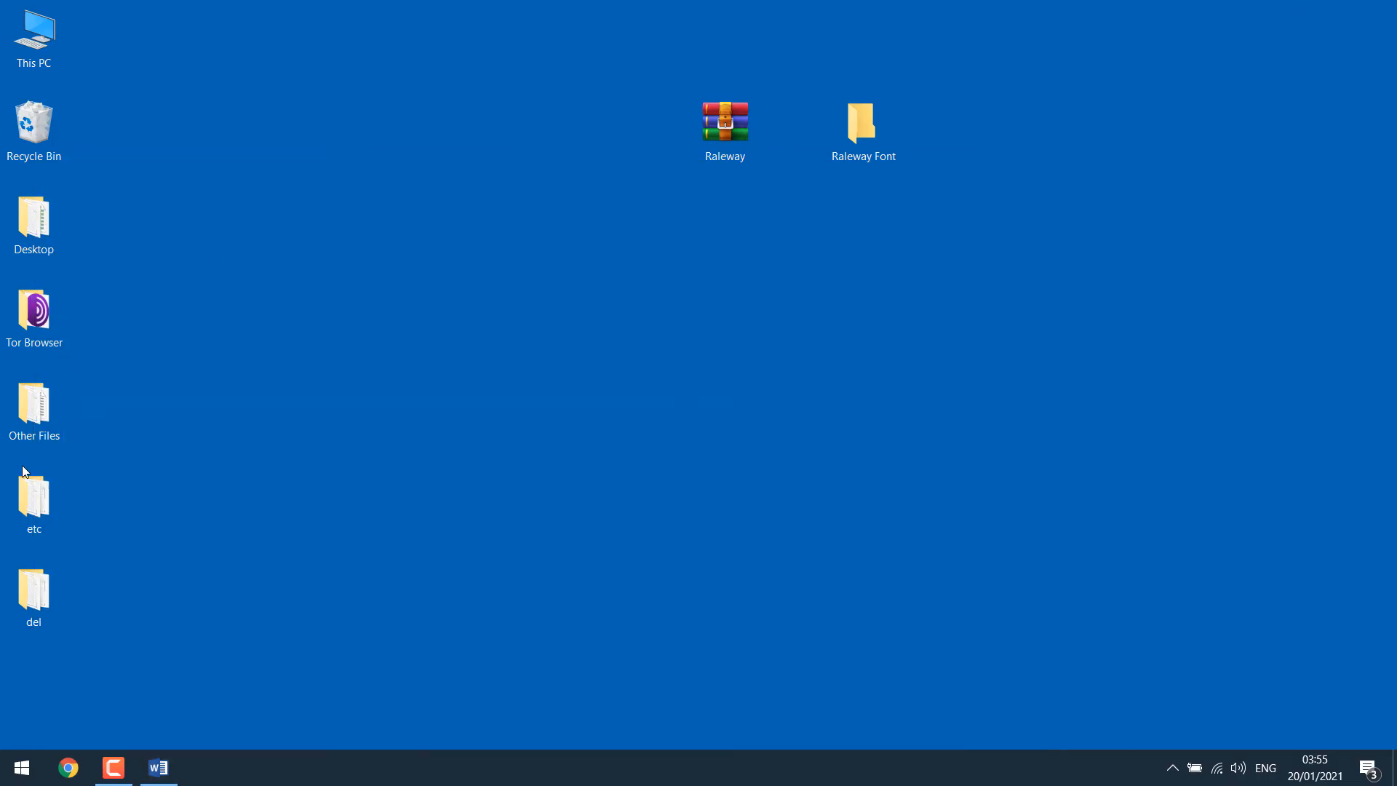
# Step: Navigate Control Panel to the Fonts library under Appearance and Personalization
pyautogui.write('control Panel')
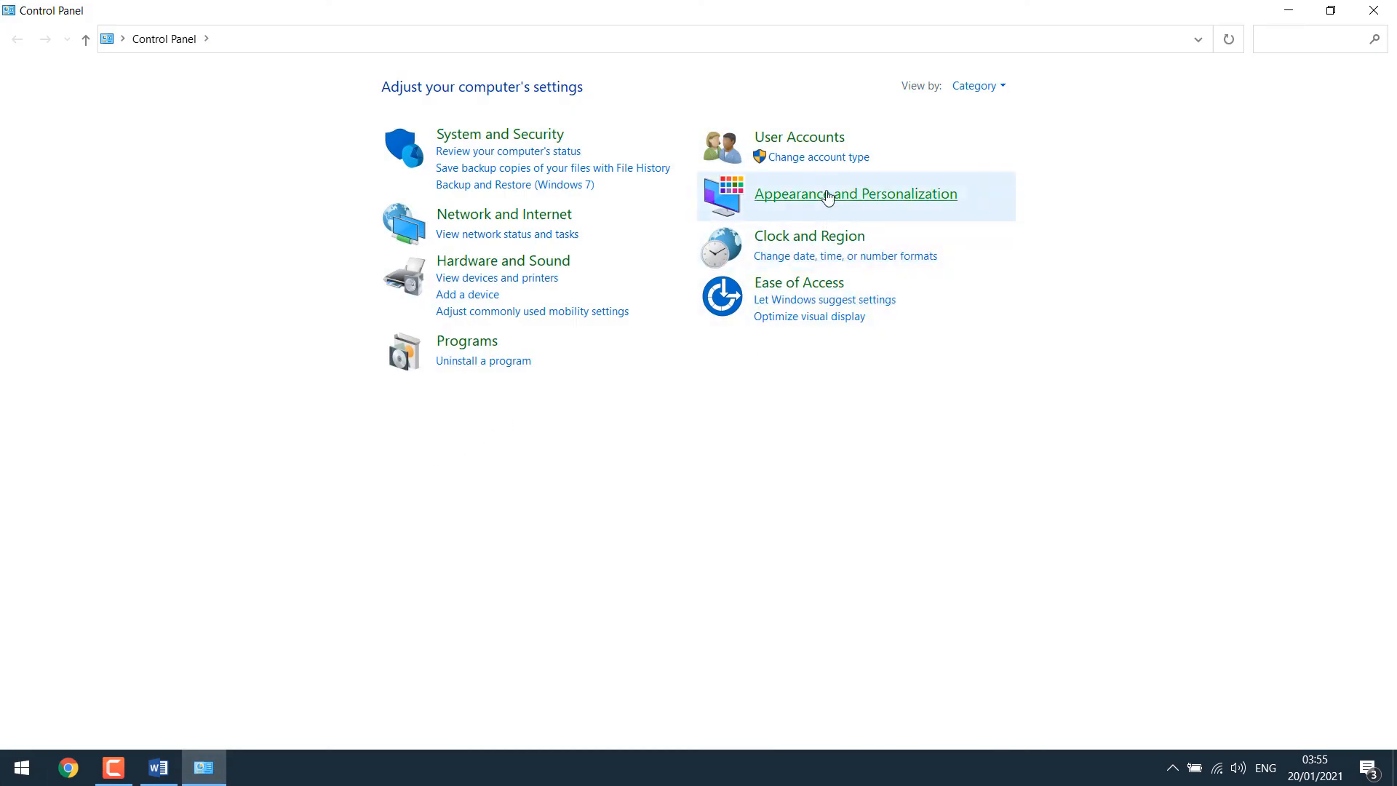
pyautogui.click(854, 193)
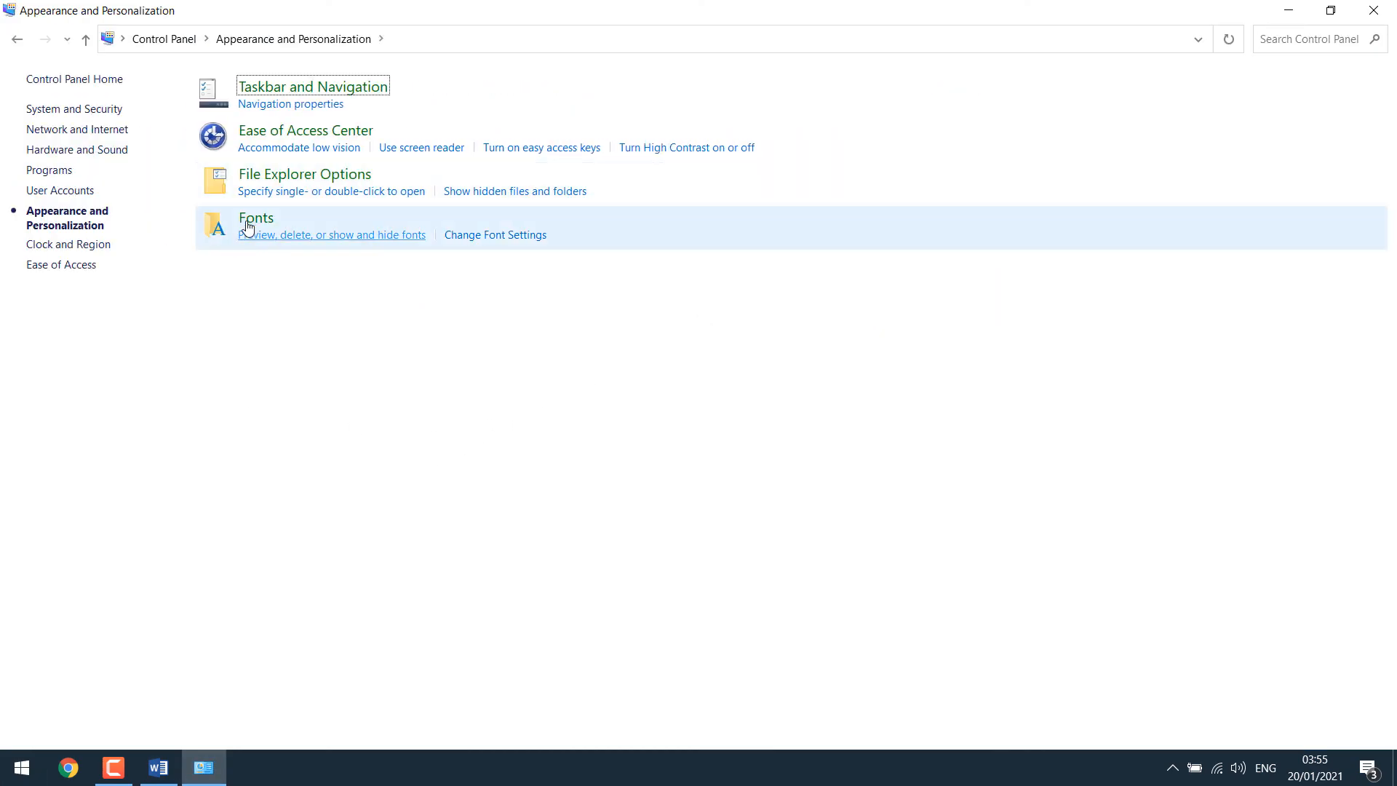
pyautogui.click(254, 220)
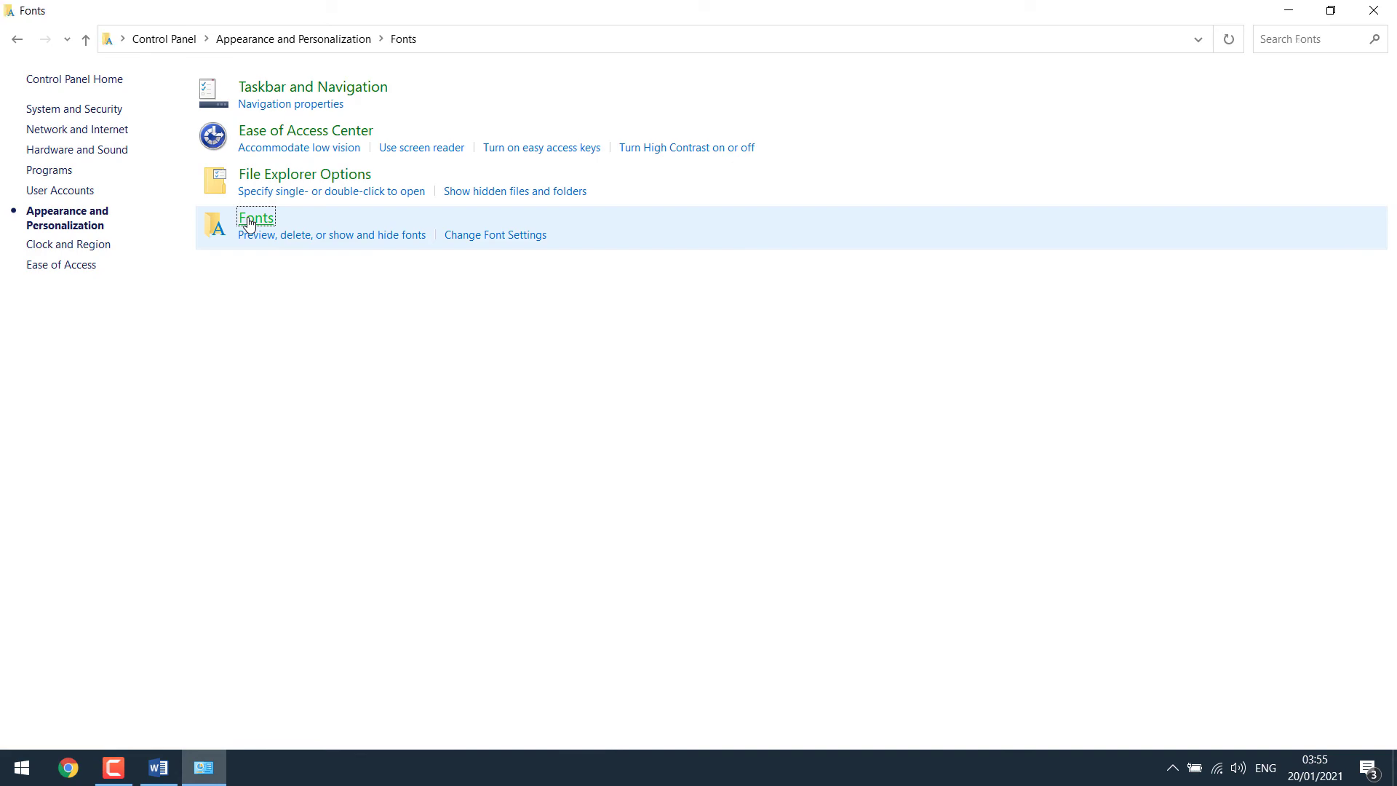
pyautogui.click(257, 217)
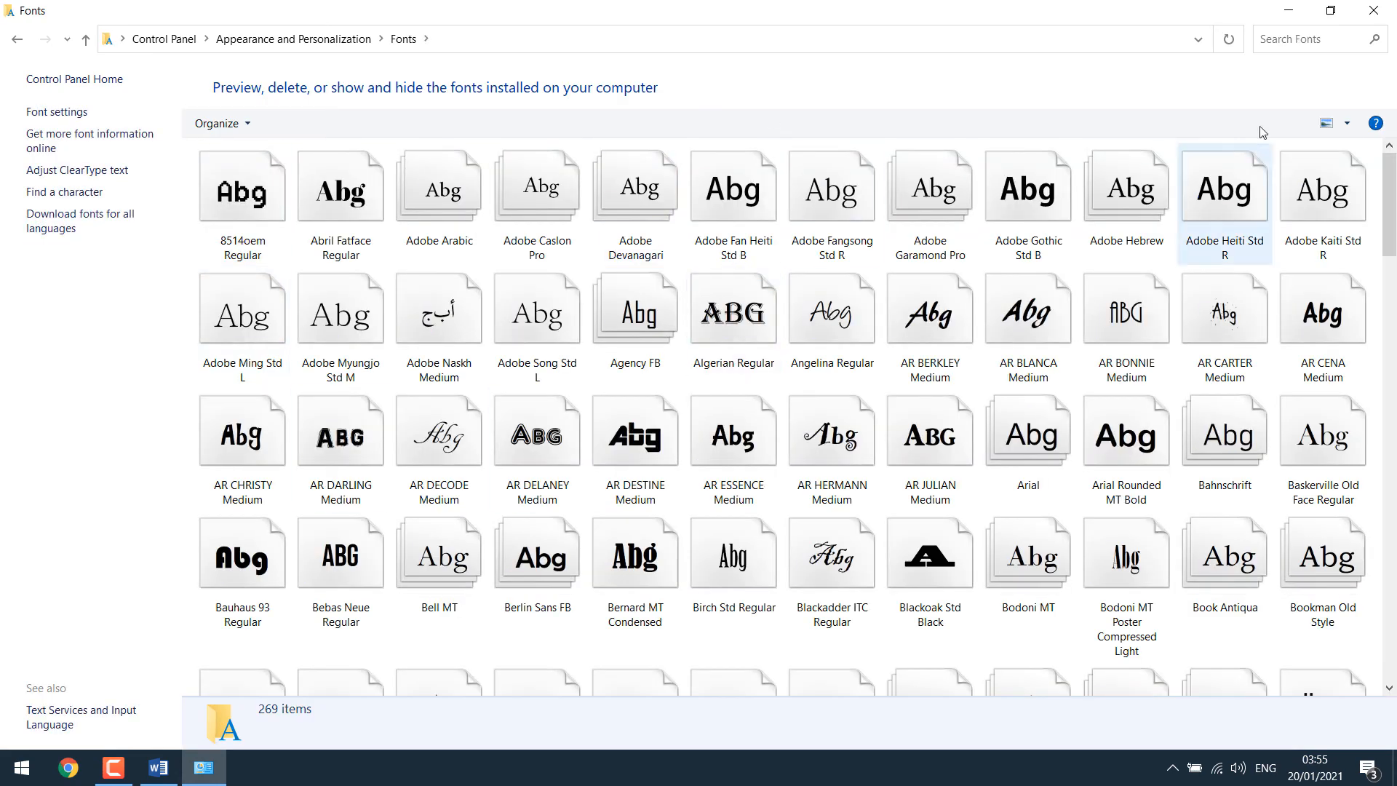
# Step: Search 'raleway', select the family and permanently delete its 18 fonts
pyautogui.write('ra')
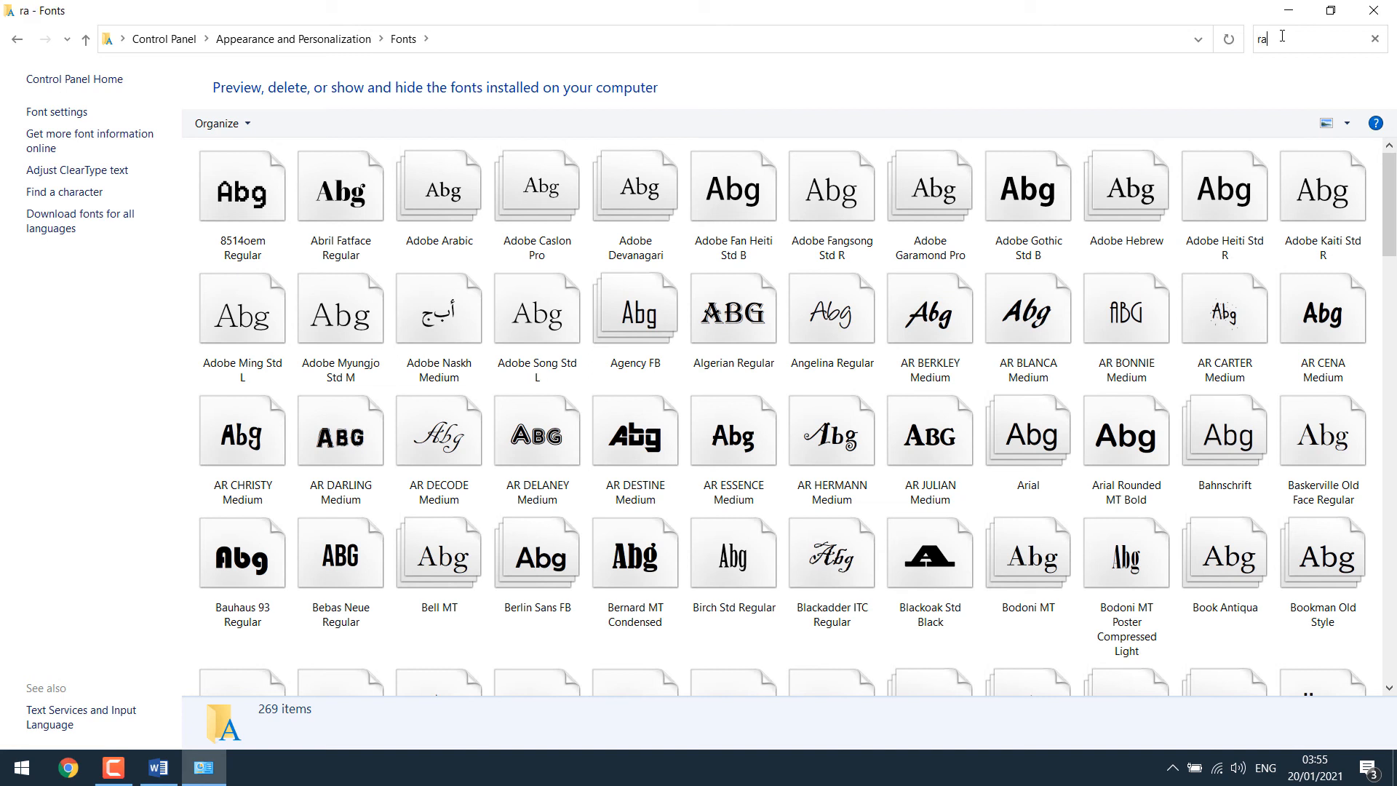
pyautogui.write('leway')
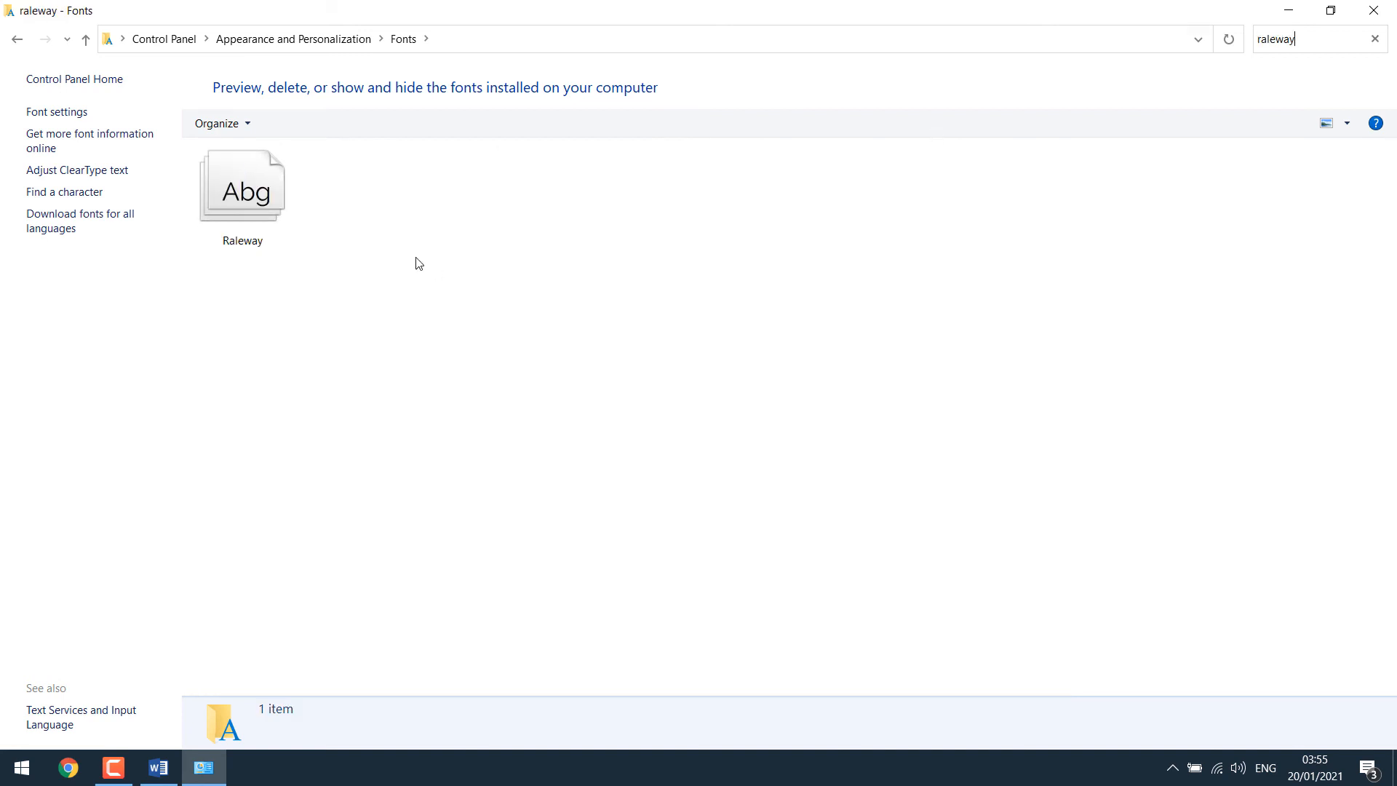
pyautogui.click(242, 184)
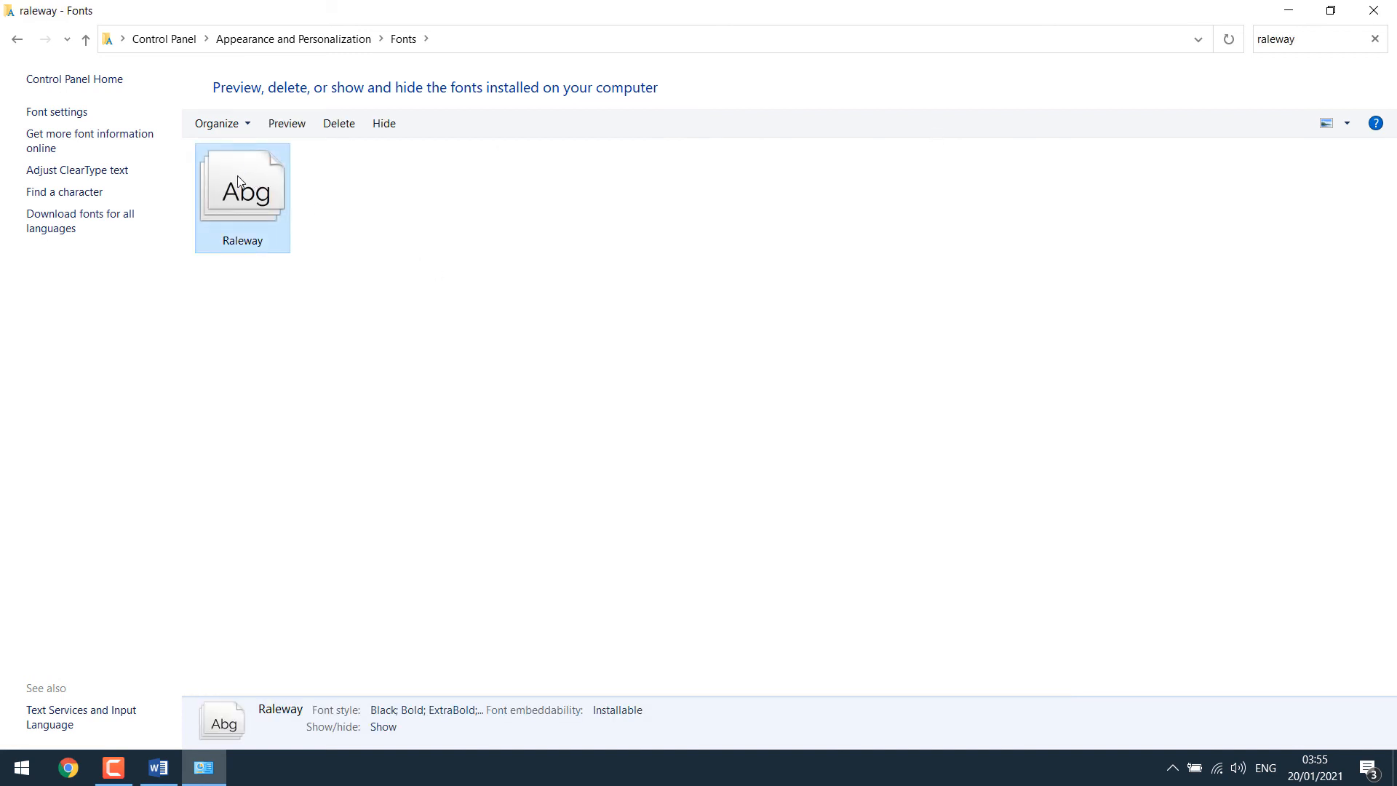
pyautogui.click(339, 122)
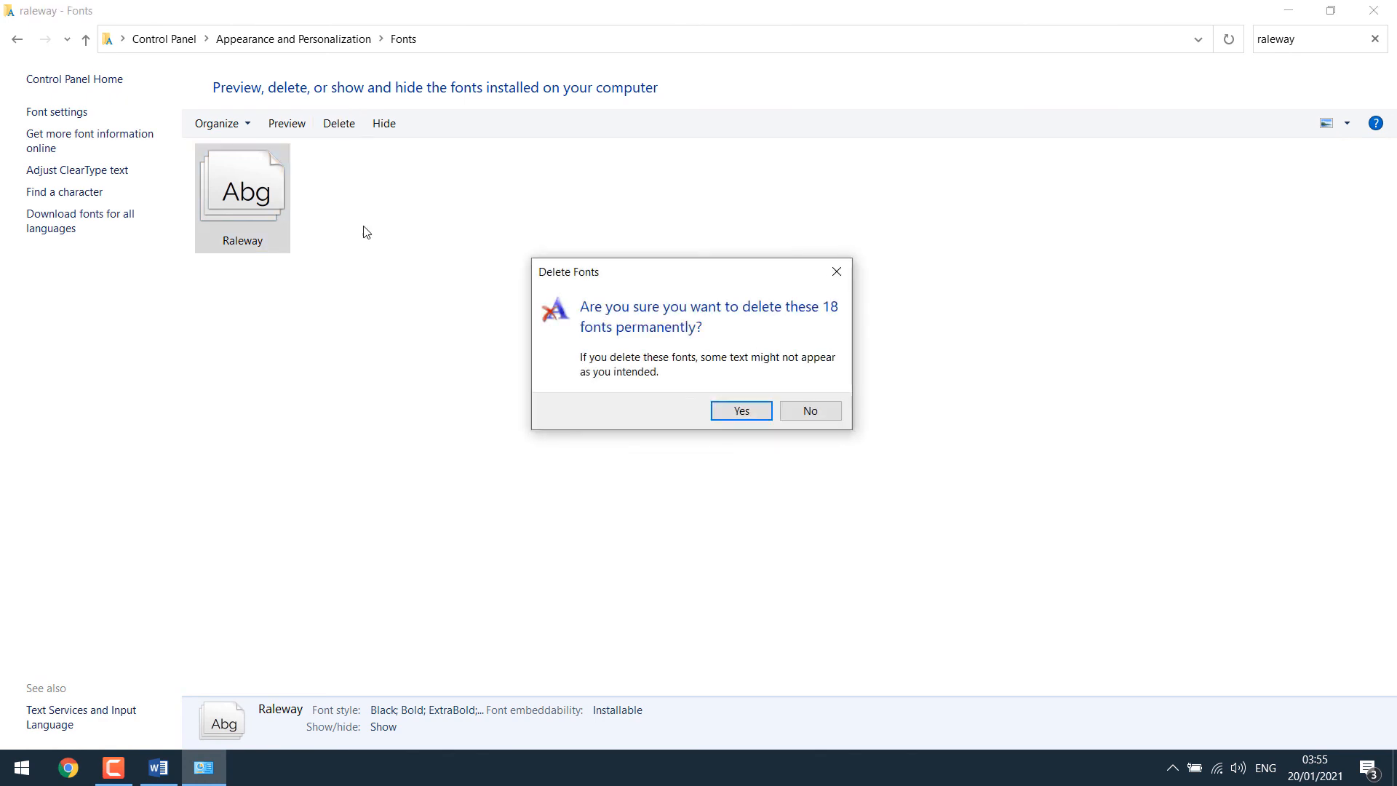
pyautogui.click(810, 410)
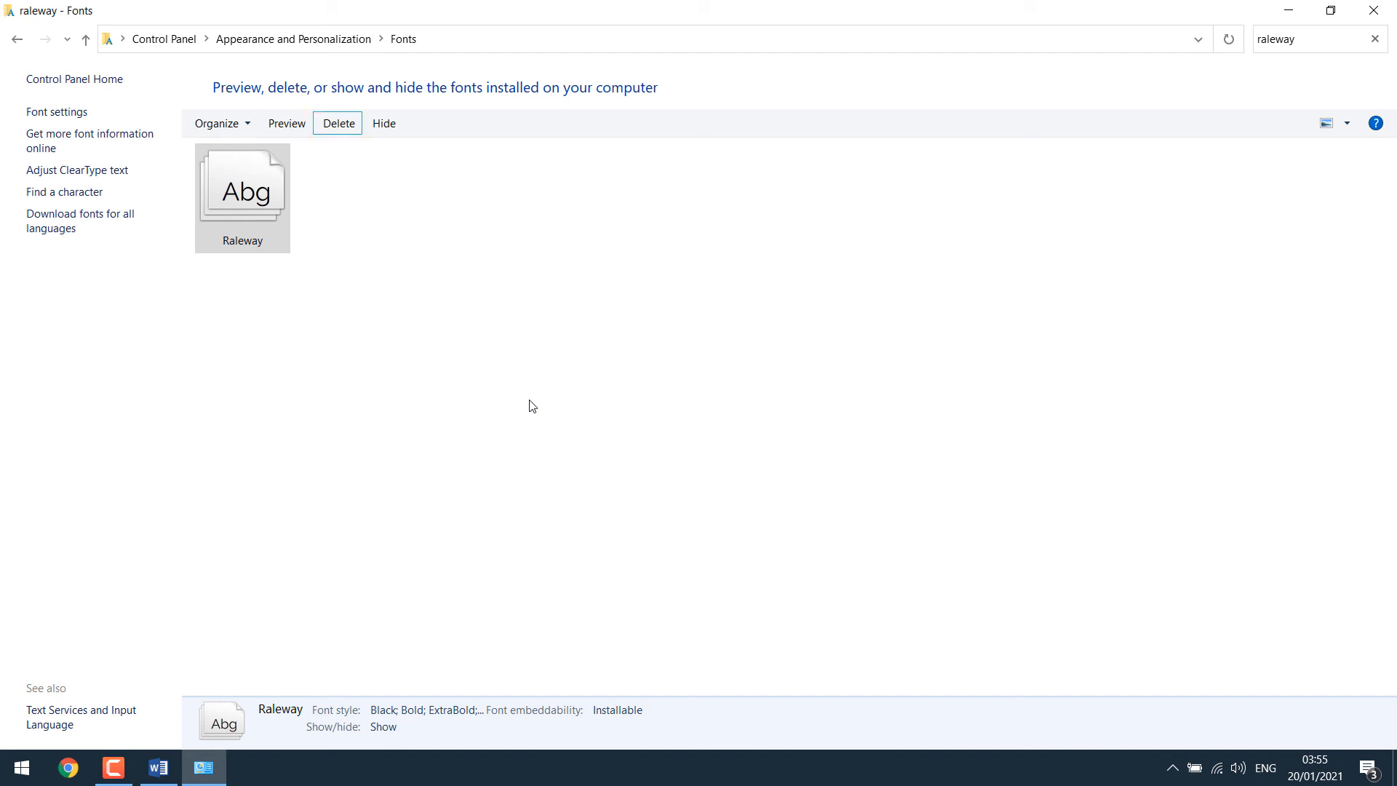
# Step: Confirm the Fonts library search for Raleway now returns no matches
pyautogui.click(338, 123)
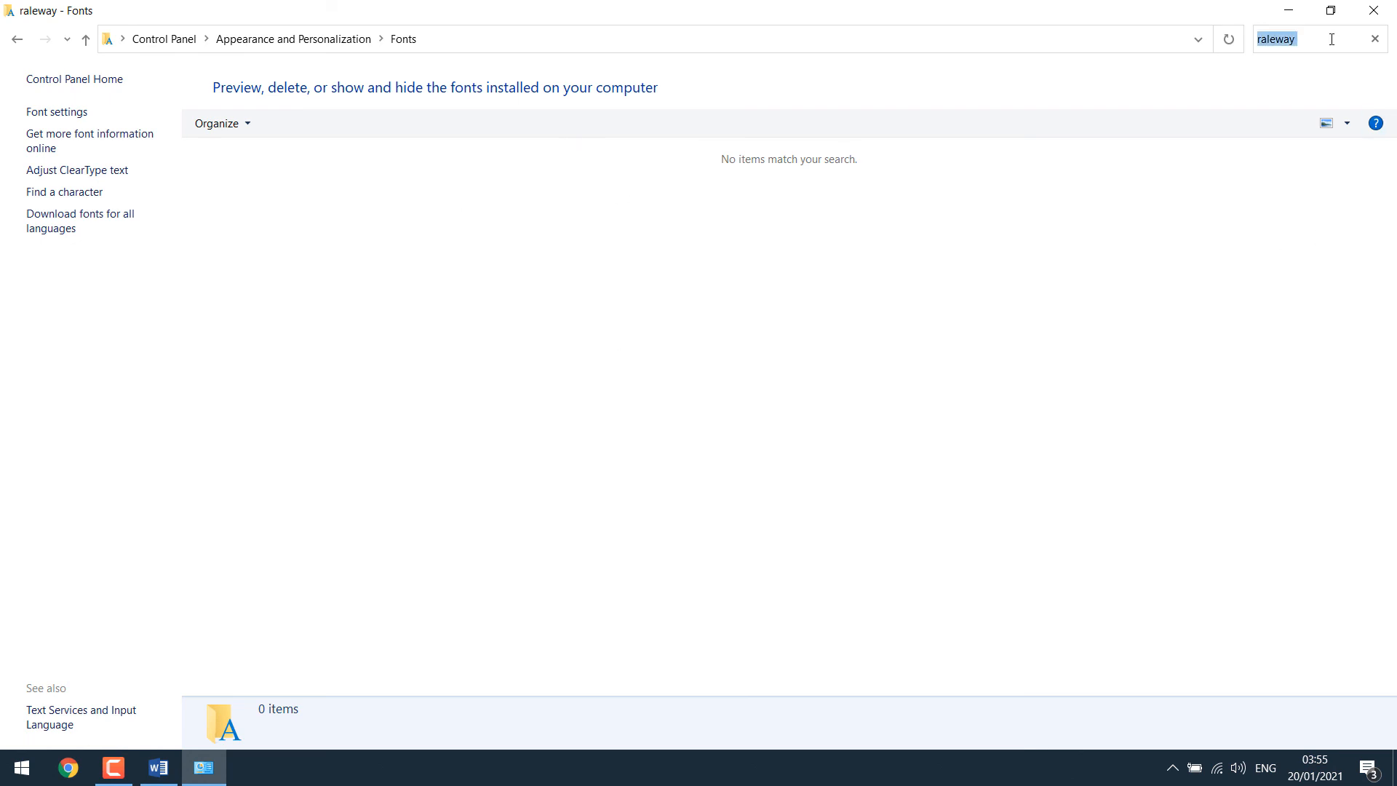
pyautogui.moveTo(154, 531)
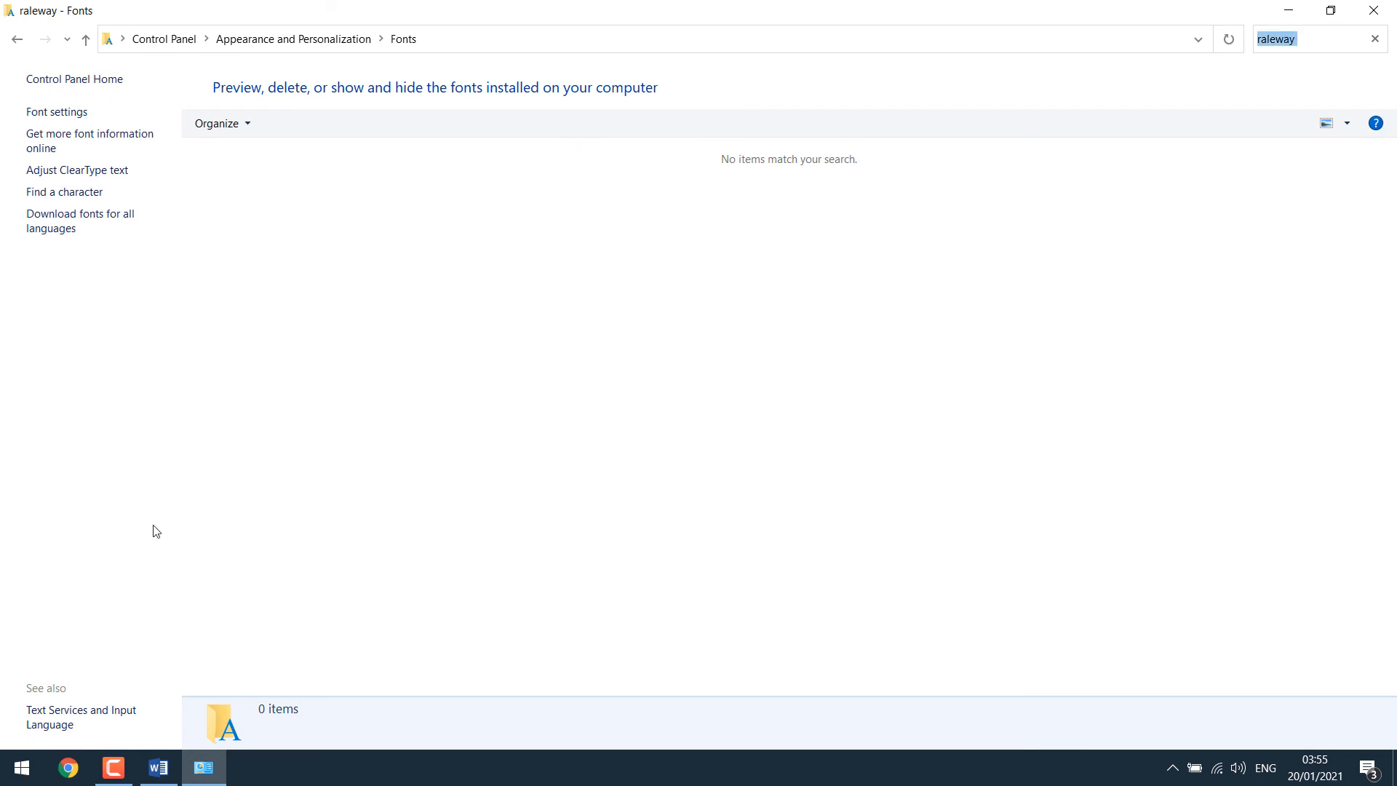
pyautogui.click(157, 767)
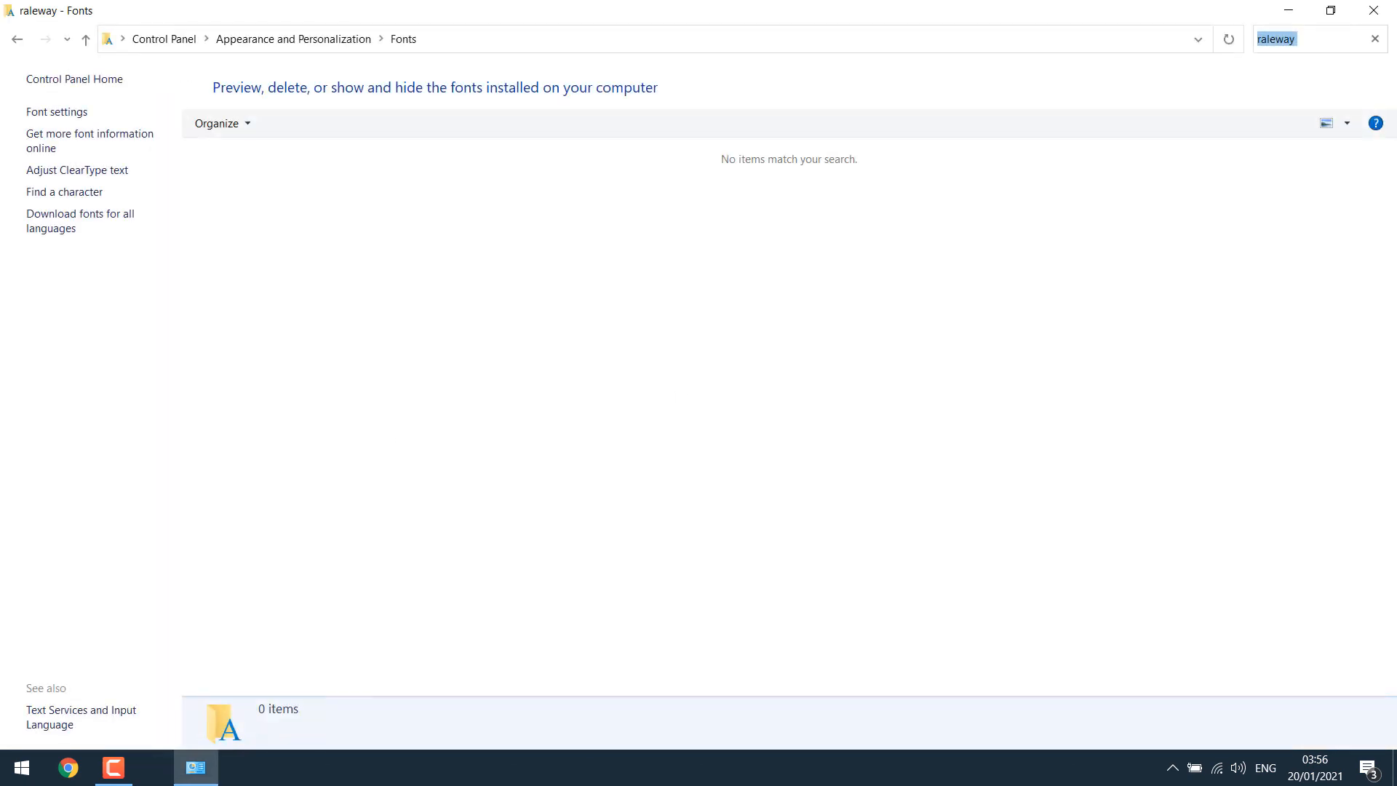
# Step: Return to Word and dismiss the missing-Raleway warning so the document reverts to Calibri (Body)
pyautogui.write('wo')
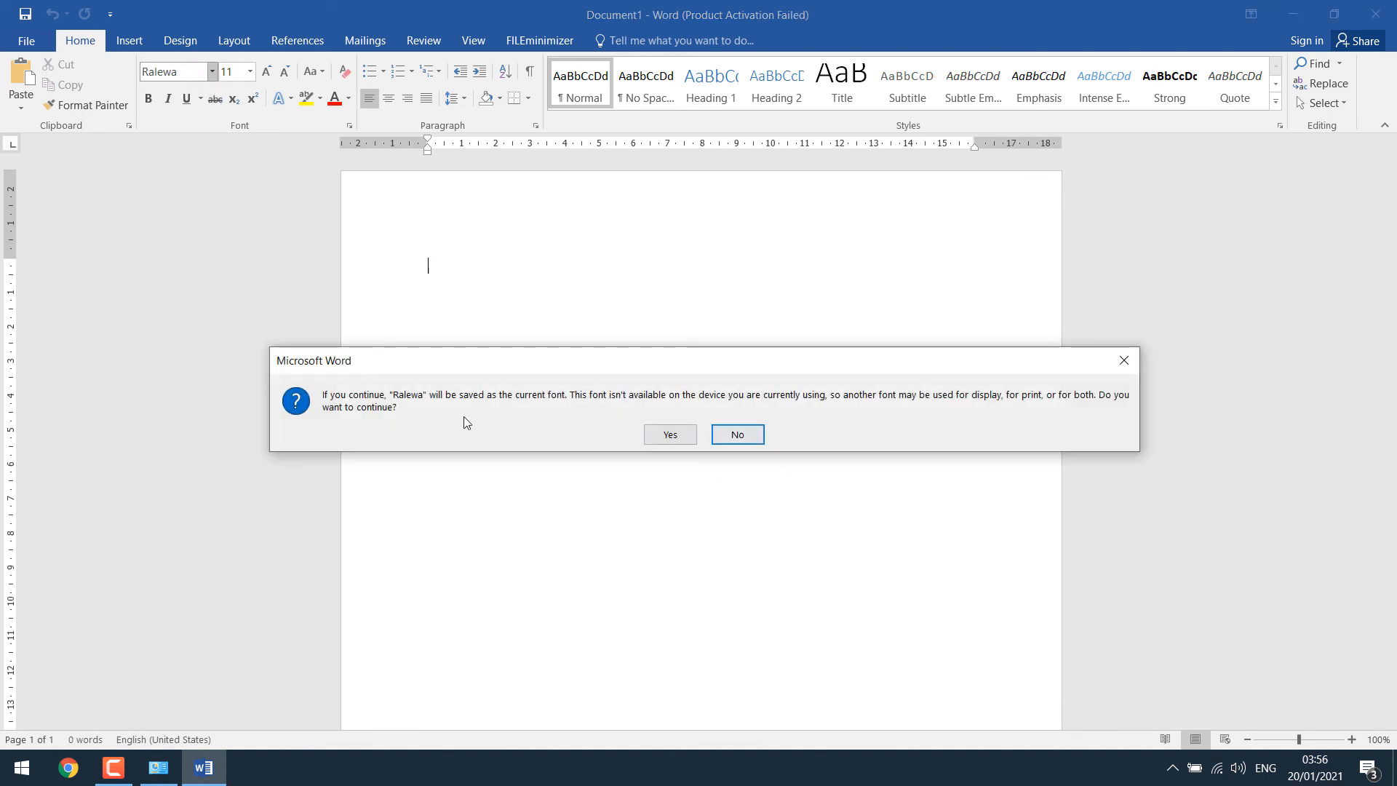
pyautogui.click(737, 436)
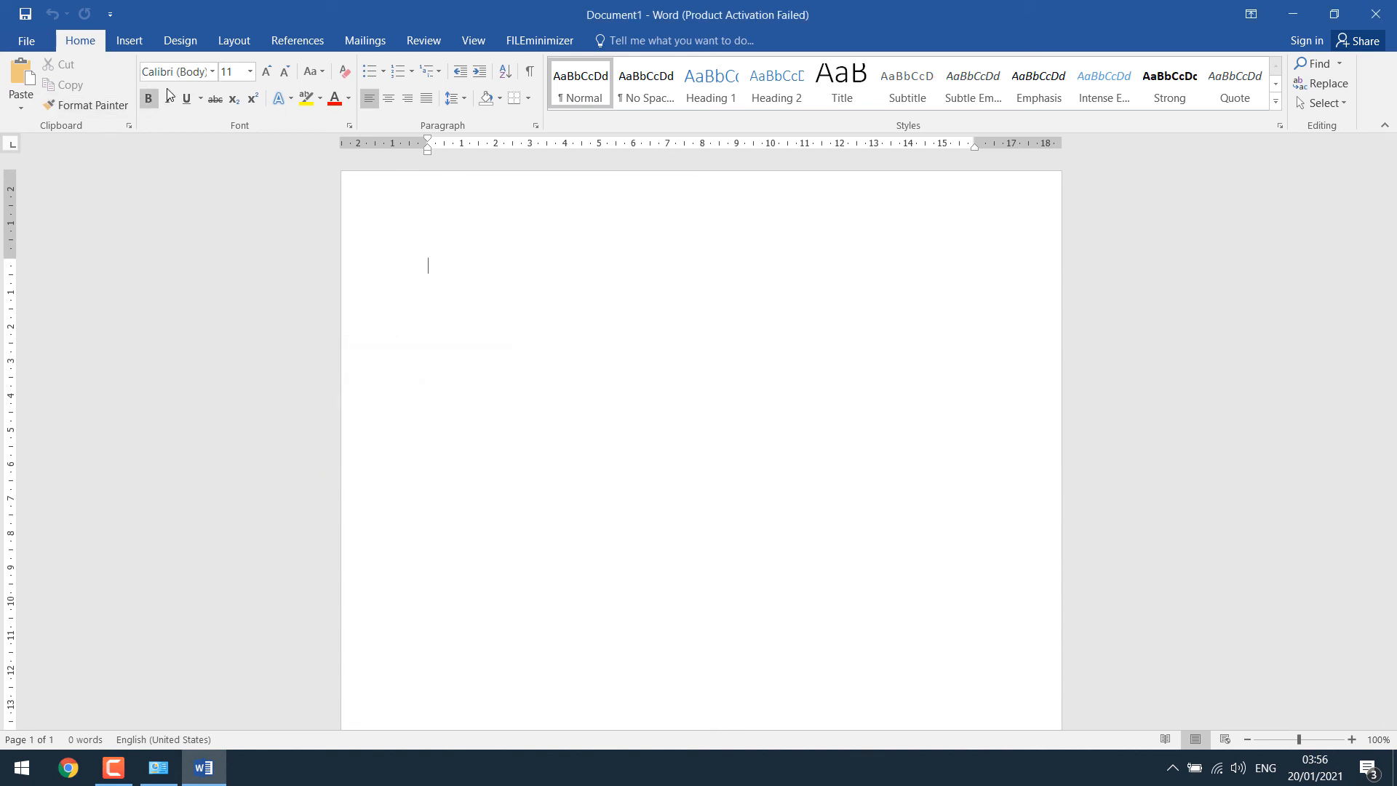